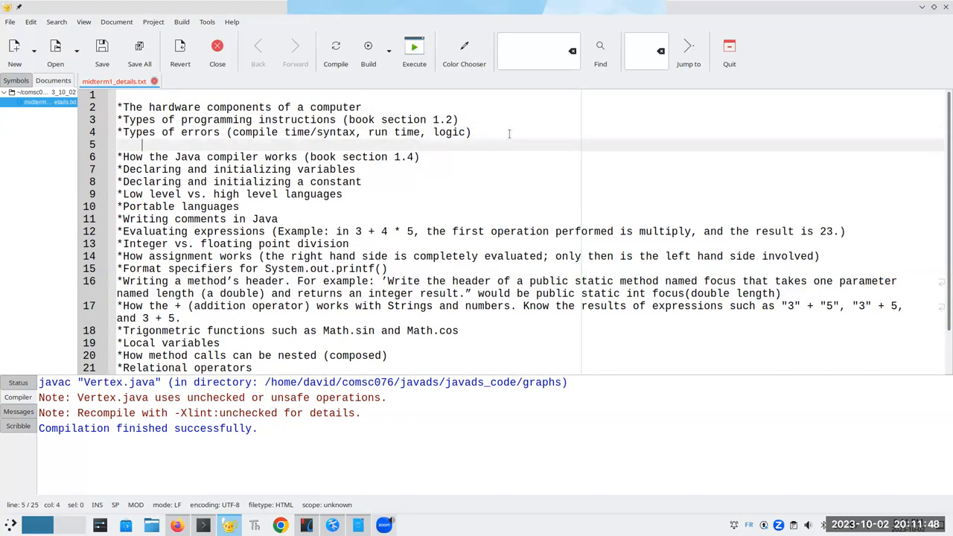
# - Describe syntax errors caught by the compiler, run-time errors crashing the program, and logic errors giving unwanted results
pyautogui.write('syntax')
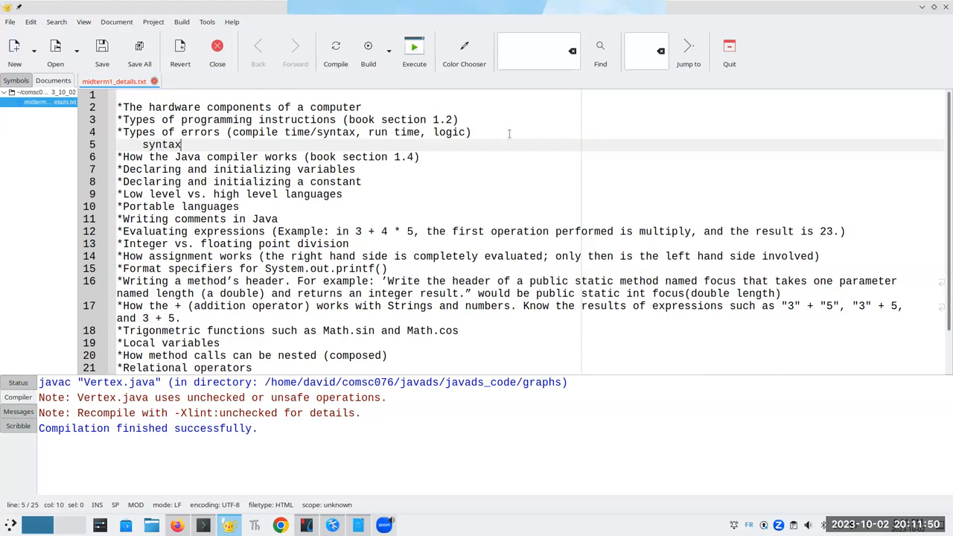
pyautogui.write('- compiler catches that')
pyautogui.write('run time - you find that when th')
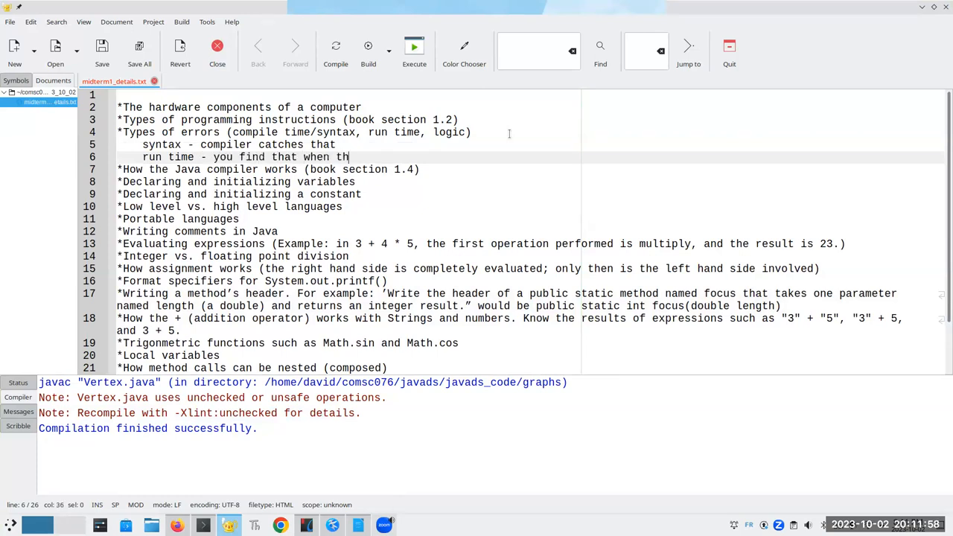
pyautogui.write('e program runs')
pyautogui.write("logic - no error message, but program doesn't do what you")
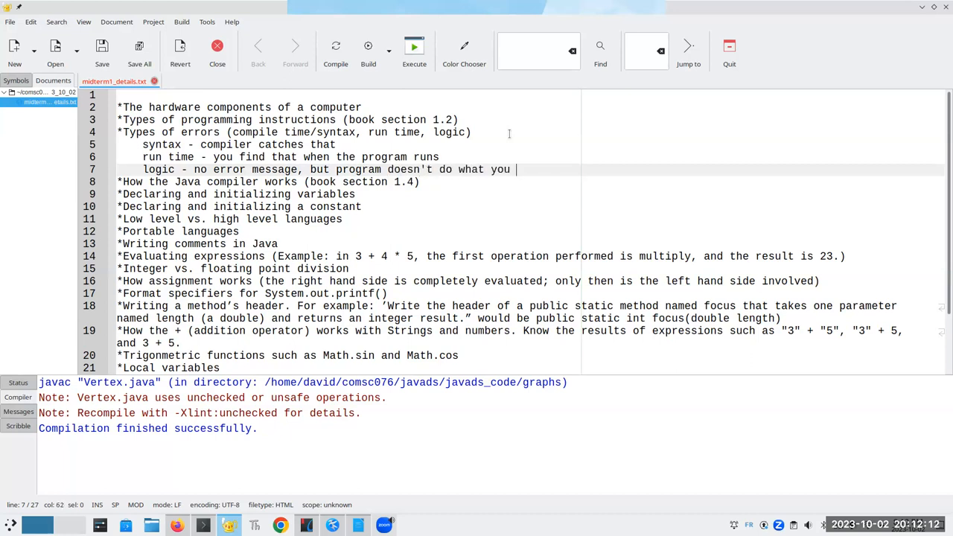
pyautogui.write('want')
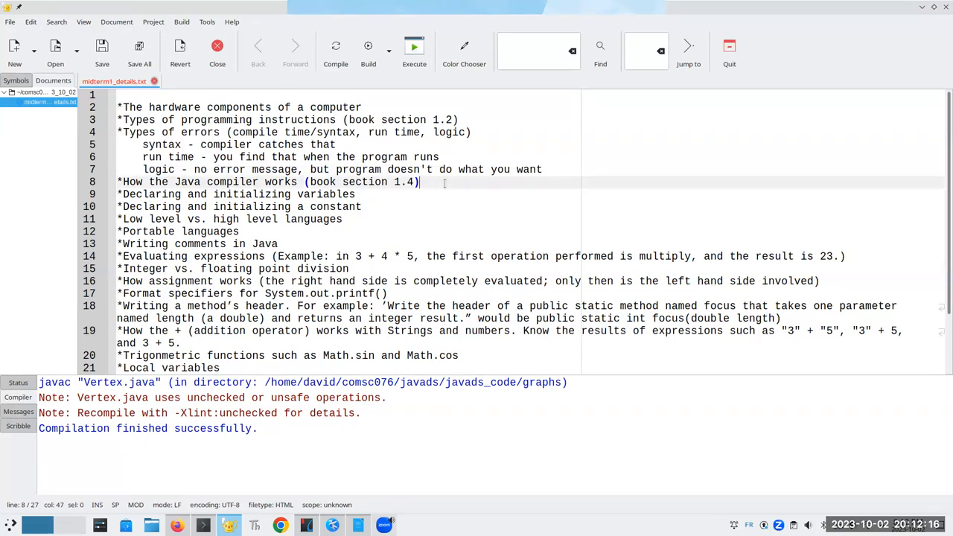
# - Add the line 'source code --> JVM byte code (byte code) --> JVM executes the byte code'
pyautogui.press('Return')
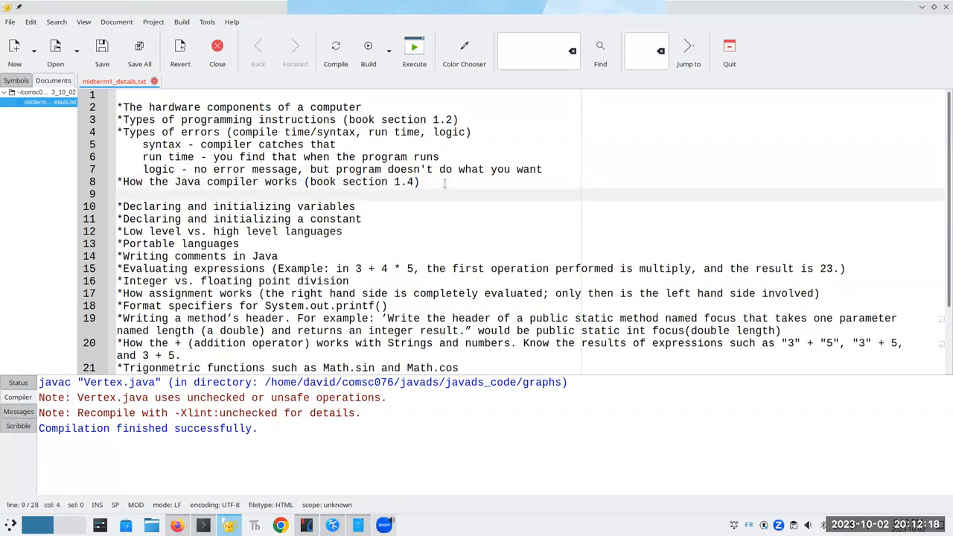
pyautogui.write('source code --> JVM byte code (by')
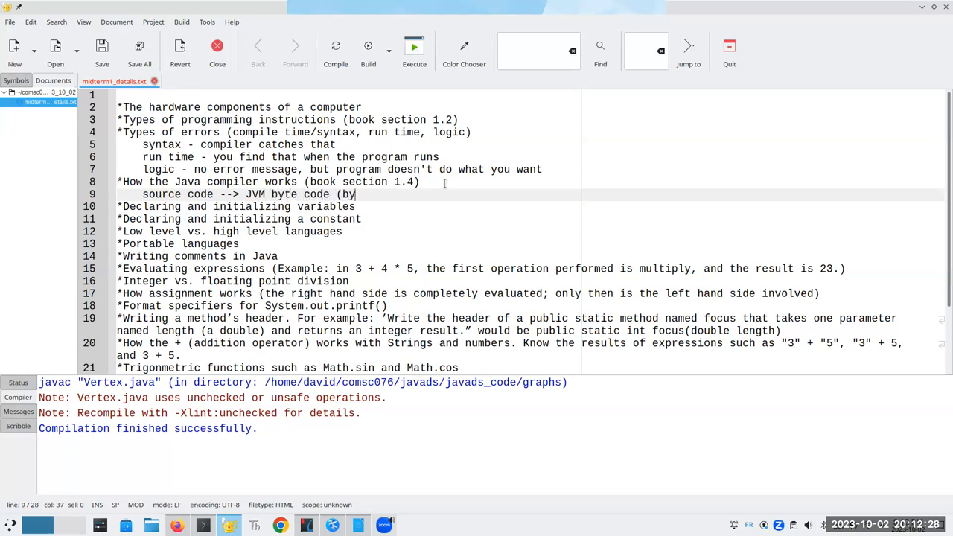
pyautogui.write('te code) --> JVM e')
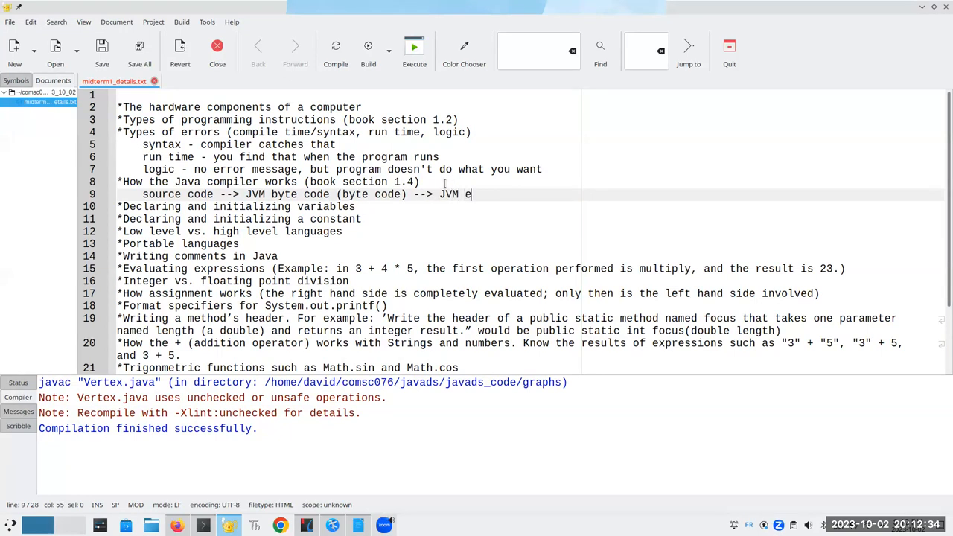
pyautogui.write('xecutes the byte code')
pyautogui.write('data')
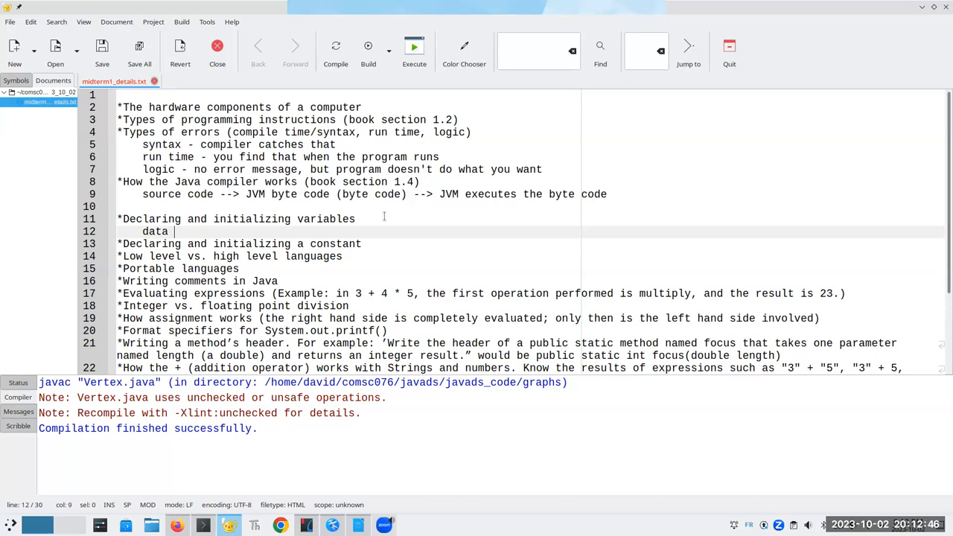
# - Add the datatype name = value pattern with examples int quantity = 42, double price, price = 12.95
pyautogui.press('BackSpace')
pyautogui.write('type  name   =   value')
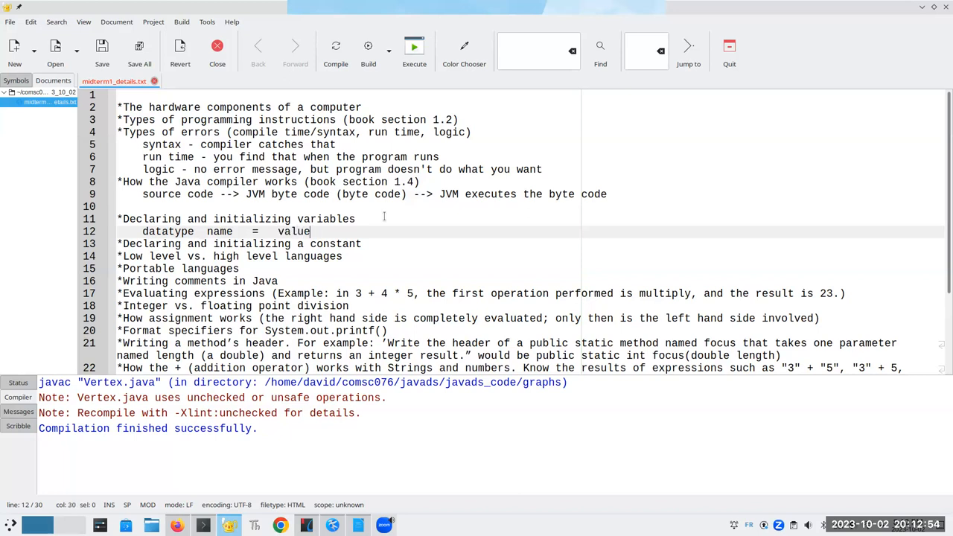
pyautogui.write('int')
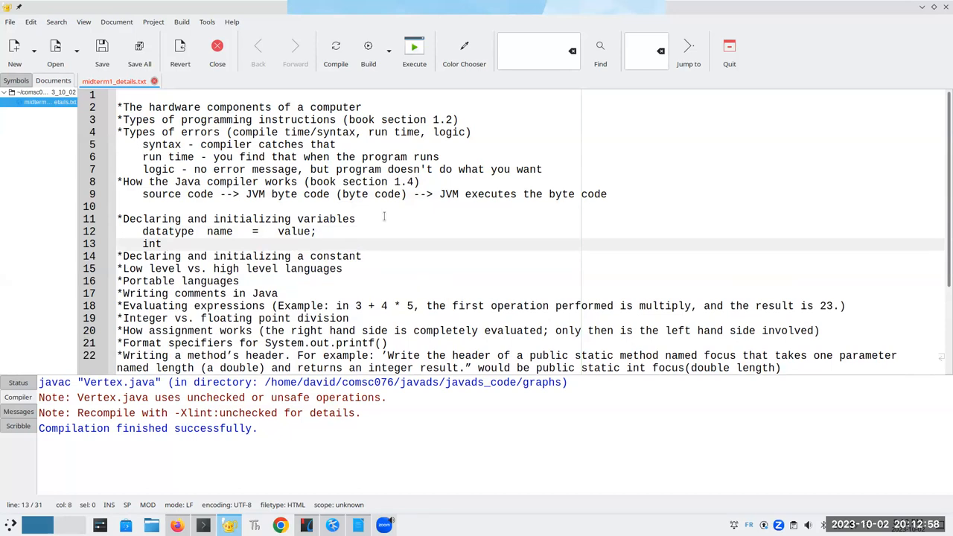
pyautogui.write('quantity = 42;')
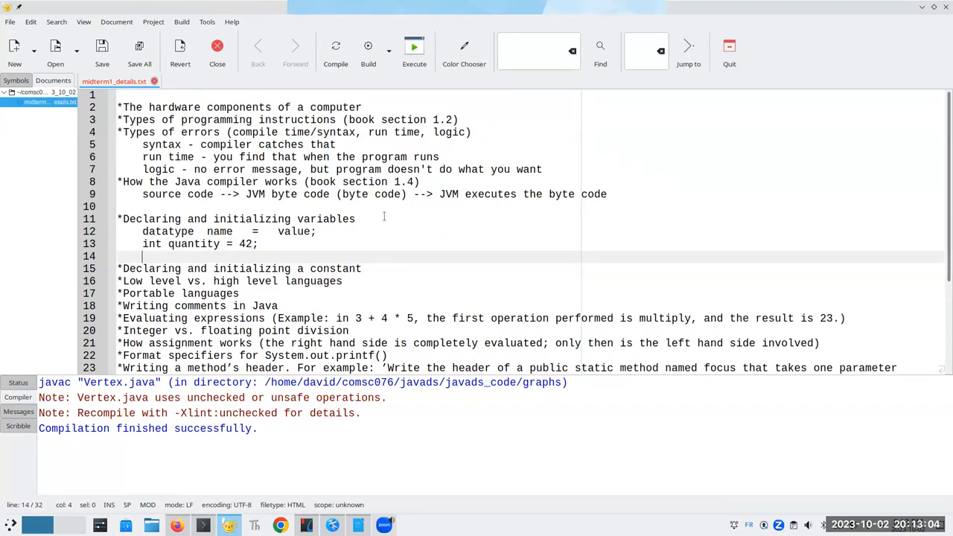
pyautogui.write('float pri')
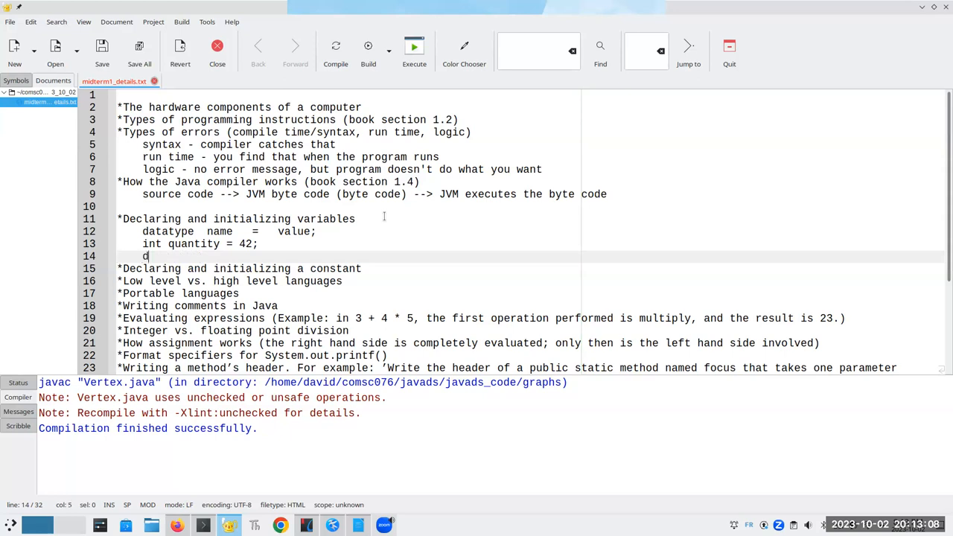
pyautogui.write('ouble price;')
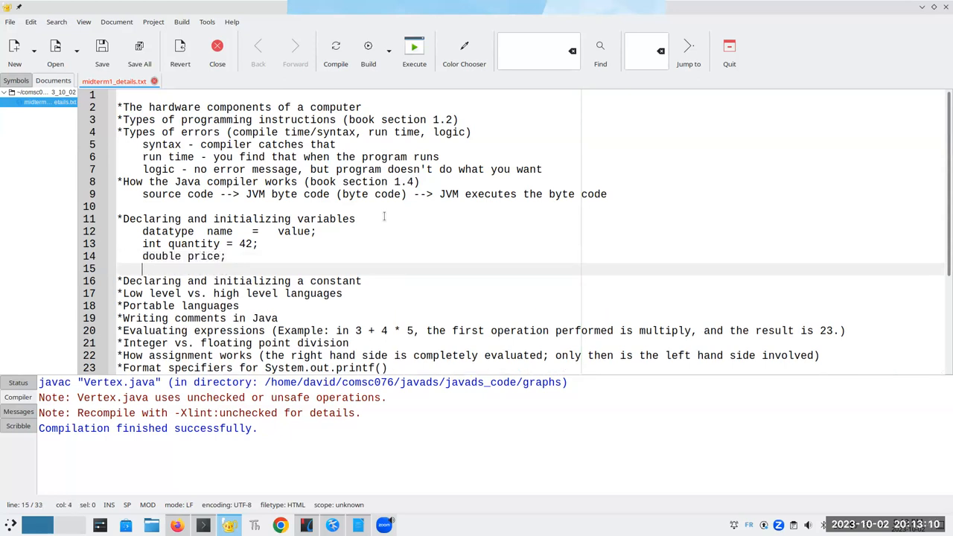
pyautogui.write('price = 12.95;')
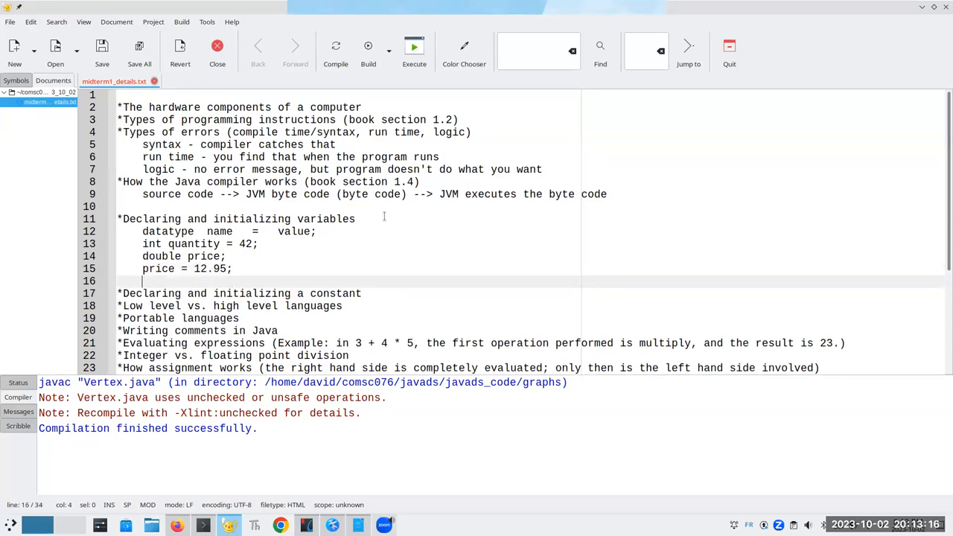
pyautogui.scroll(-3)
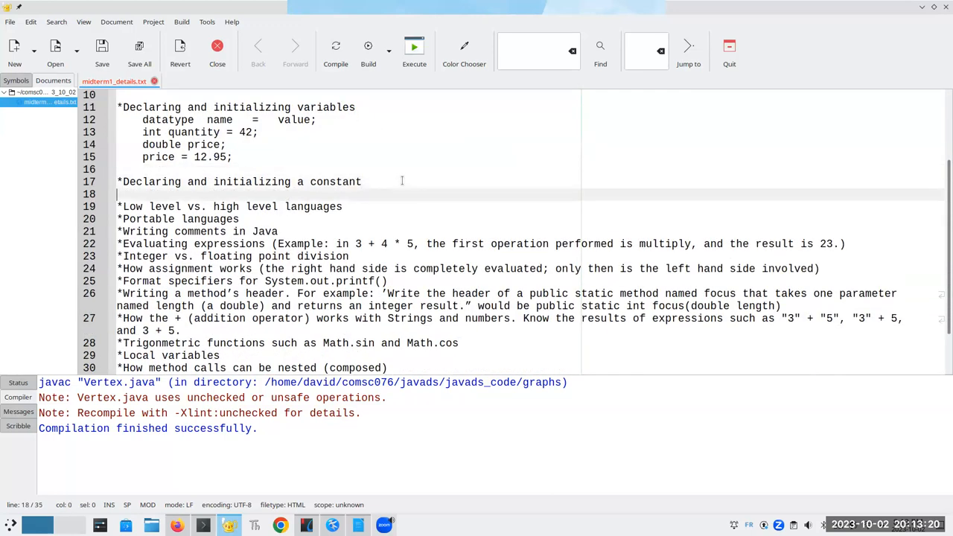
# - Add the constant example 'final int DAYS_PER_YEAR = 365;'
pyautogui.write('final')
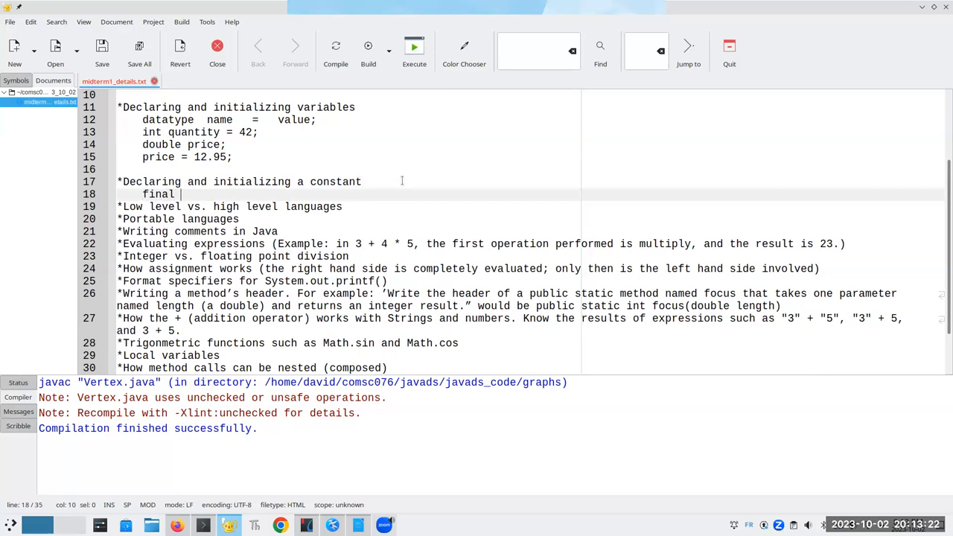
pyautogui.write('int')
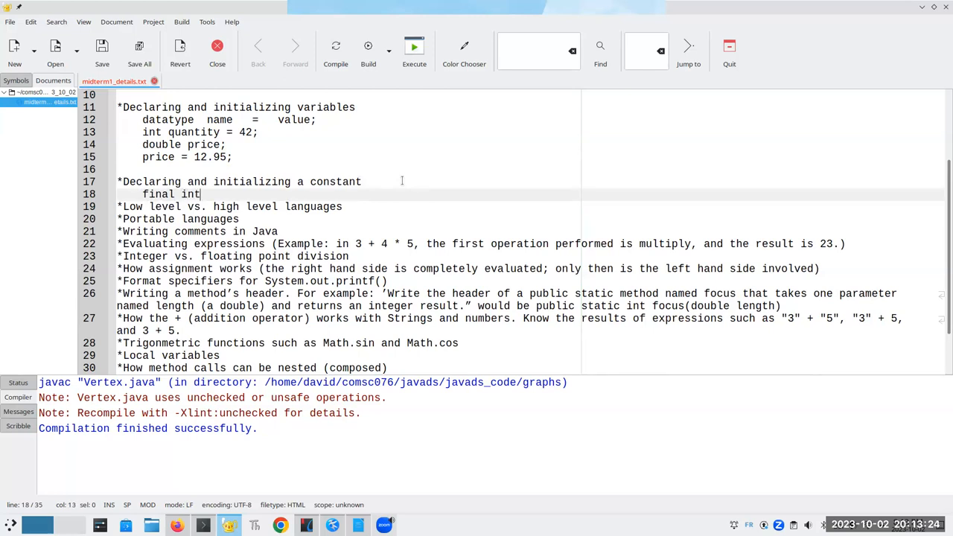
pyautogui.write('DAYS_')
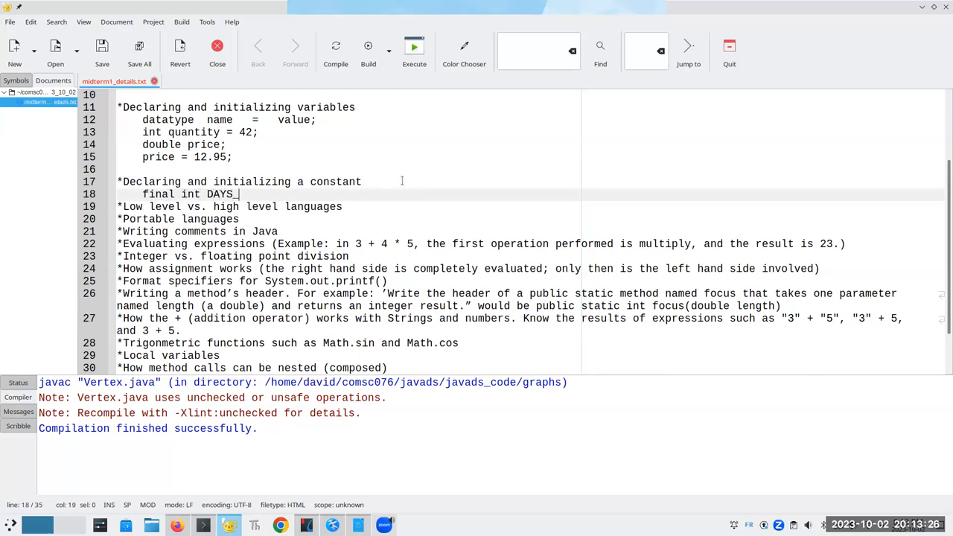
pyautogui.write('PER_YEAR')
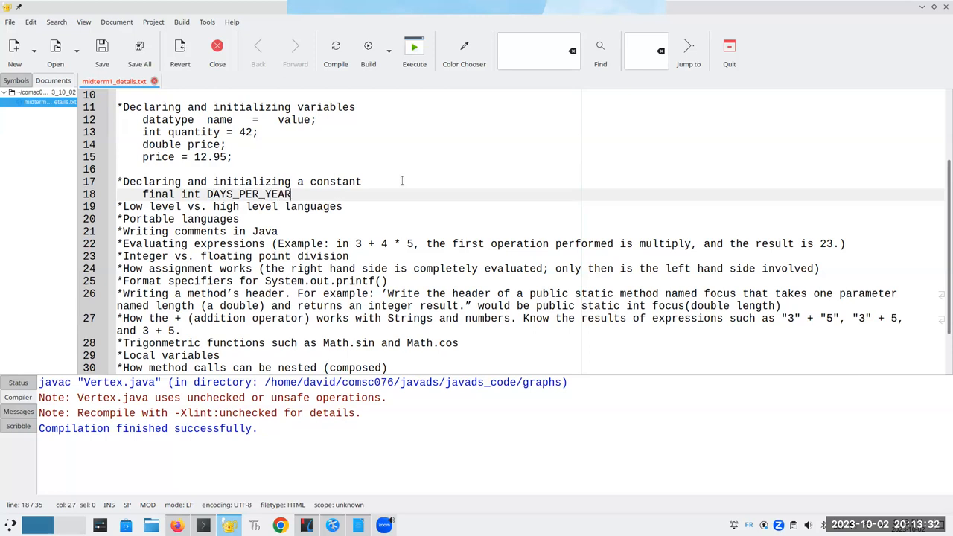
pyautogui.write('= 365;')
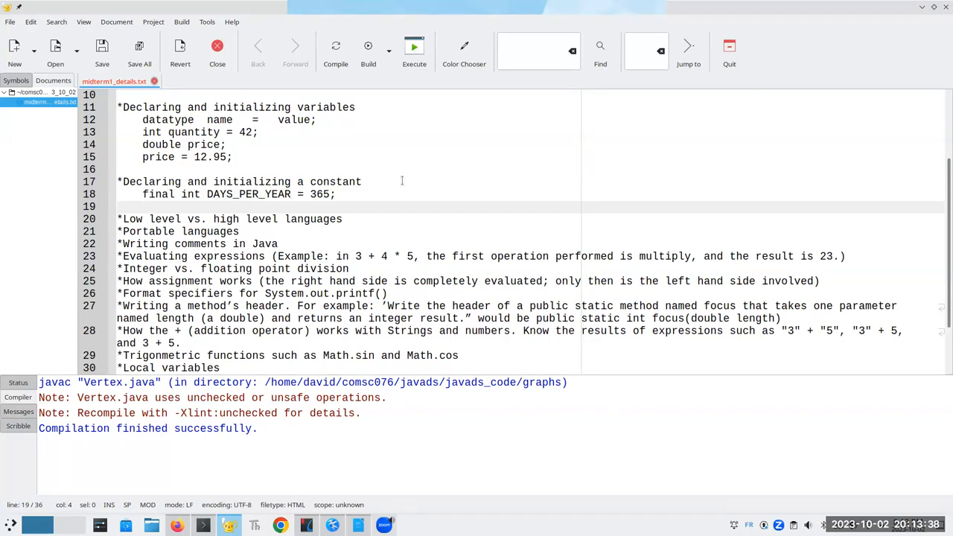
pyautogui.moveTo(345, 223)
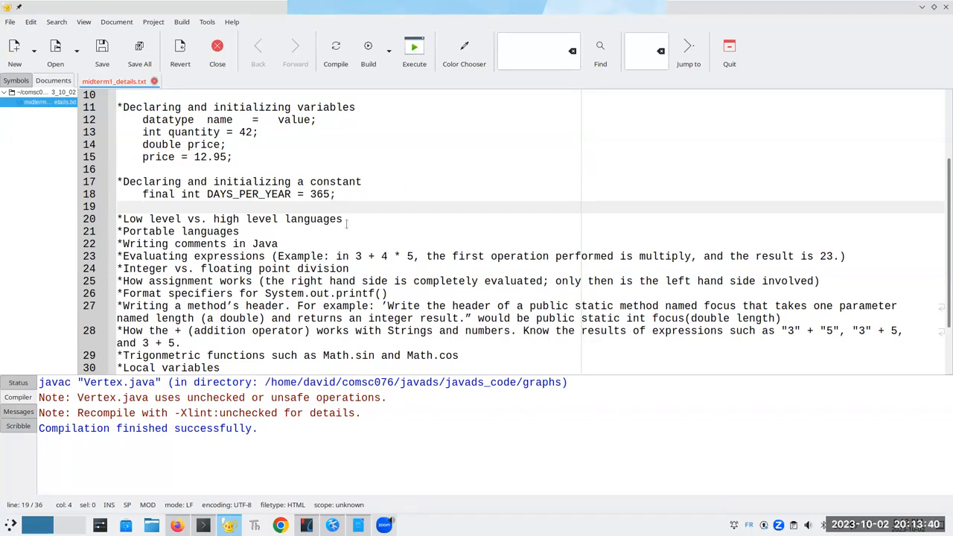
# - Note that low-level languages run directly on the machine's hardware, e.g. assembly
pyautogui.click(342, 219)
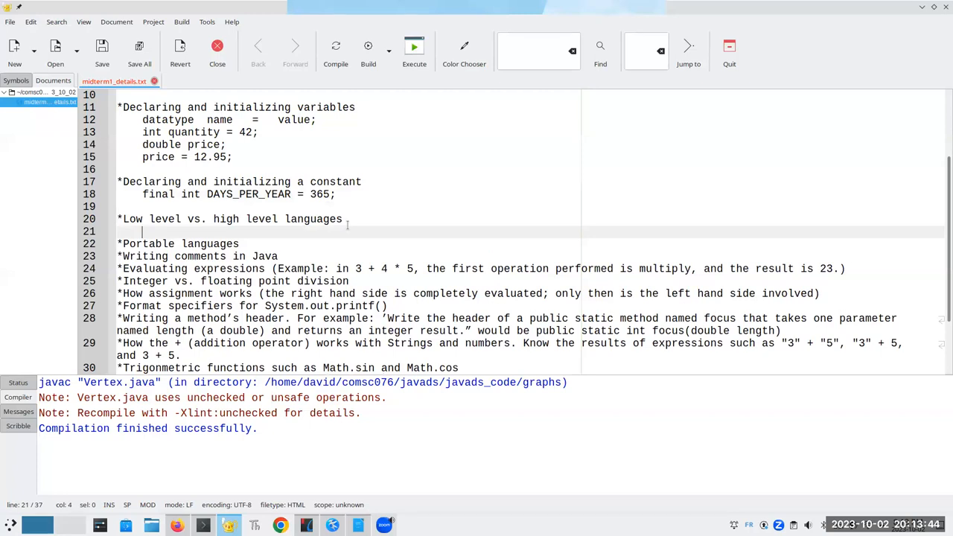
pyautogui.write('run')
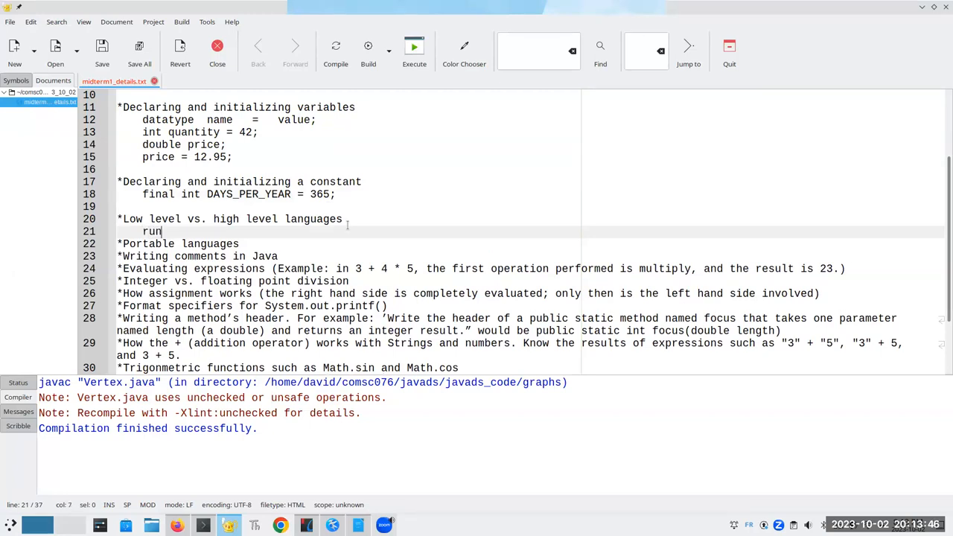
pyautogui.write('directly on t')
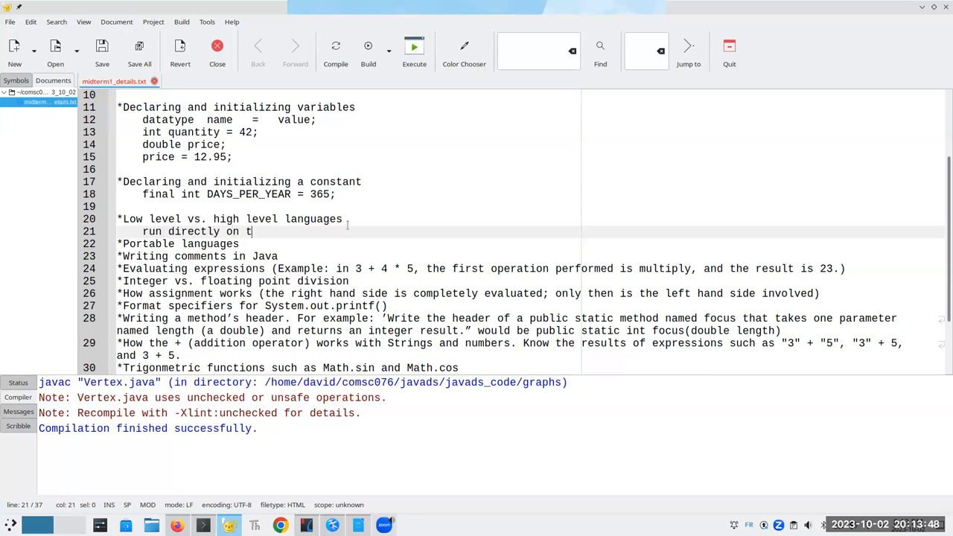
pyautogui.write("he machine's hardw")
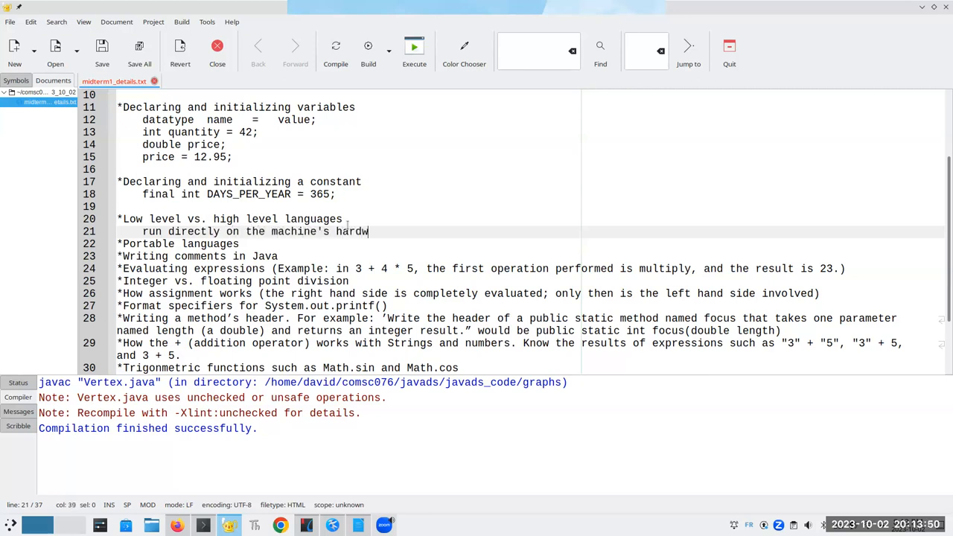
pyautogui.write('are (a')
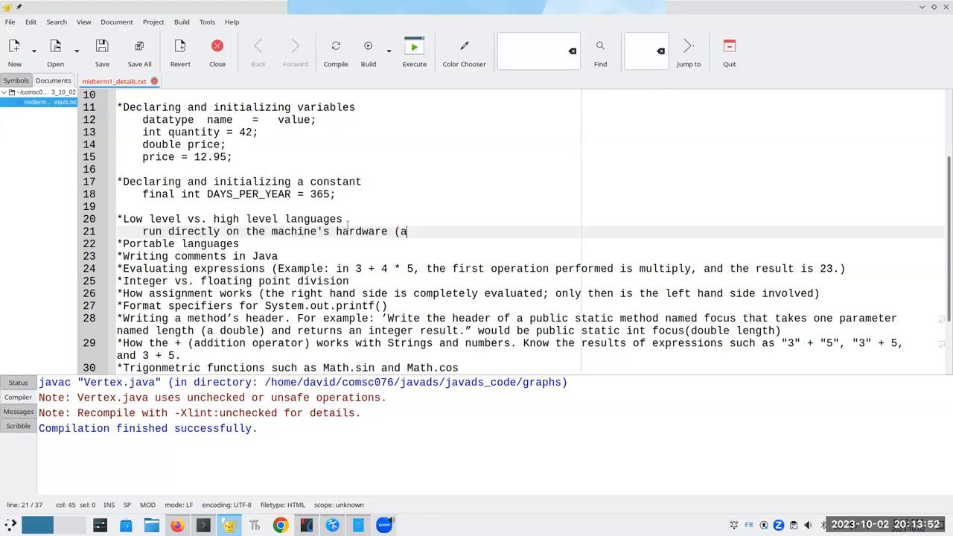
pyautogui.write('ssembly //')
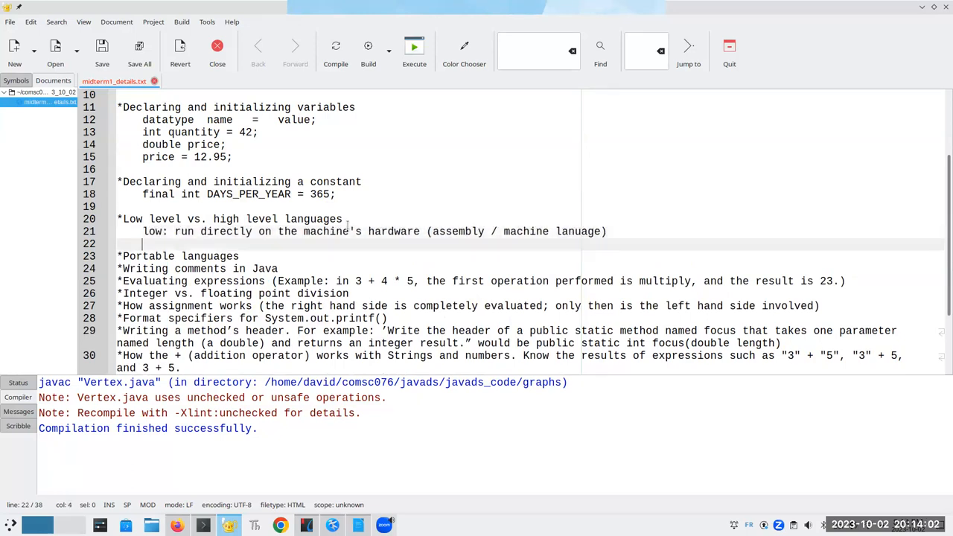
# - Note that high-level languages need translation to run on hardware (C, C++, Python, Java, etc.)
pyautogui.write('high:')
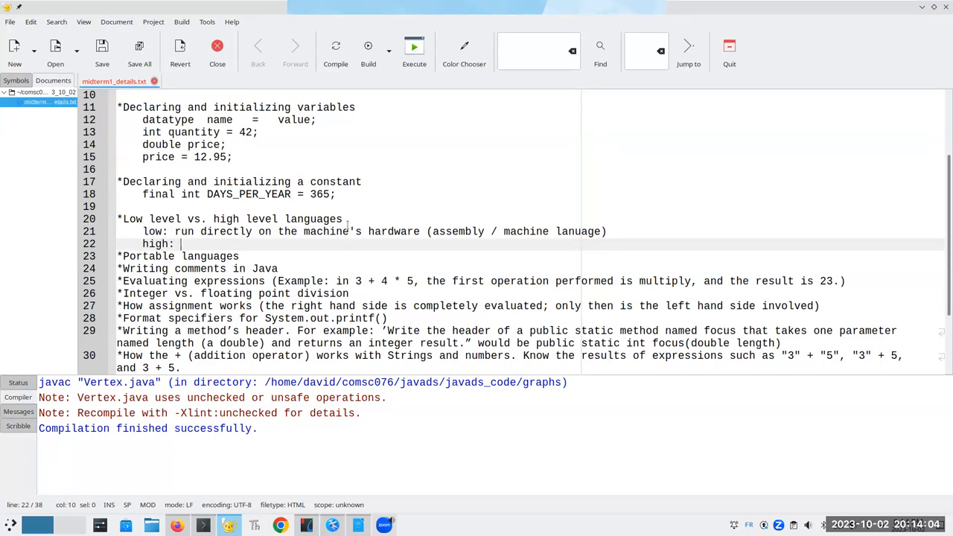
pyautogui.write('needs to be tr')
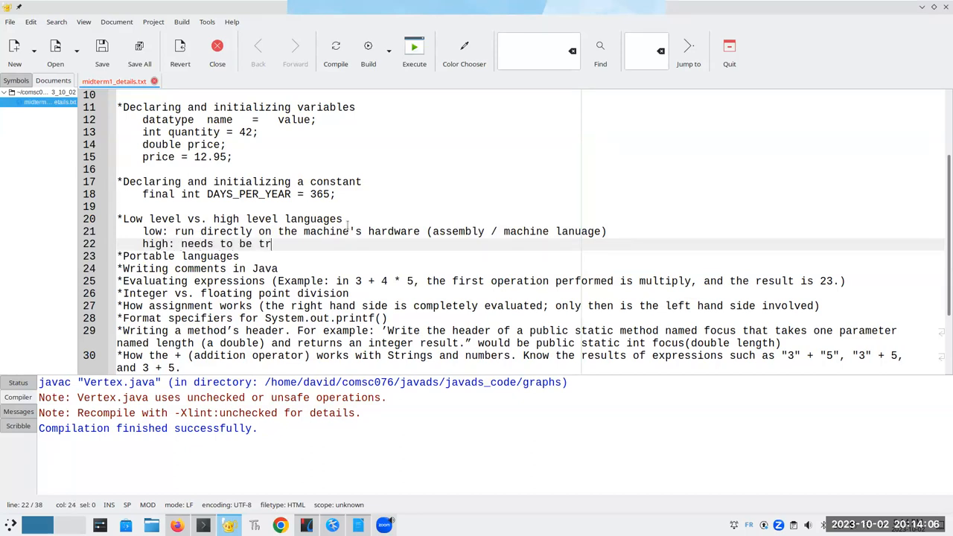
pyautogui.write('anslated to ru')
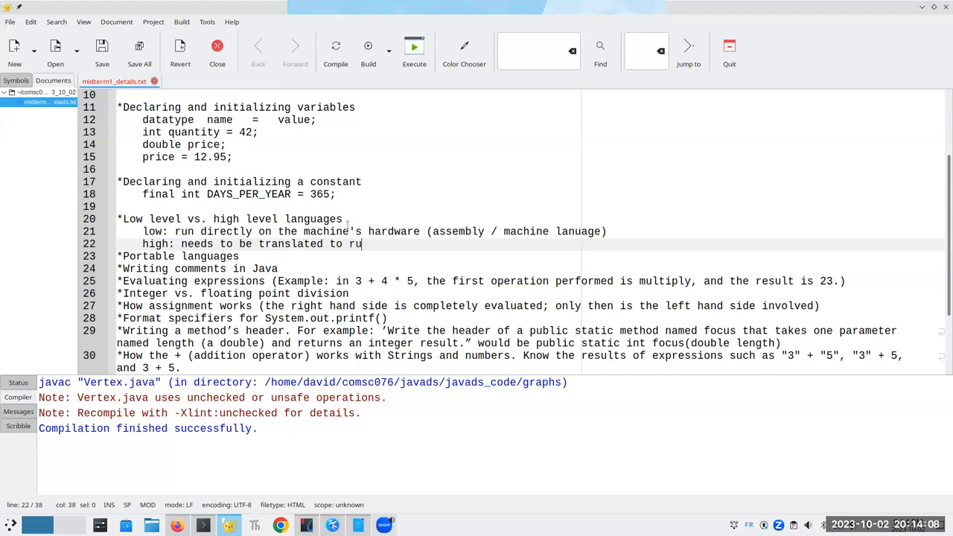
pyautogui.write('n on the hardware')
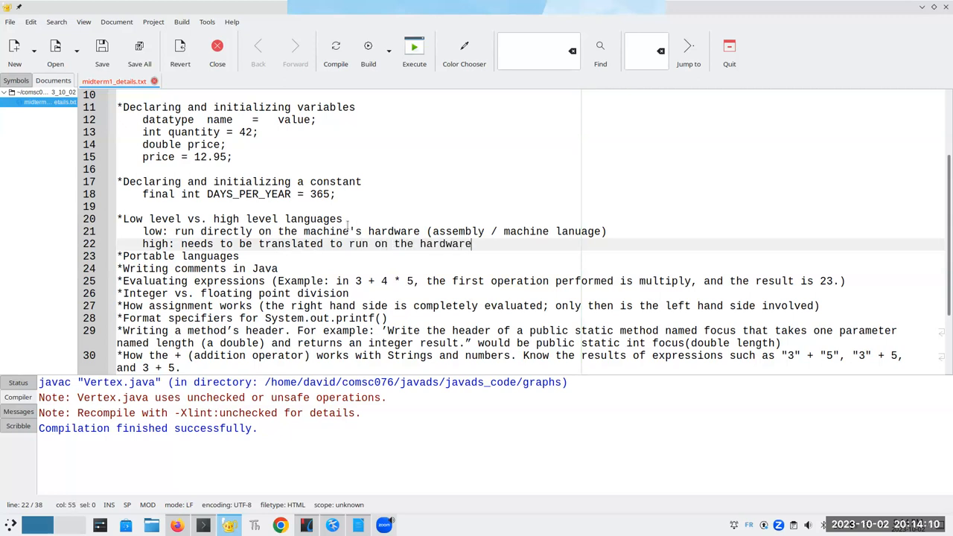
pyautogui.write('(C, C++')
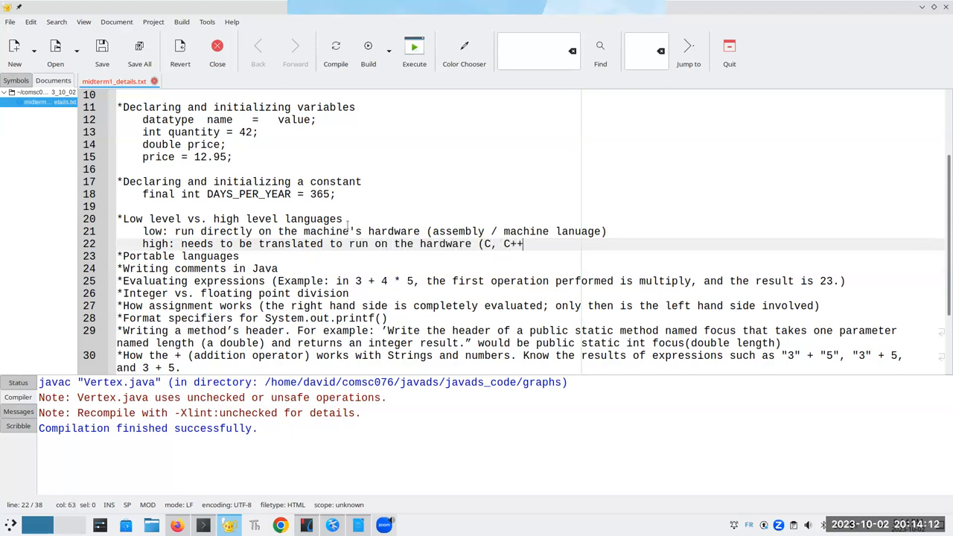
pyautogui.write(', Python')
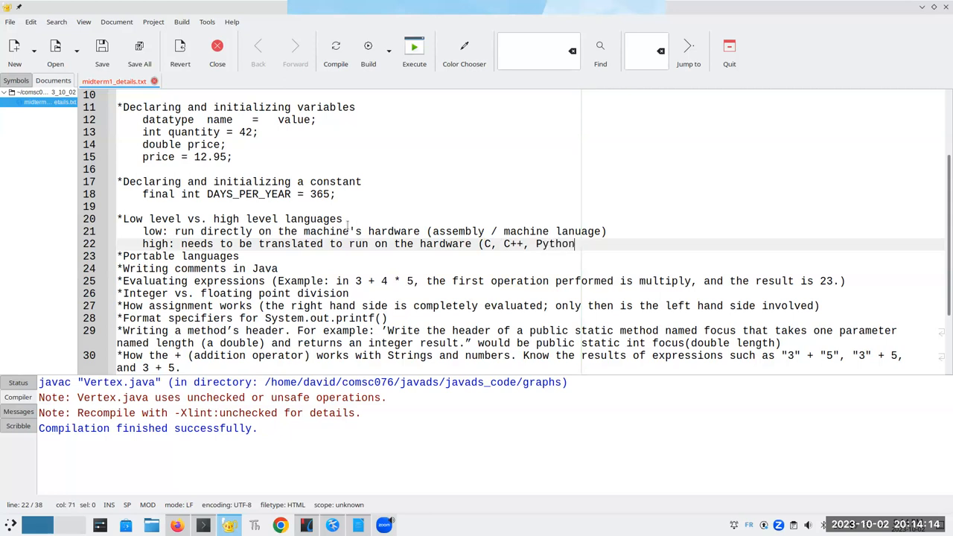
pyautogui.write(', Java, etc.)')
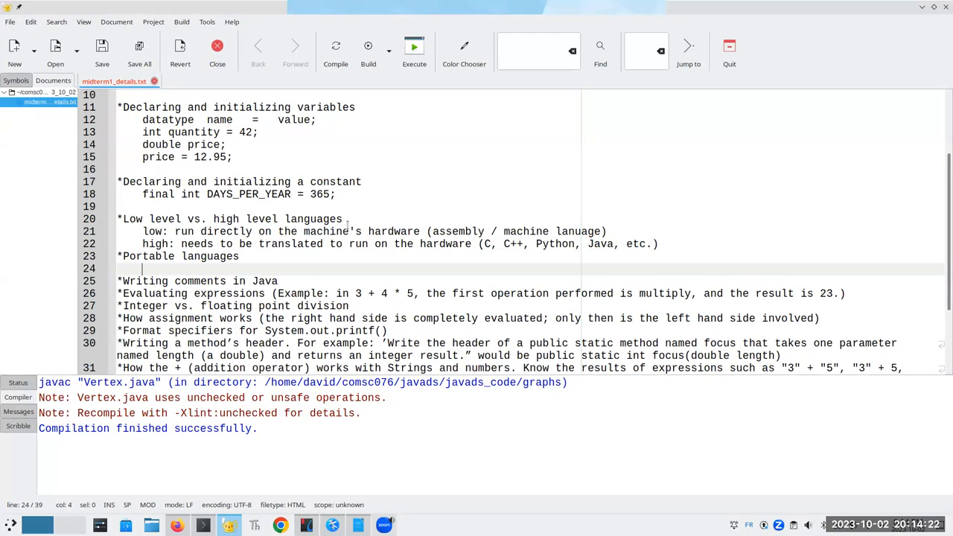
# - Note that portable languages can run the same source code on multiple kinds of hardware
pyautogui.write('C')
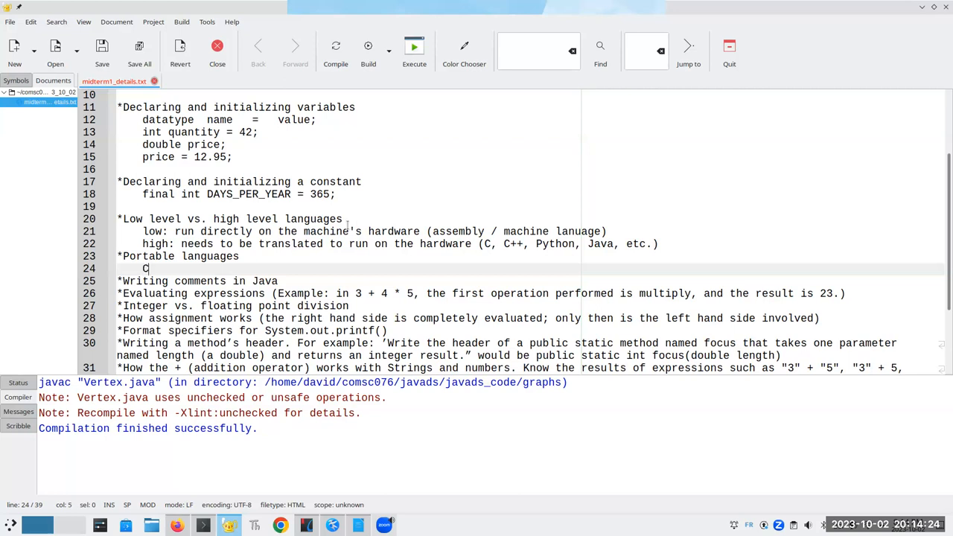
pyautogui.write('an run the same source code on multiple different k')
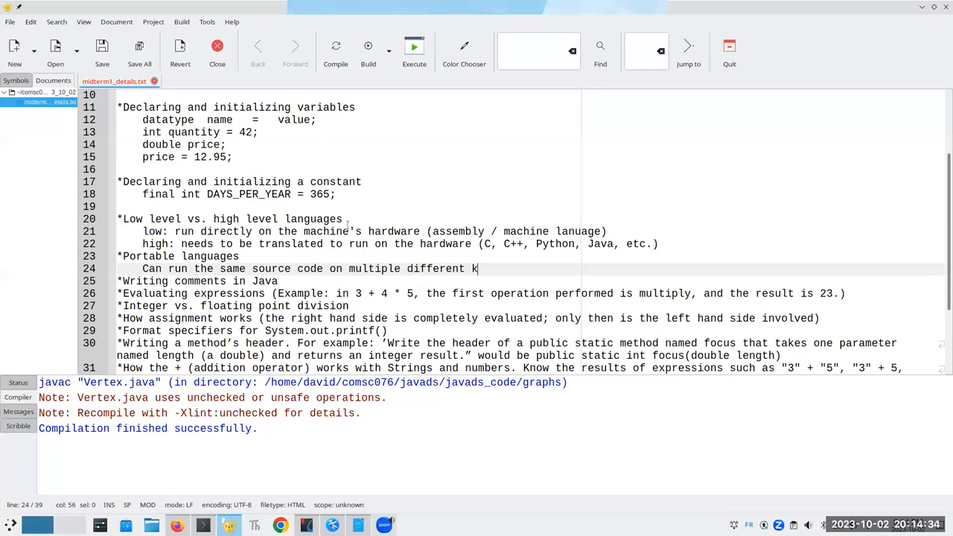
pyautogui.write('inds of hardware')
pyautogui.write('// one-')
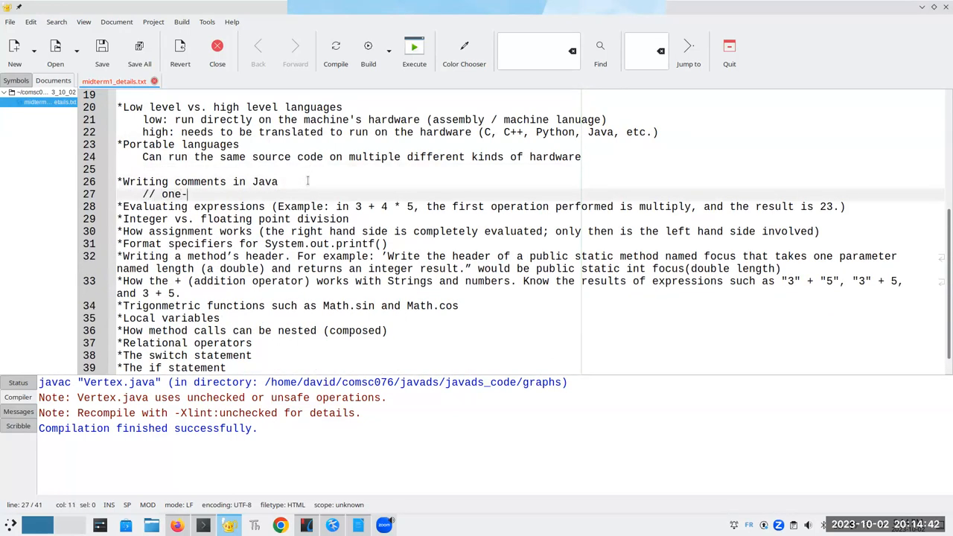
# - Explain // one-line comments ignoring the rest of the line and /* */ multi-line comments between slash-star and star-slash
pyautogui.write('line comment; every')
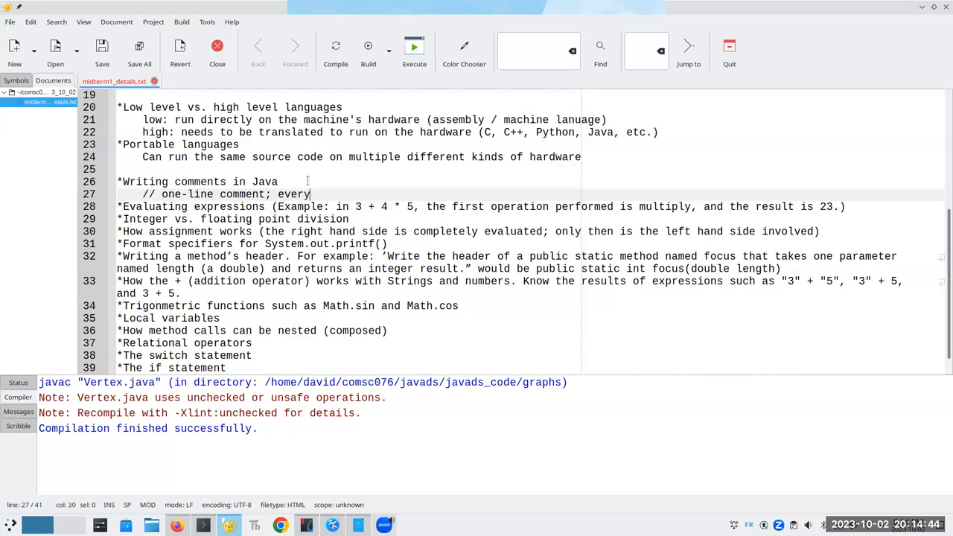
pyautogui.write('thing to end of the li')
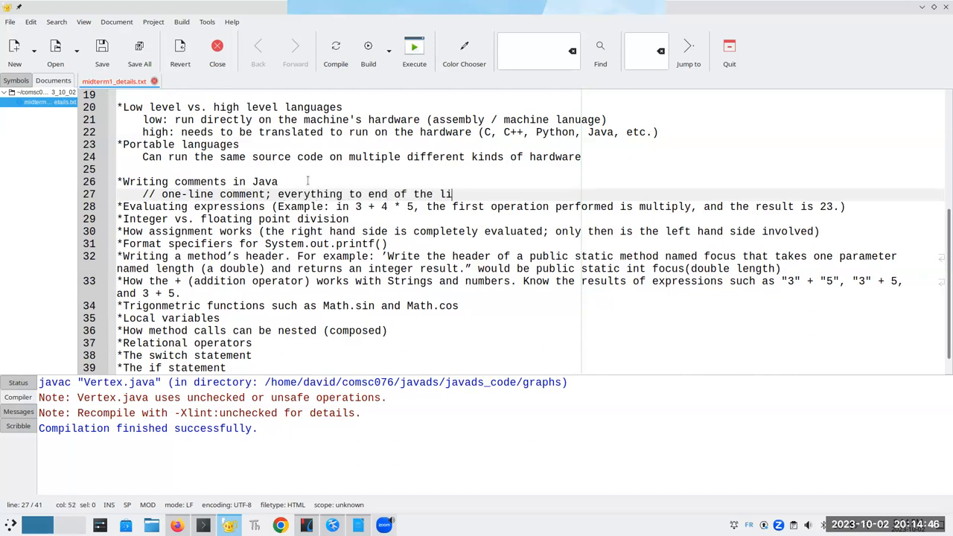
pyautogui.write('ne is ignor')
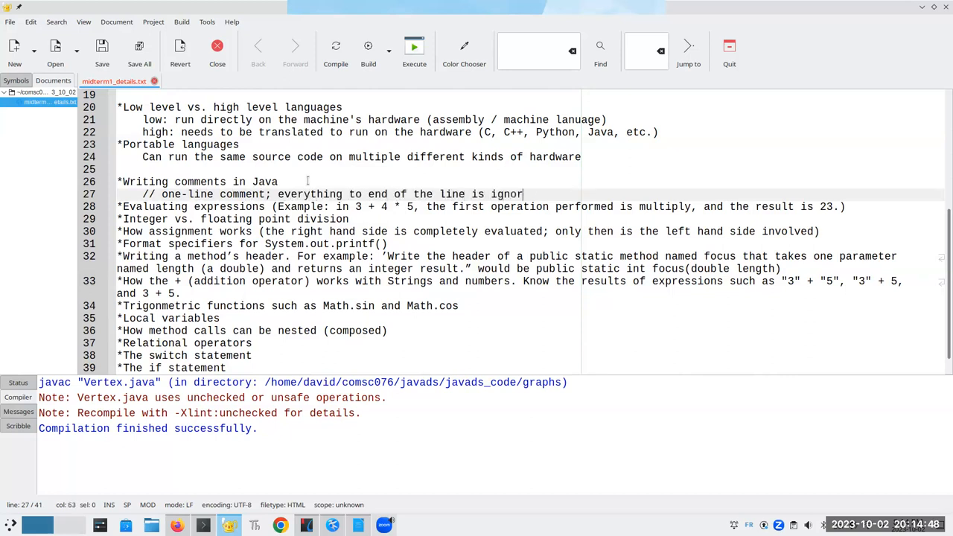
pyautogui.write('/*')
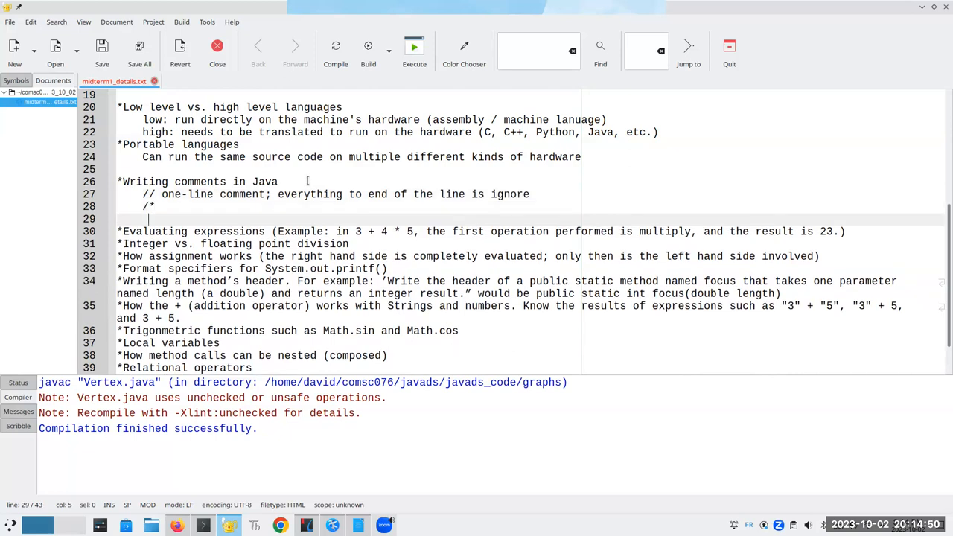
pyautogui.write('multi-line comment')
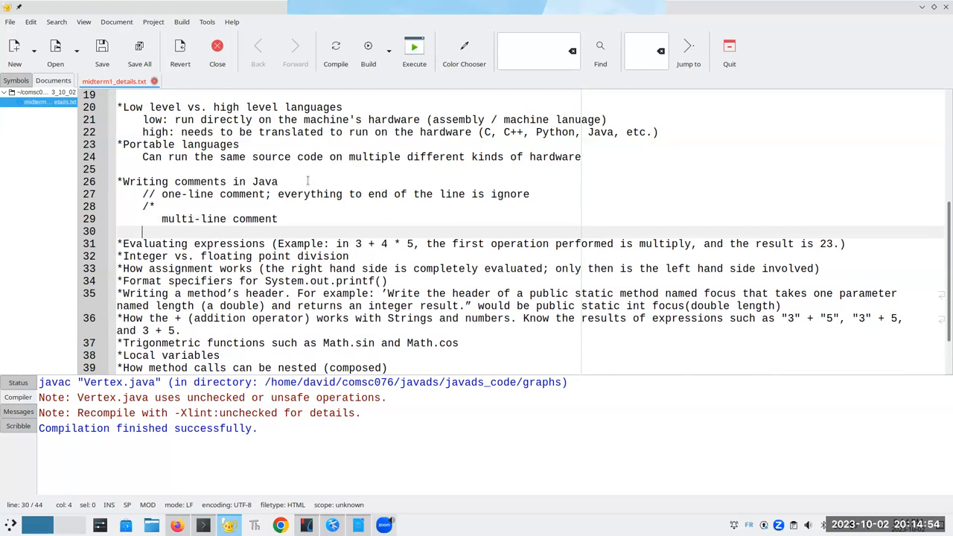
pyautogui.write('*/')
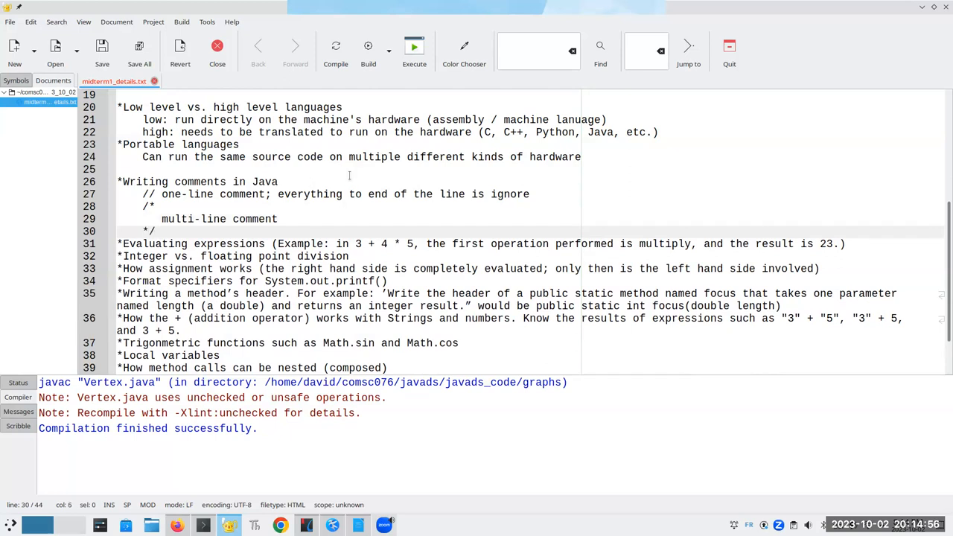
pyautogui.write('bet')
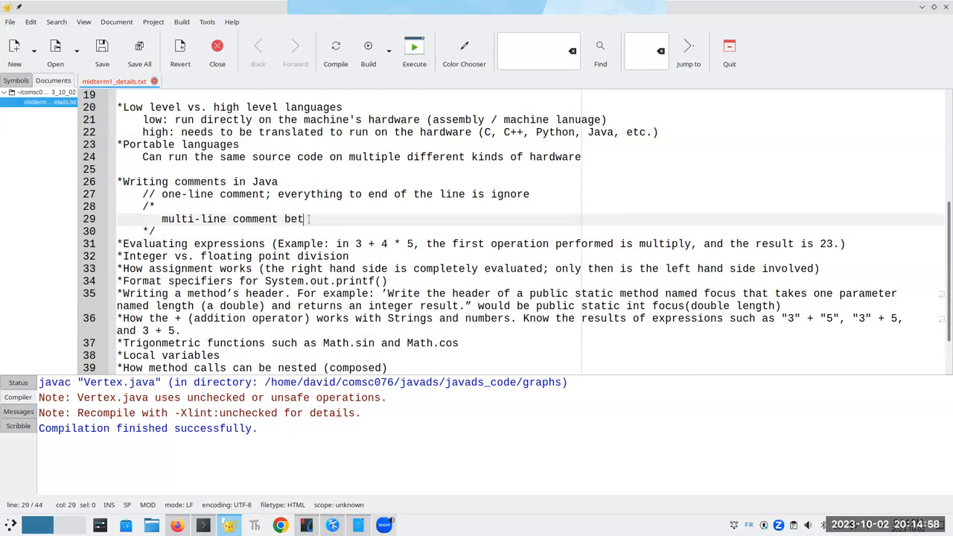
pyautogui.write('ween slash-star and star')
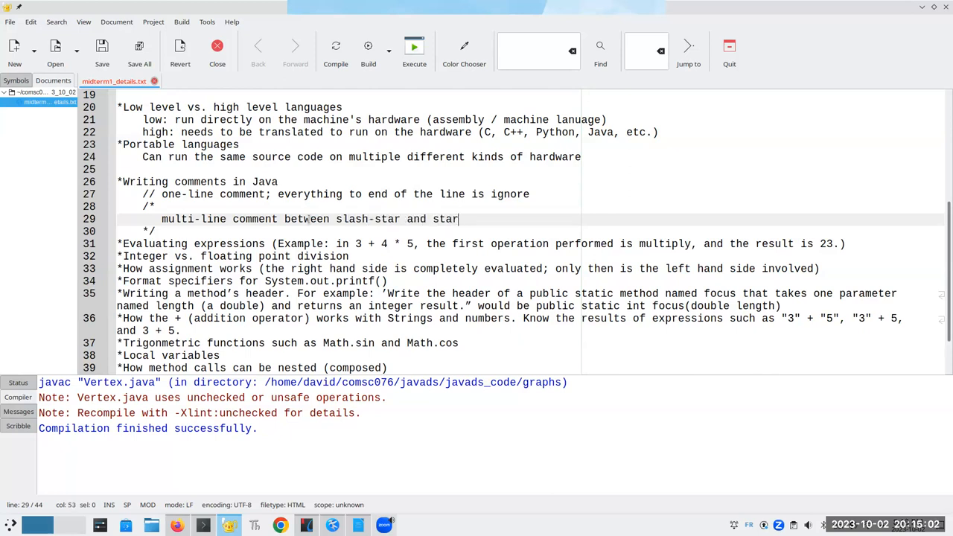
pyautogui.write('-slash')
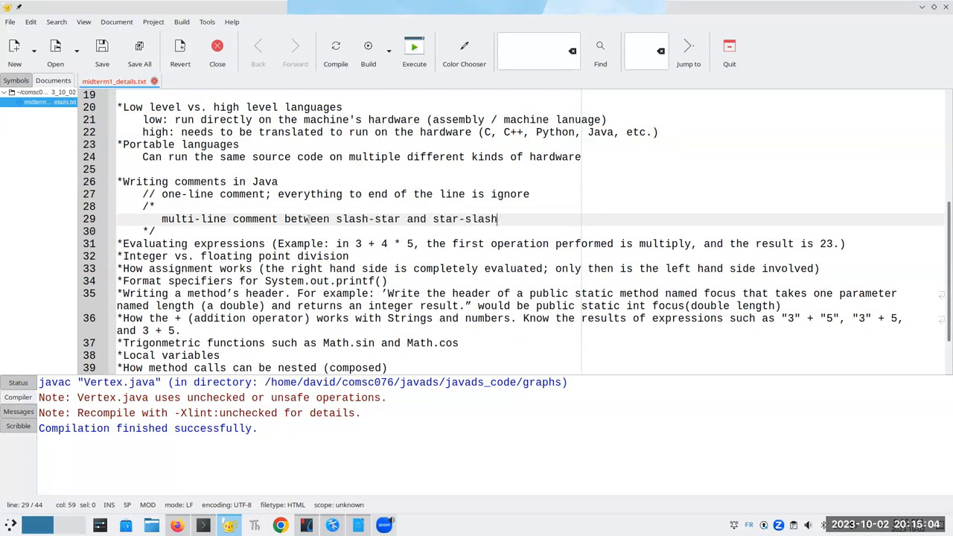
# - Add 'Know the priority of operations' to the expressions line and the integer division example 19 / 2 --> 9
pyautogui.click(157, 231)
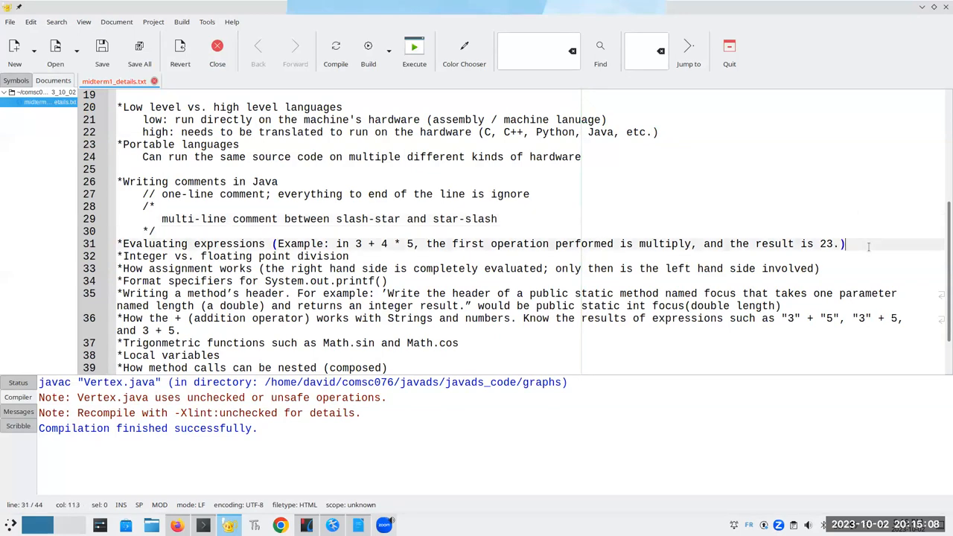
pyautogui.write('Know the pr')
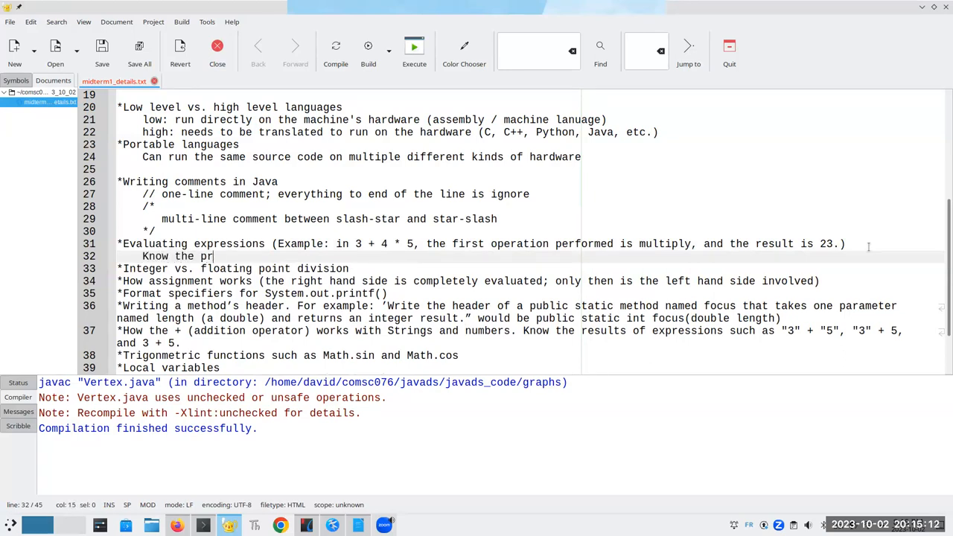
pyautogui.write('iority of operations.')
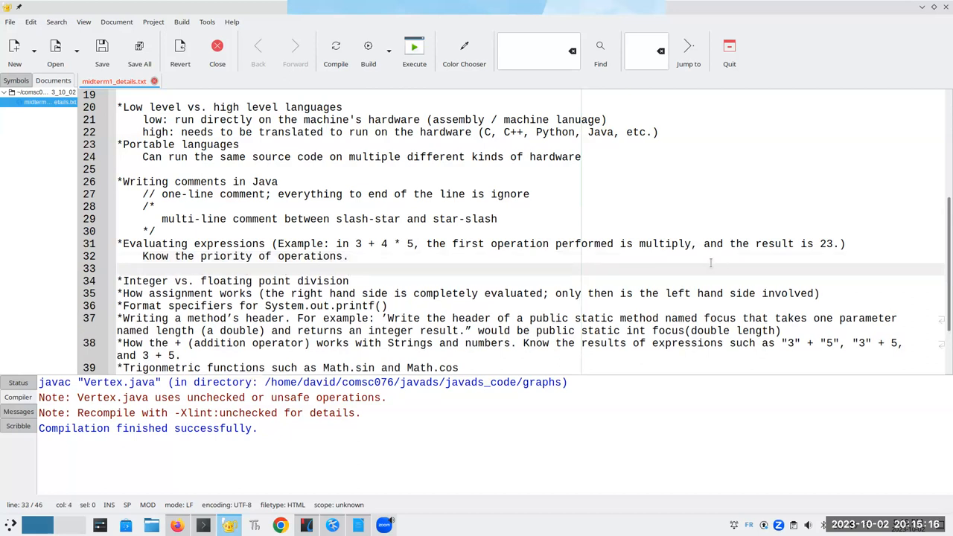
pyautogui.scroll(-3)
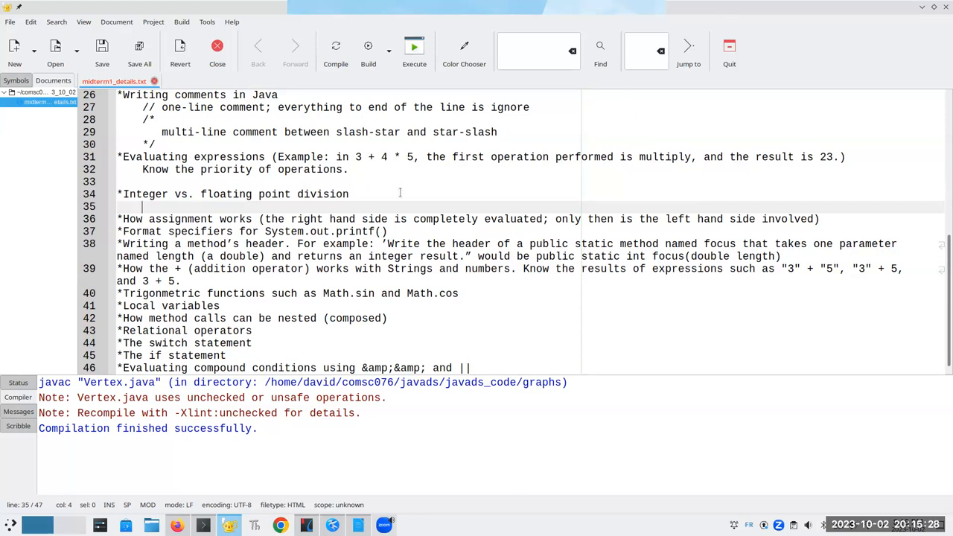
pyautogui.write('19 / 2')
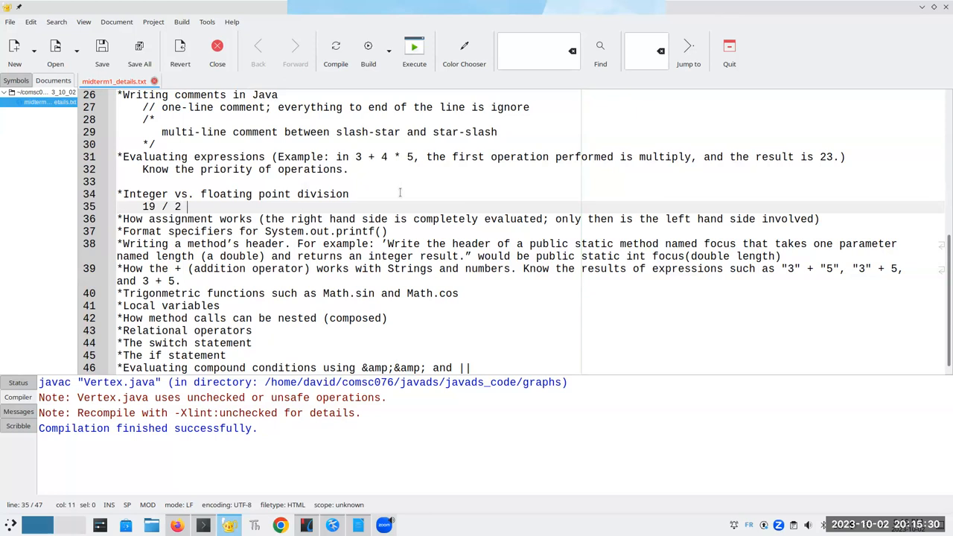
pyautogui.write('--> 9')
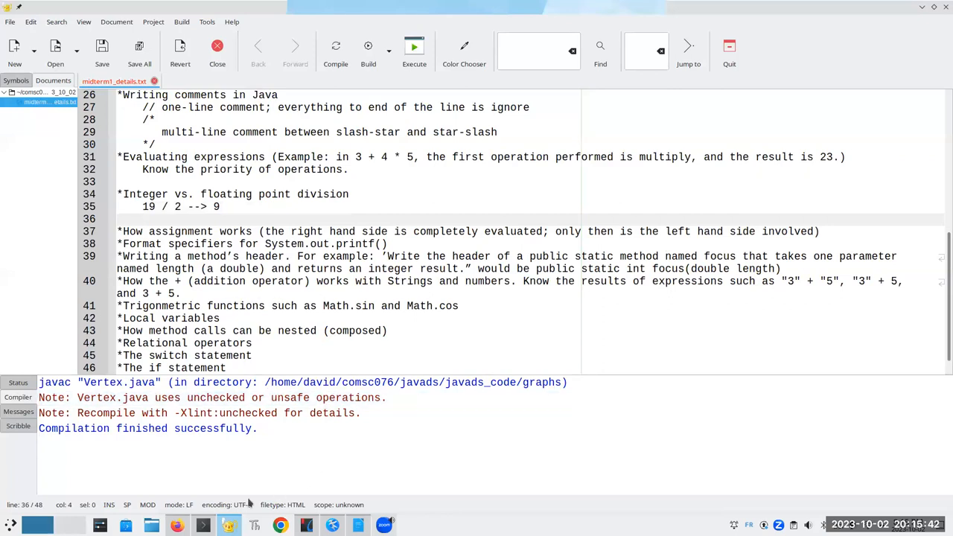
# - In jshell, print 19 / 2 and show double x = 19 / 2 stores 9.0, highlighting the result
pyautogui.click(203, 524)
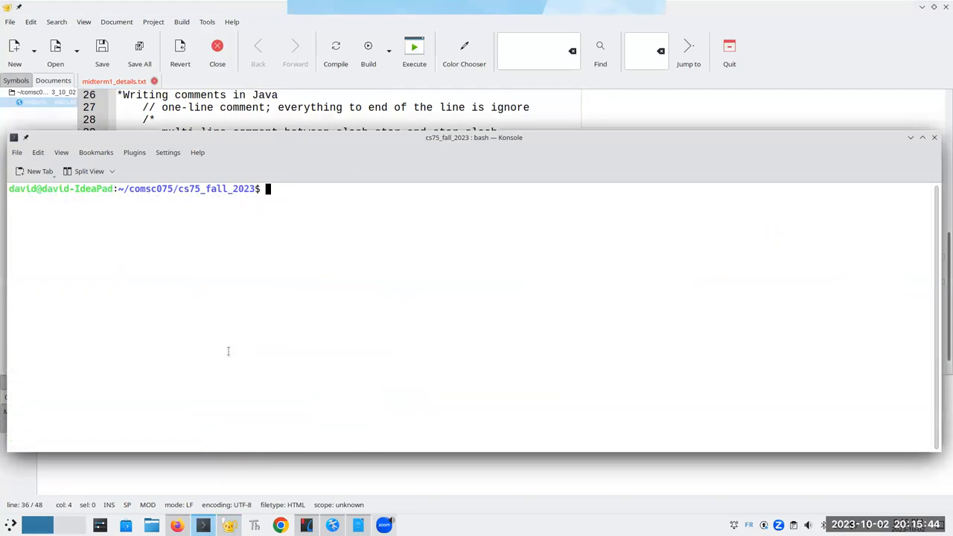
pyautogui.write('jshell')
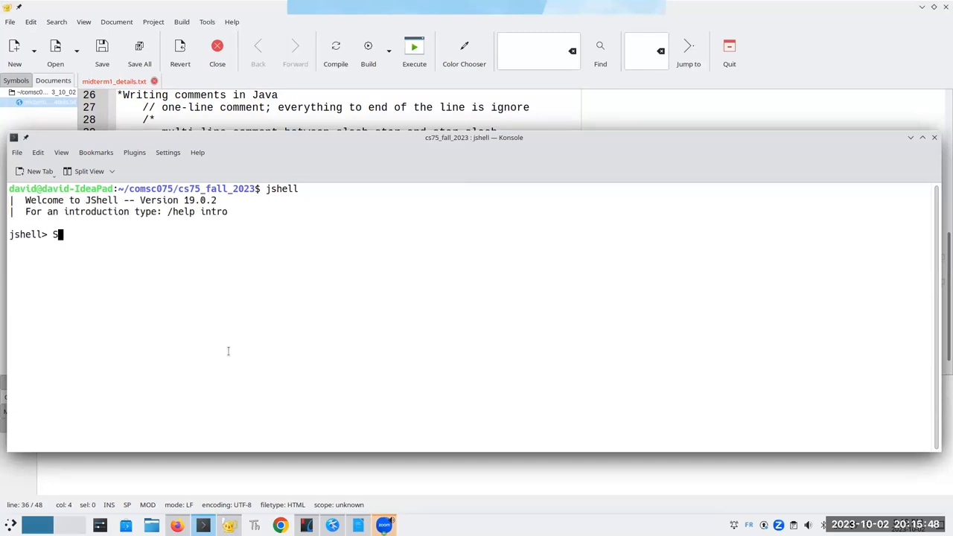
pyautogui.write('ystem.out.prin')
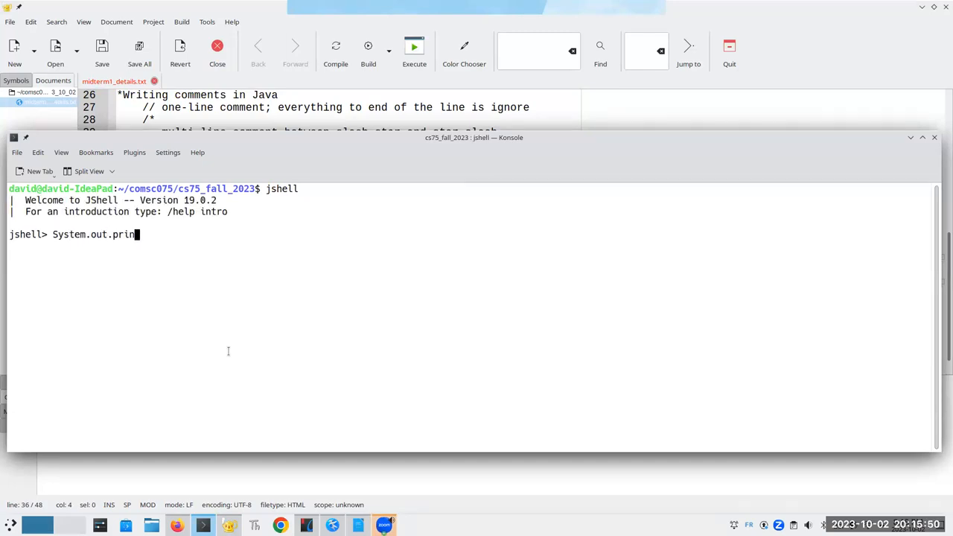
pyautogui.write('tln(')
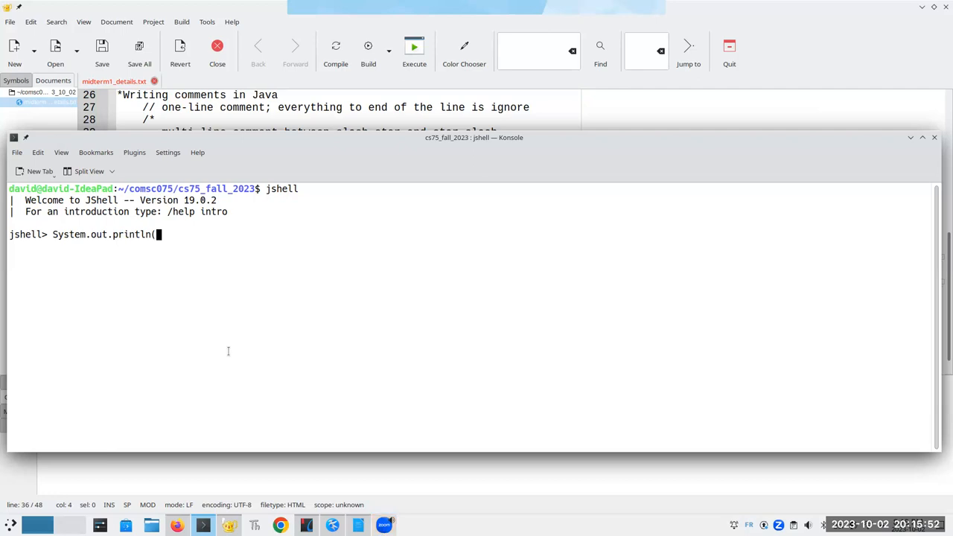
pyautogui.write('19 / 2')
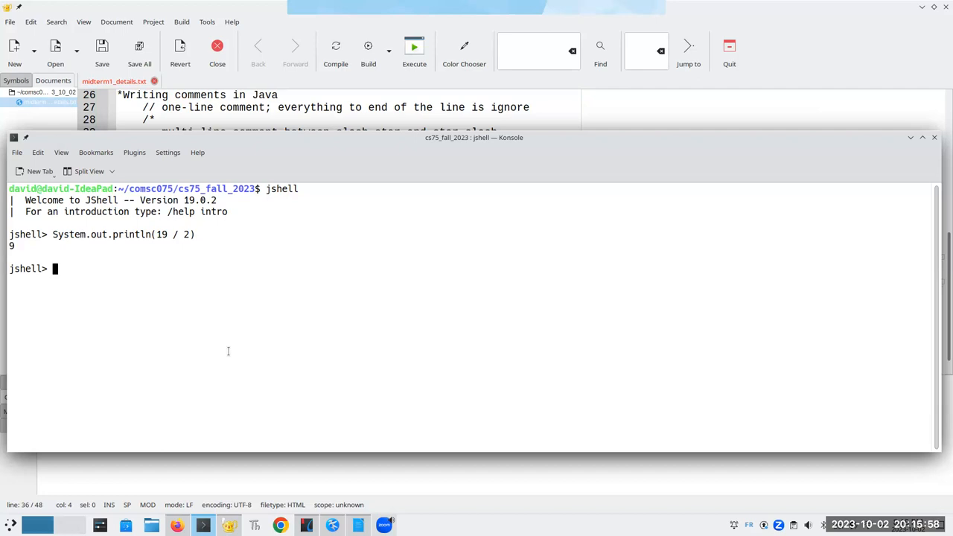
pyautogui.write('double x = 19')
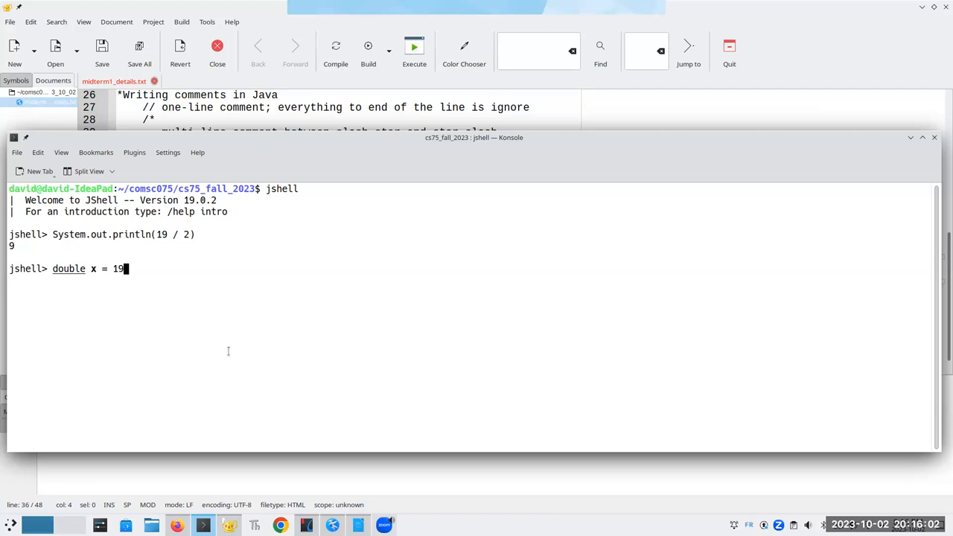
pyautogui.write('/ 2;')
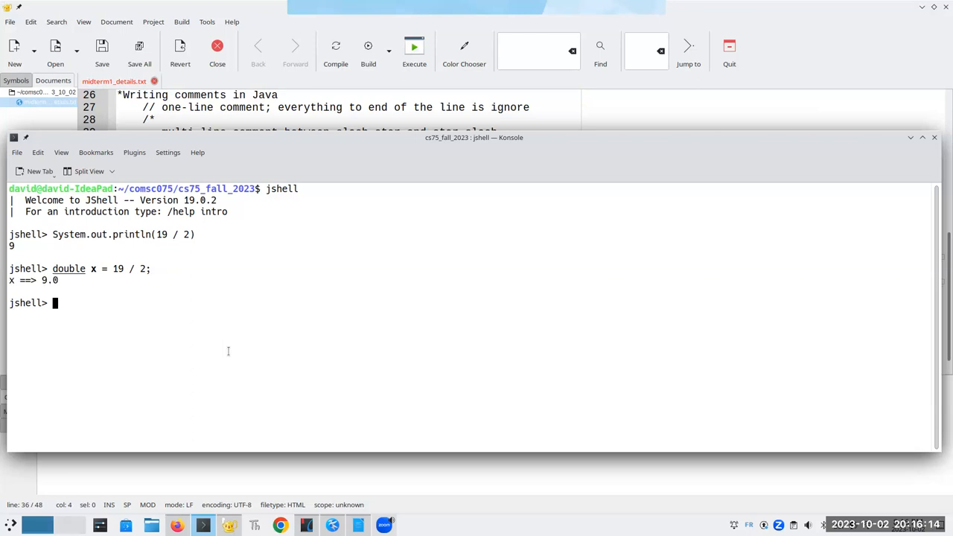
pyautogui.moveTo(157, 313)
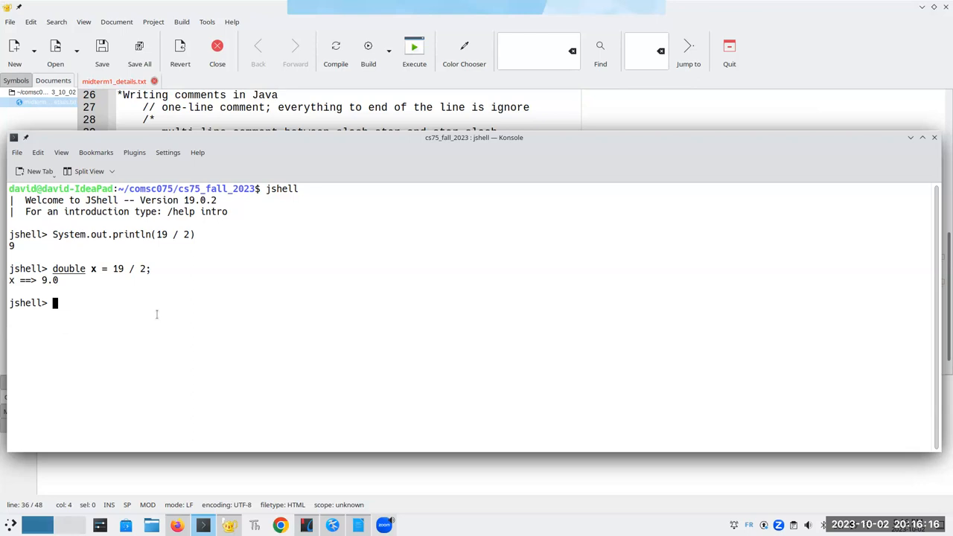
pyautogui.moveTo(9, 268); pyautogui.dragTo(149, 280)
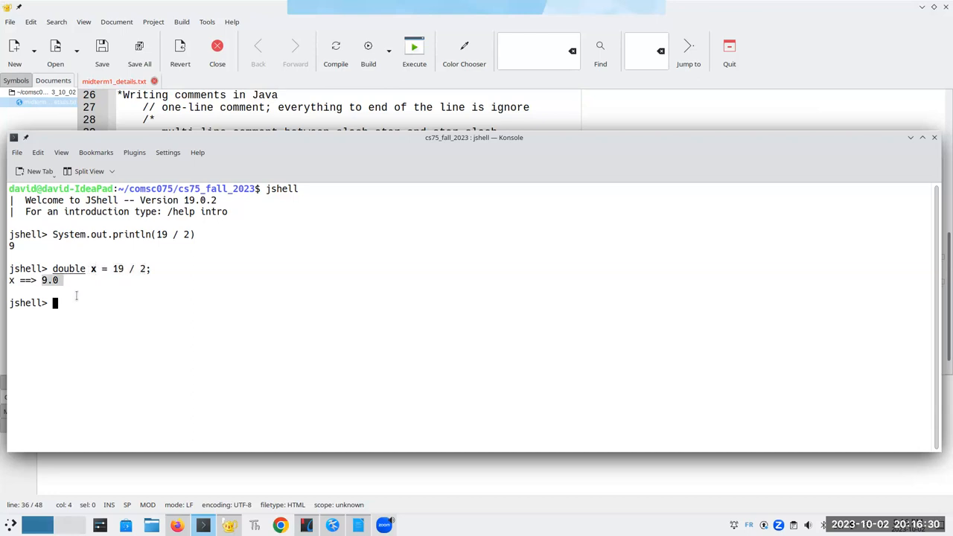
# - Show that (double) 19 / 2 and 19.0 / 2 both give 9.5
pyautogui.write('Systsem.')
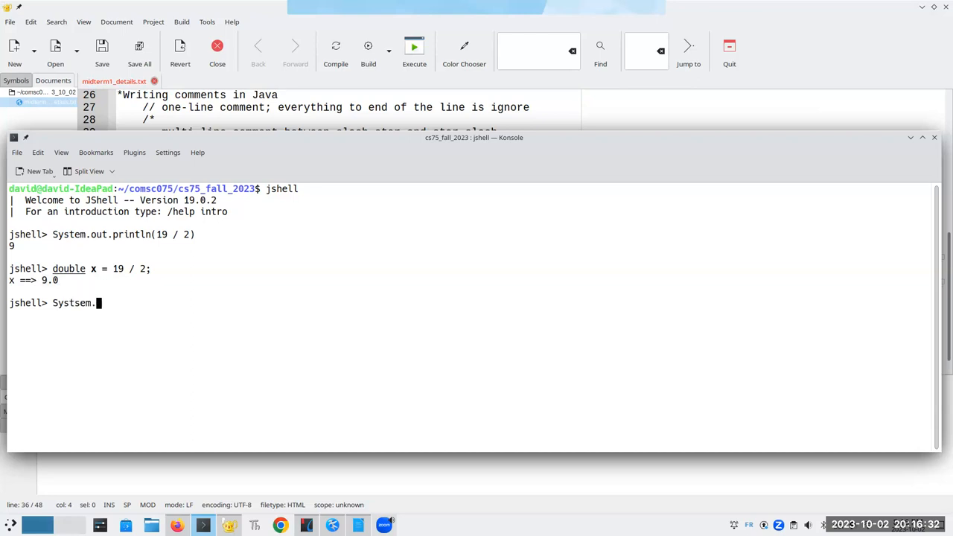
pyautogui.press('BackSpace')
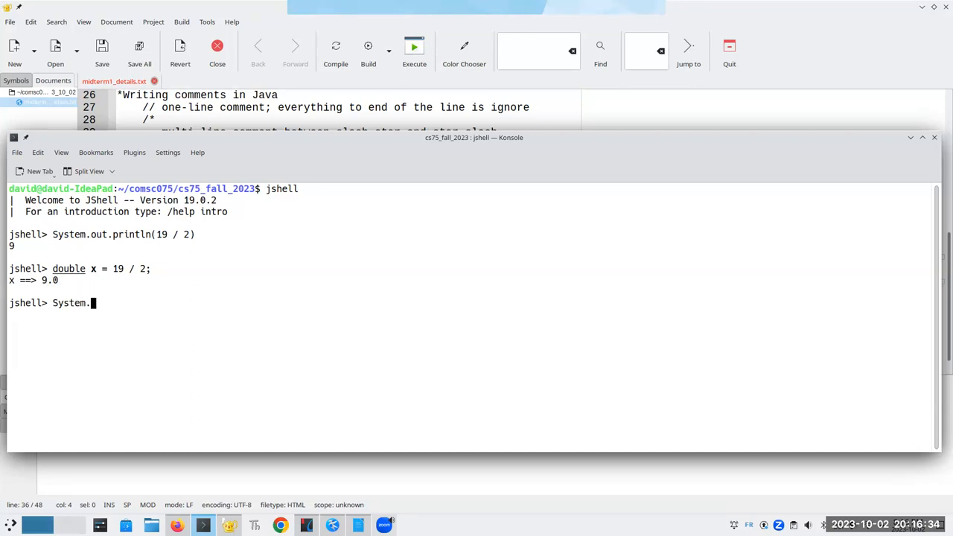
pyautogui.write('out.pri')
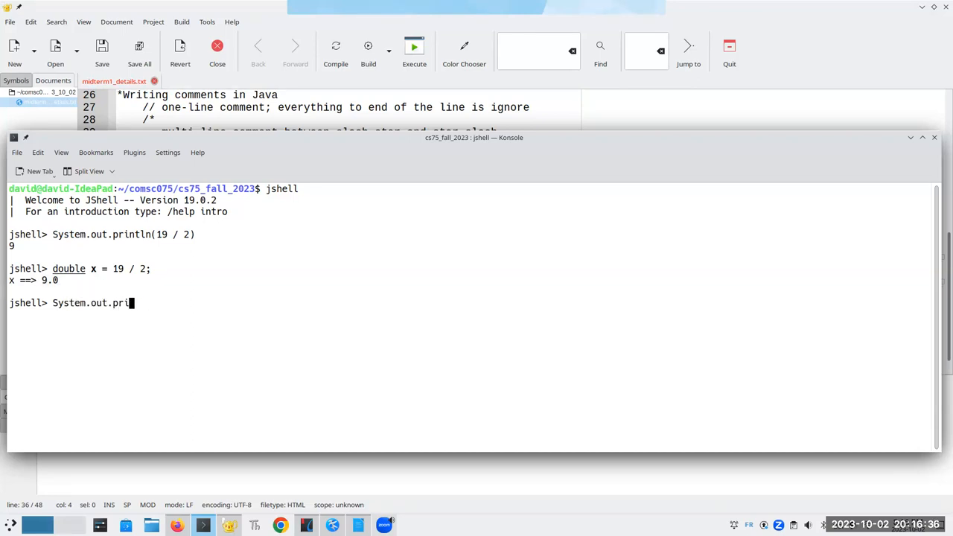
pyautogui.write('ntln(x')
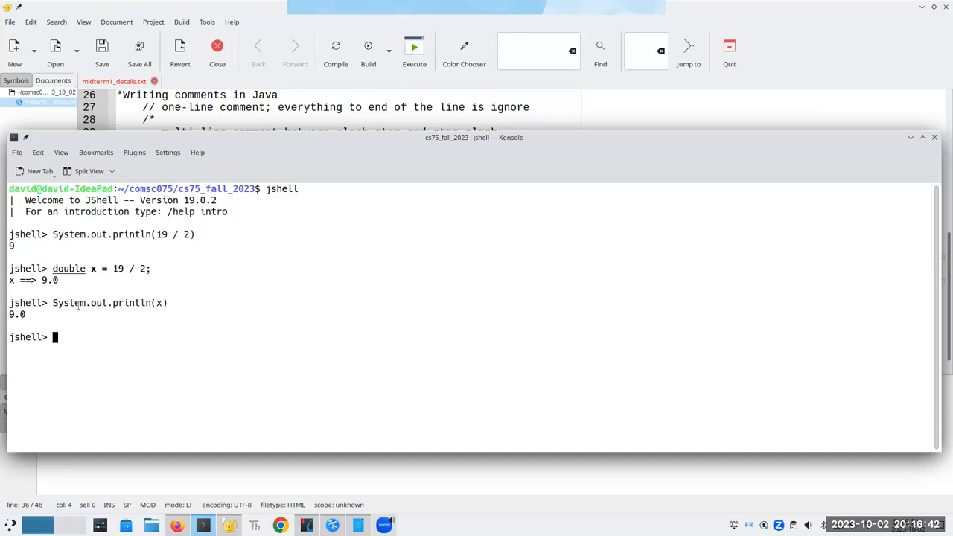
pyautogui.write('double')
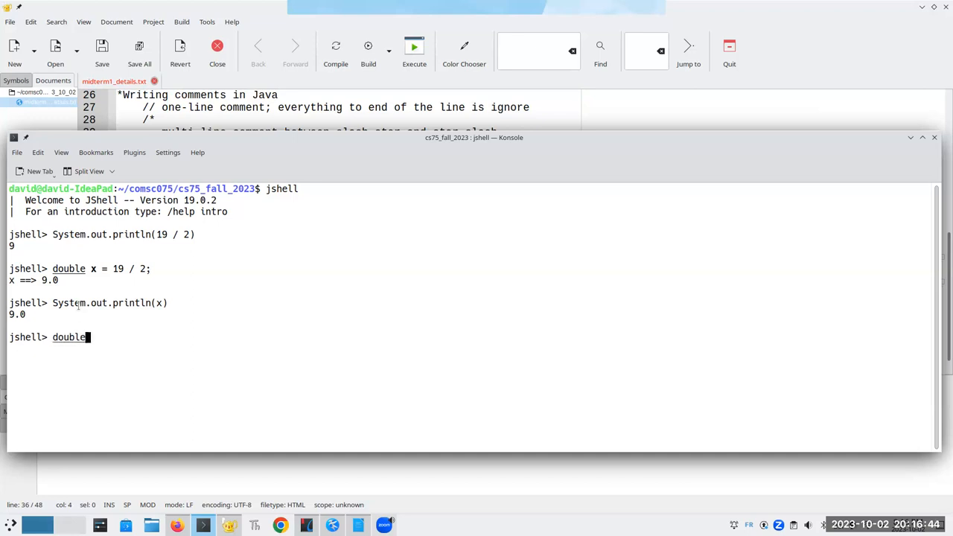
pyautogui.write('x = (double')
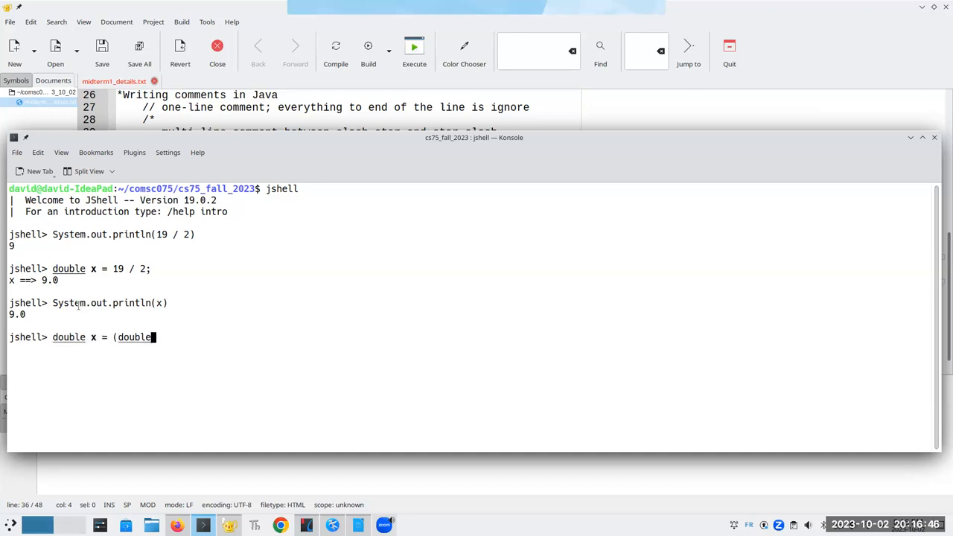
pyautogui.write(') 19 / 2')
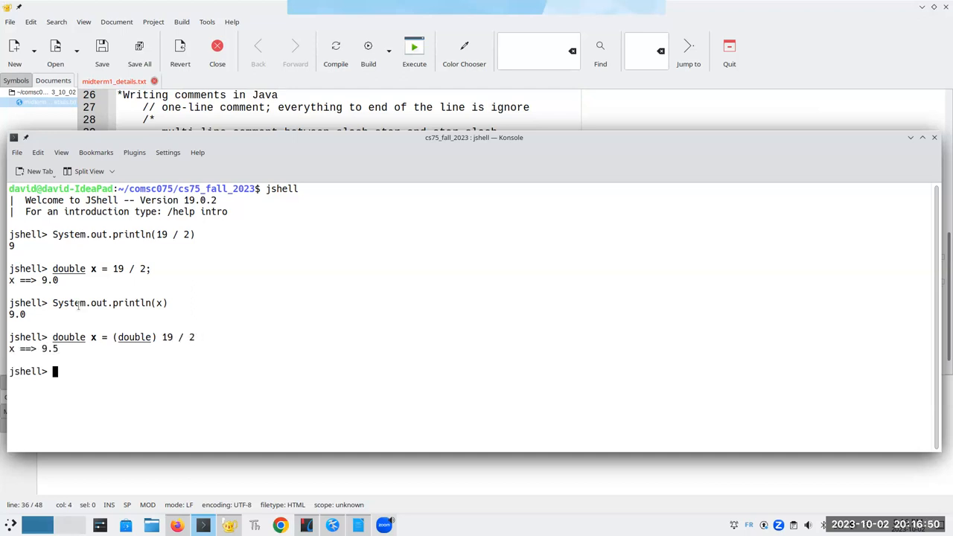
pyautogui.write('double x')
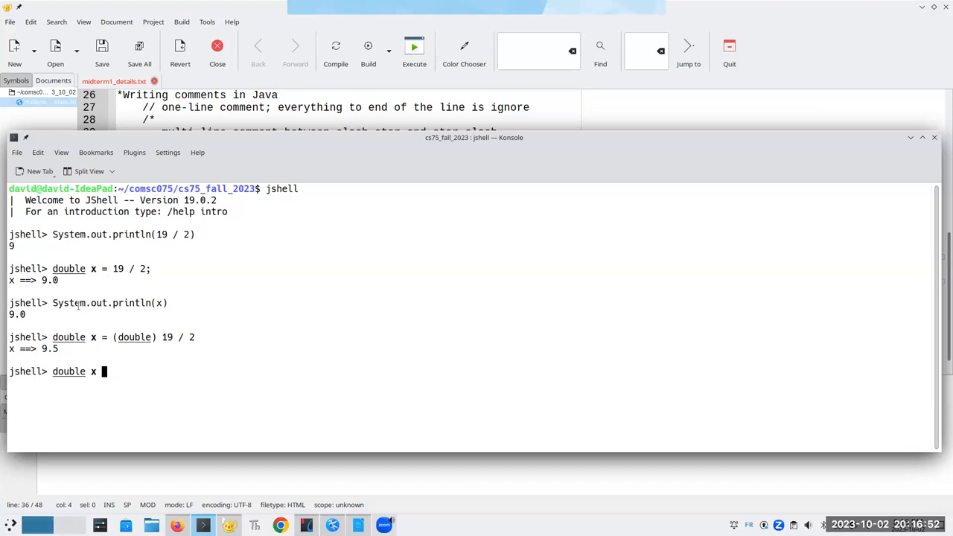
pyautogui.write('= 19.0 / 2')
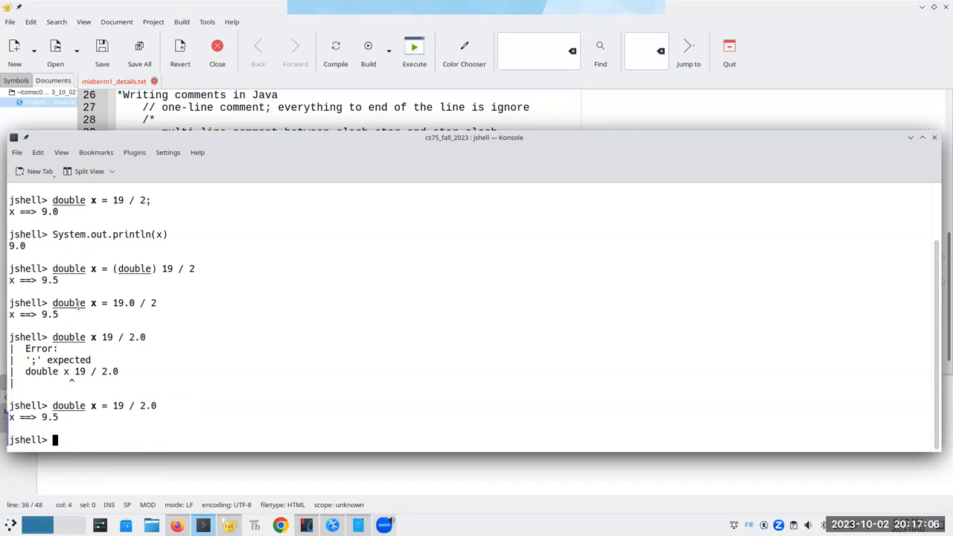
pyautogui.moveTo(342, 90)
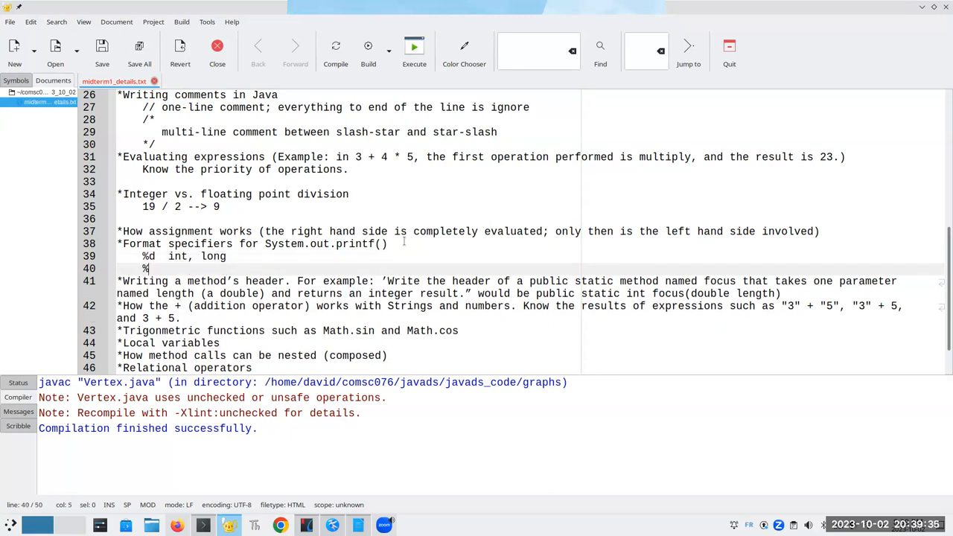
# - List the printf specifiers %.2f double, %s String, %c char and %n same as \n newline
pyautogui.write('.')
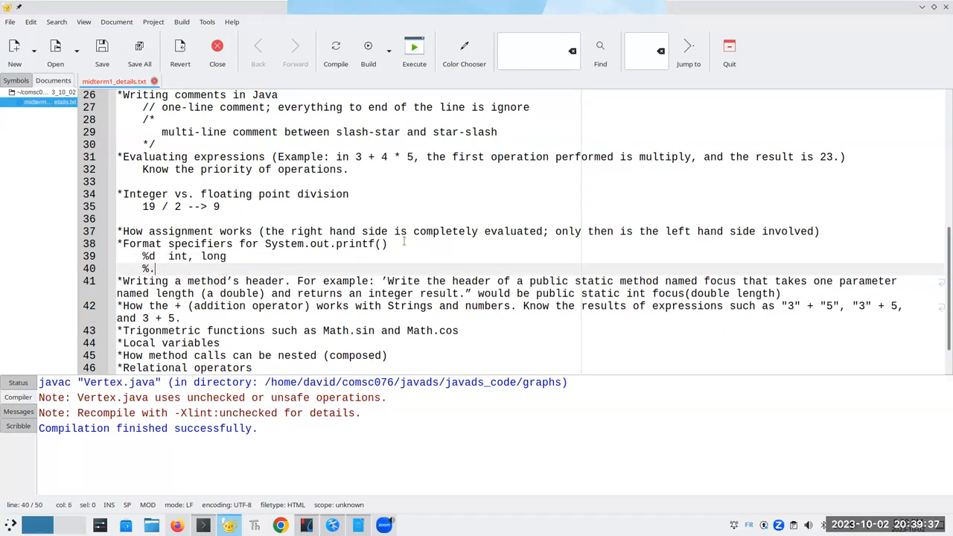
pyautogui.write('2f')
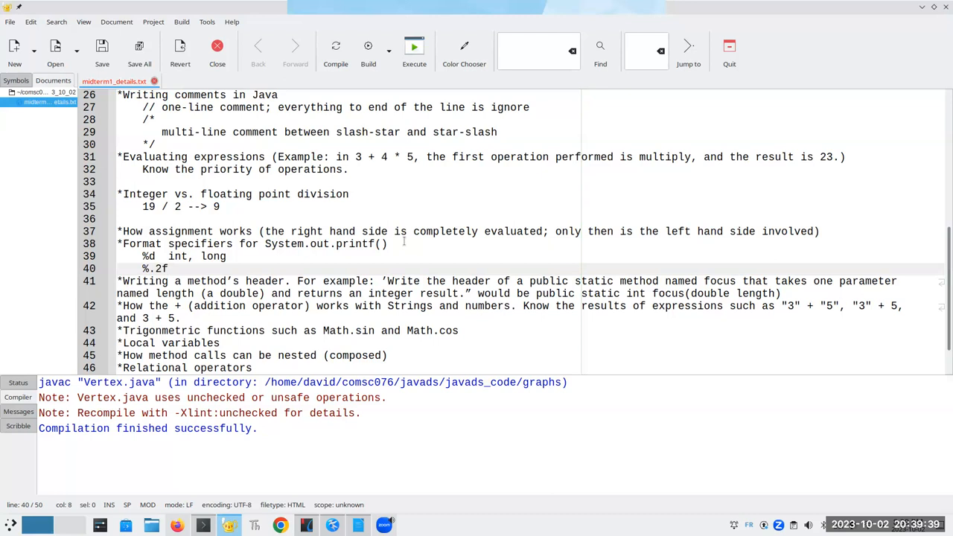
pyautogui.write('double')
pyautogui.write('%s')
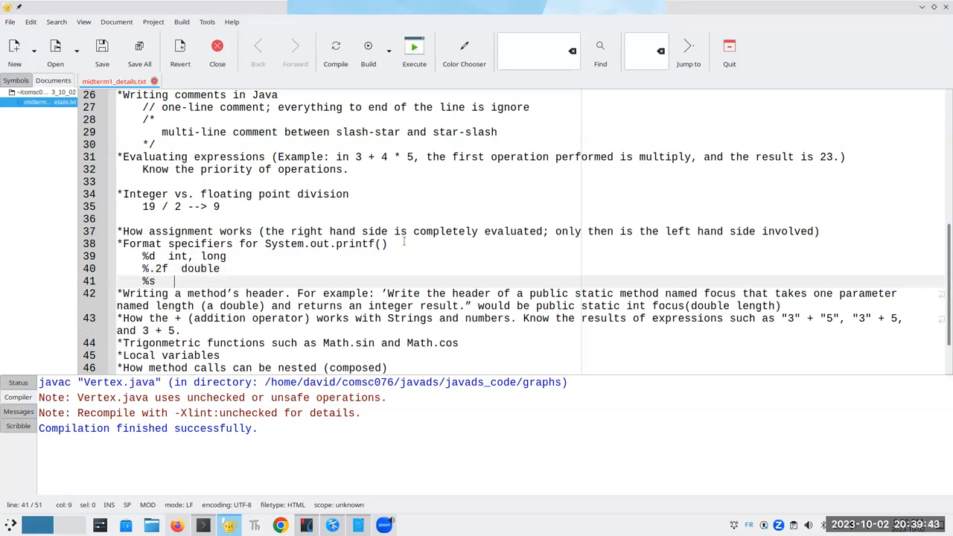
pyautogui.write('String')
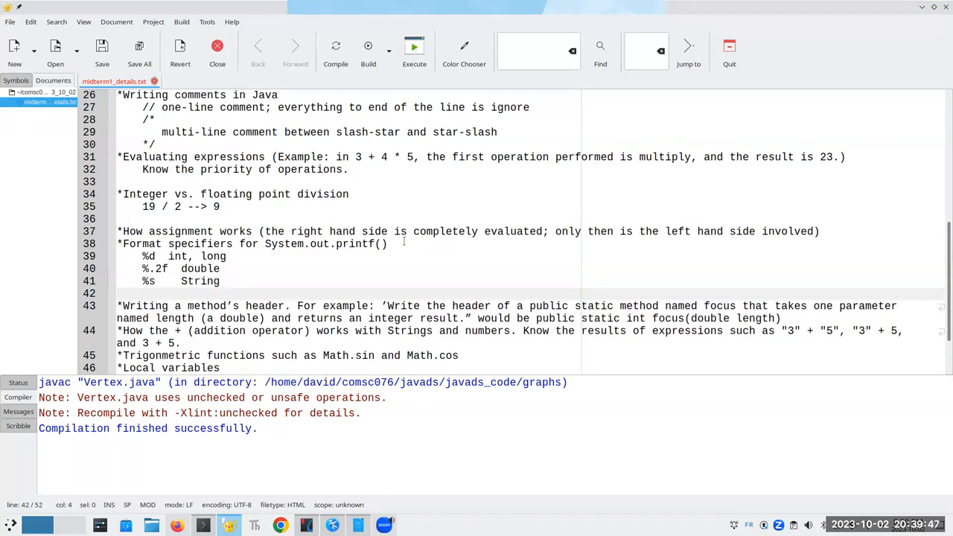
pyautogui.write('%c')
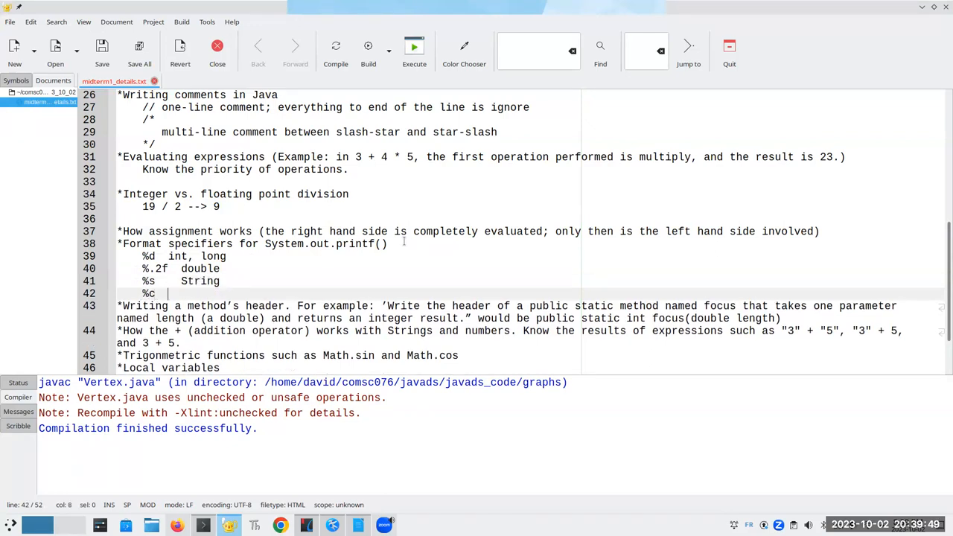
pyautogui.write('char')
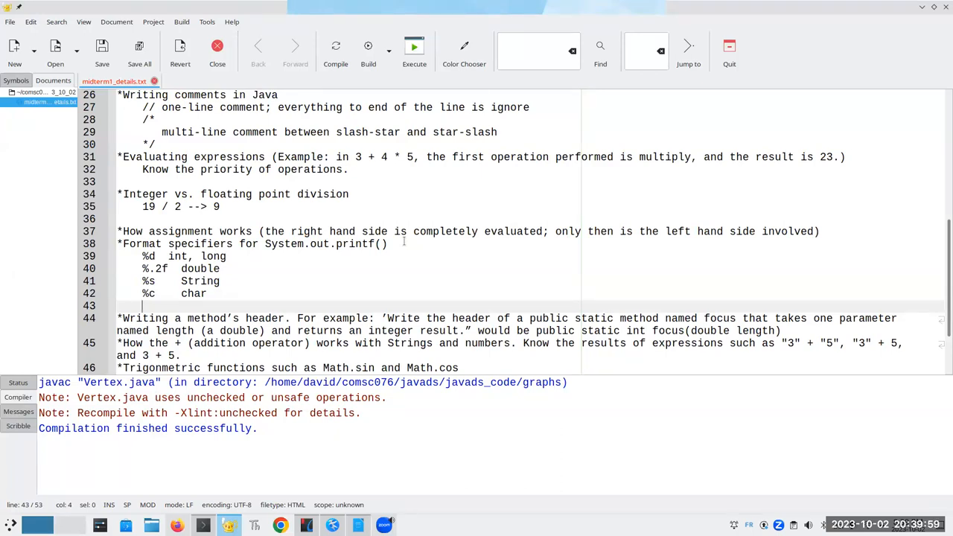
pyautogui.write('%n')
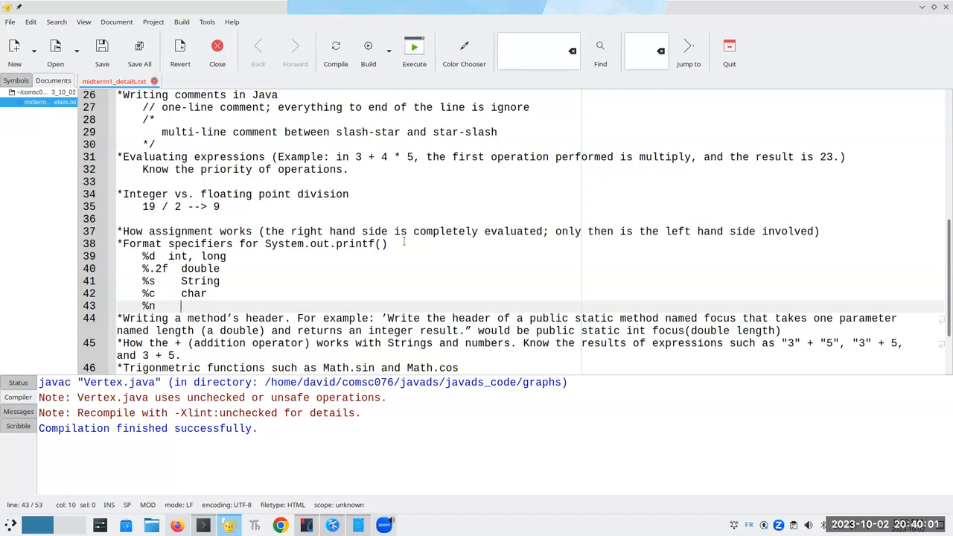
pyautogui.write('same as \\n, newline')
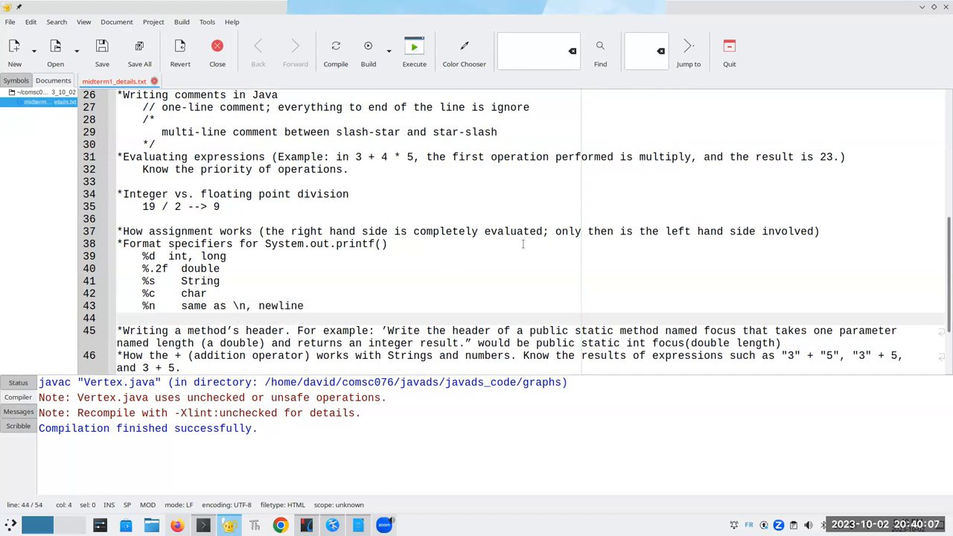
pyautogui.scroll(-3)
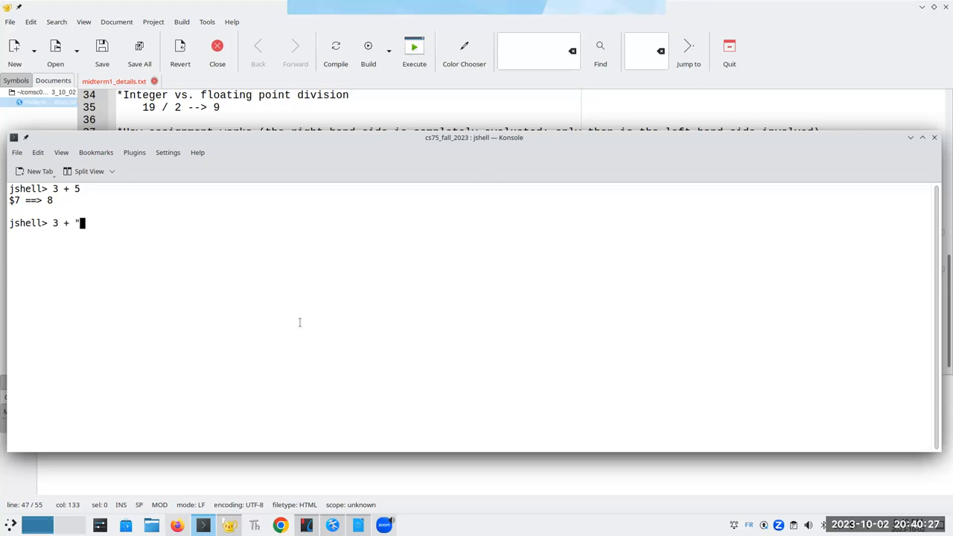
# - Evaluate 3 + "5", "5" + 3, "car " + 3 + 7 and 3 + 7 + " cars" in jshell
pyautogui.write('5"')
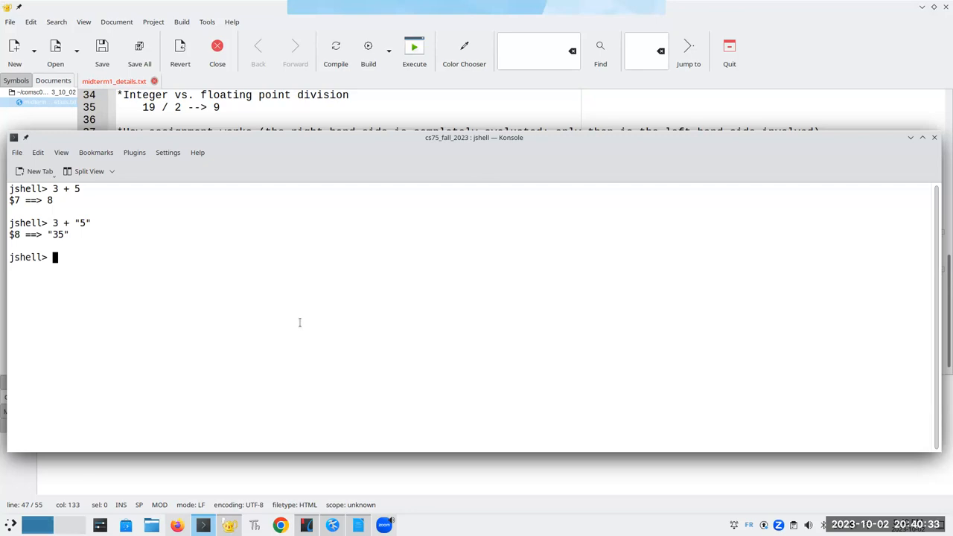
pyautogui.write('"5"')
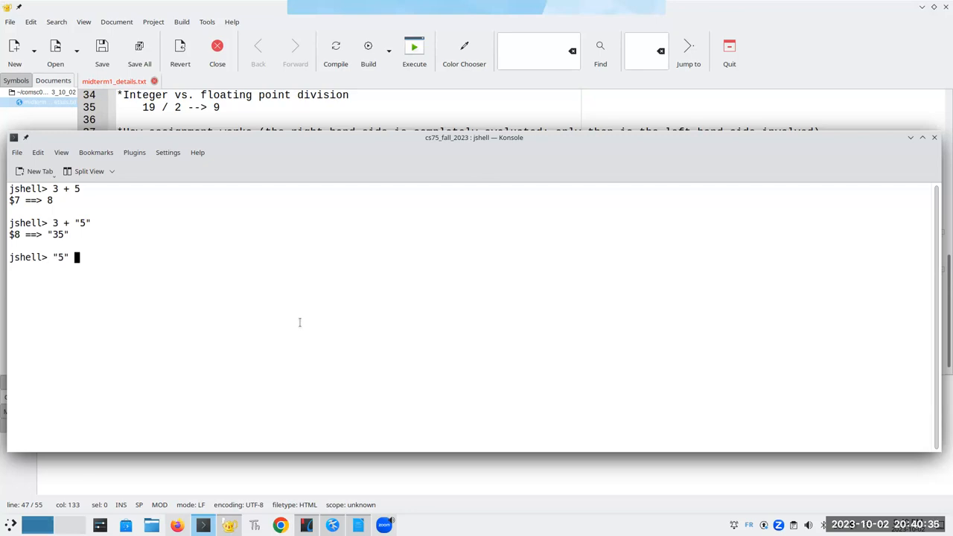
pyautogui.write('+ 3')
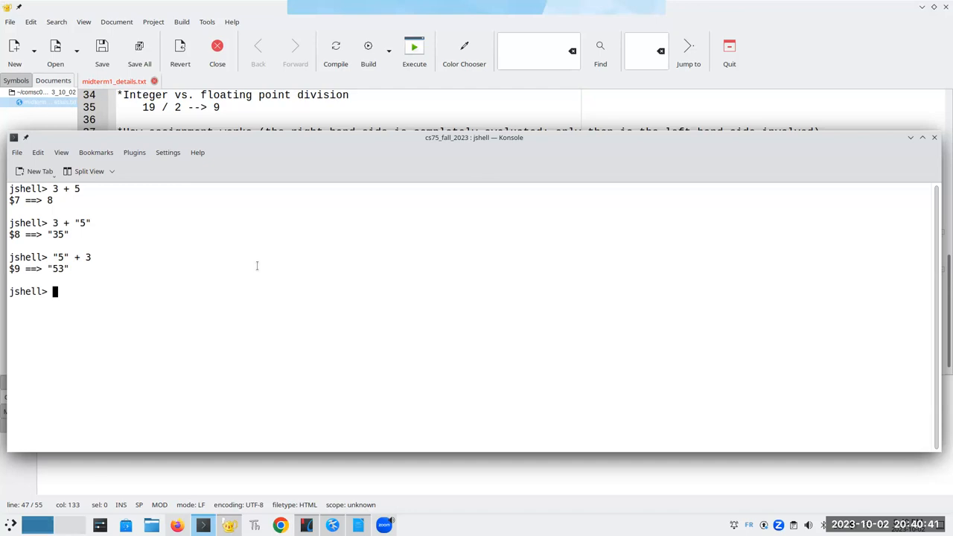
pyautogui.write('"c')
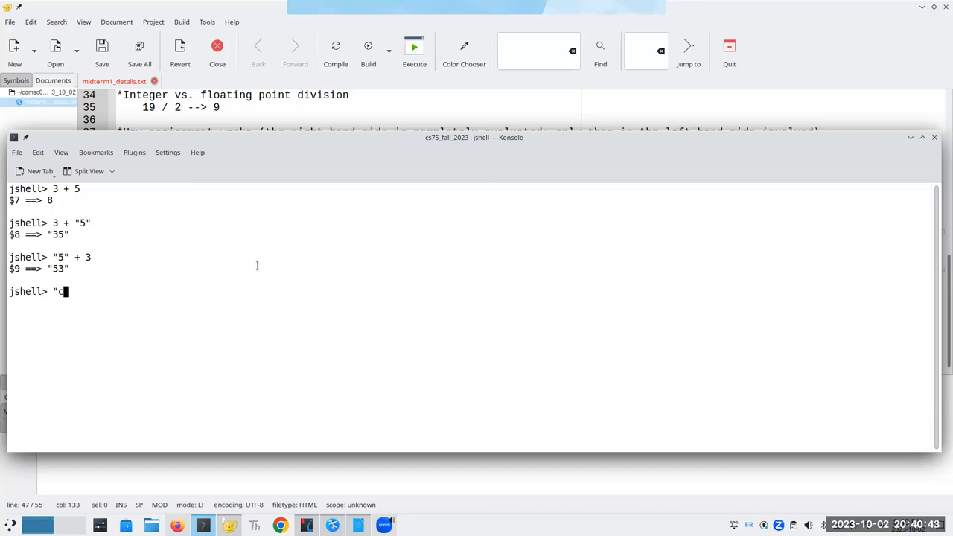
pyautogui.write('ar " + 3 + 7')
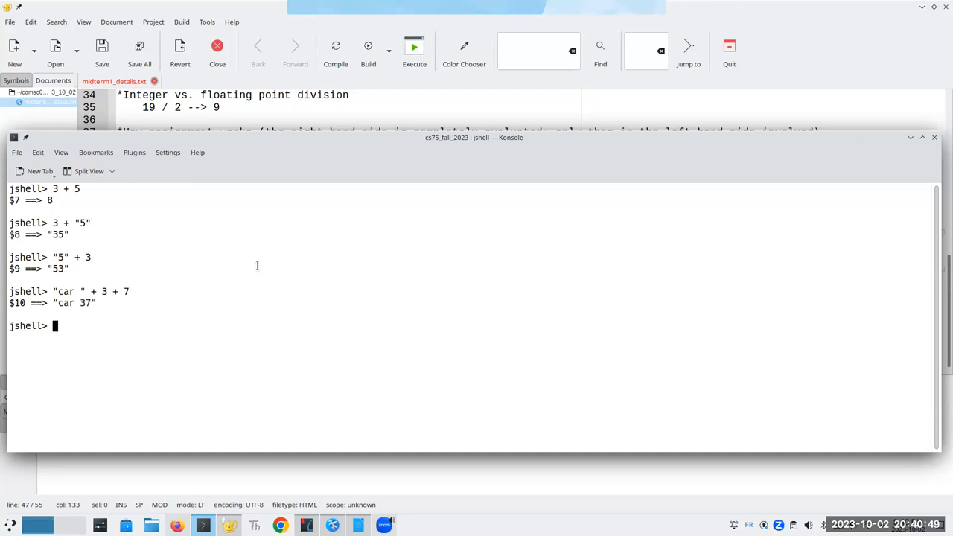
pyautogui.write('3 +')
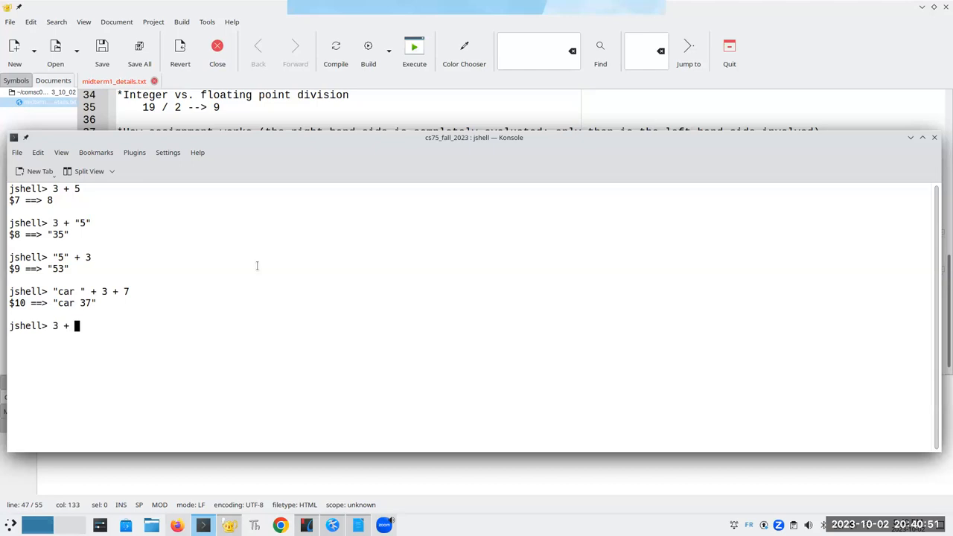
pyautogui.write('7 + "c')
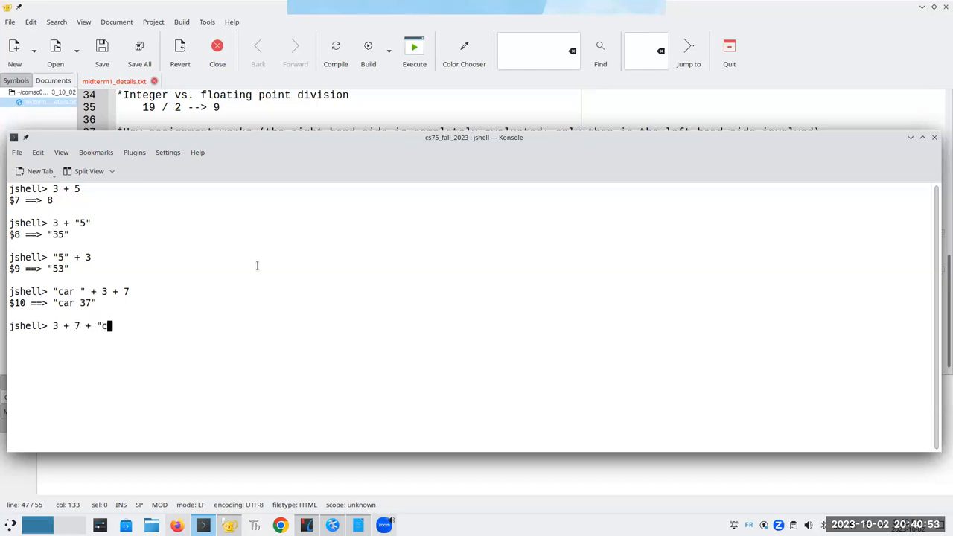
pyautogui.write('ars"')
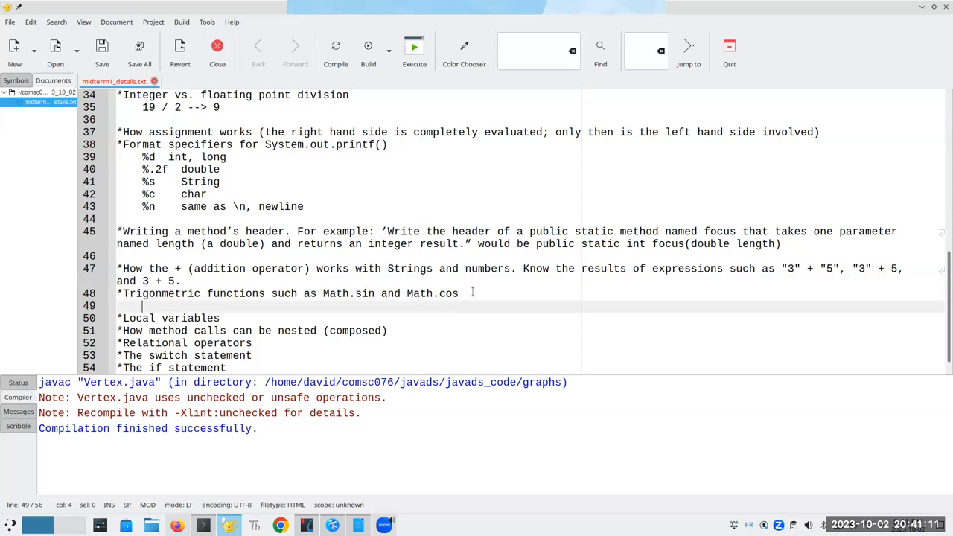
# - Note under the trigonometric functions item that trig functions take RADIANS as their input
pyautogui.write('trig function')
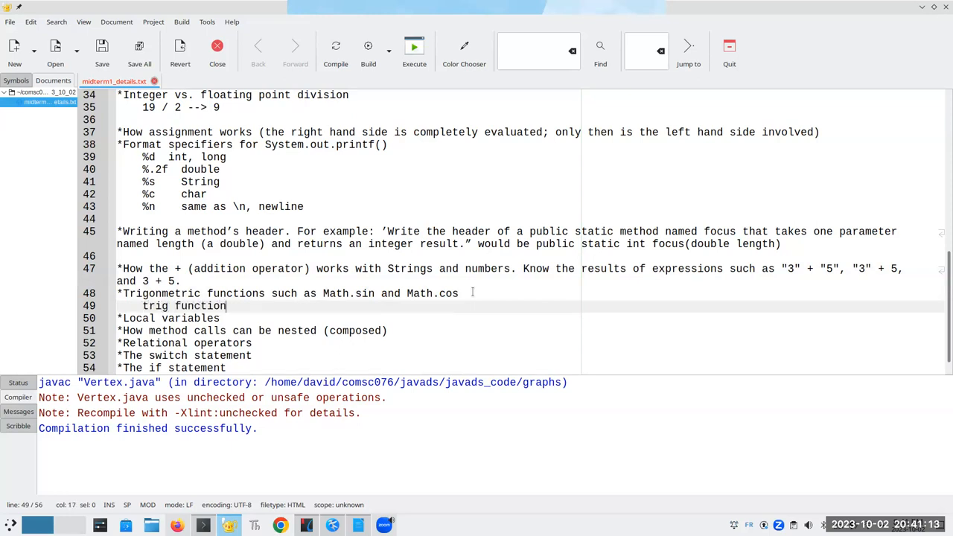
pyautogui.write('s take RADIA')
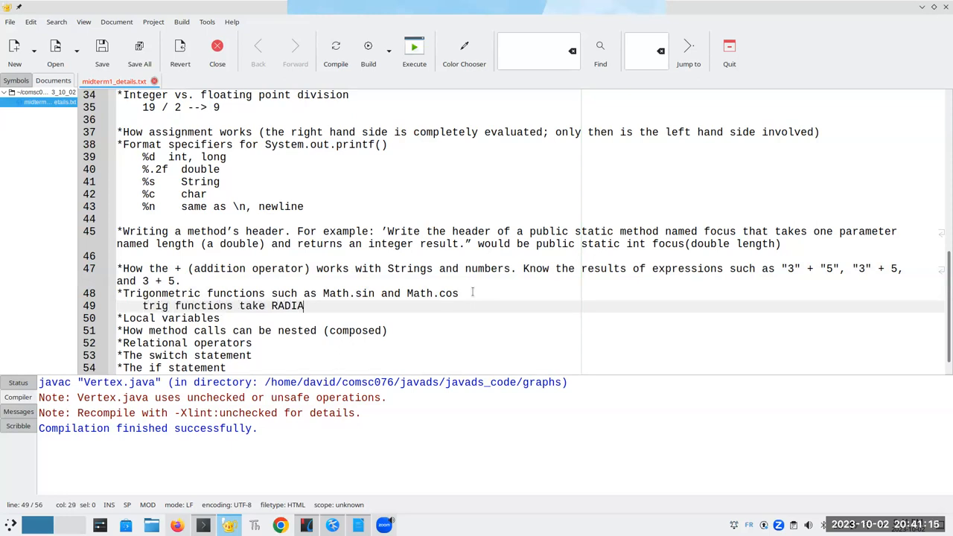
pyautogui.write('NS as their')
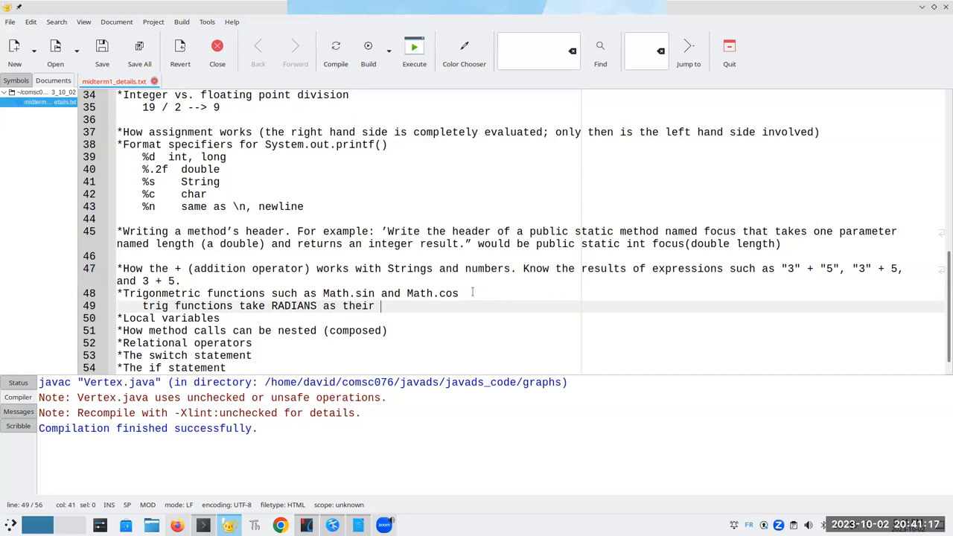
pyautogui.write('input.')
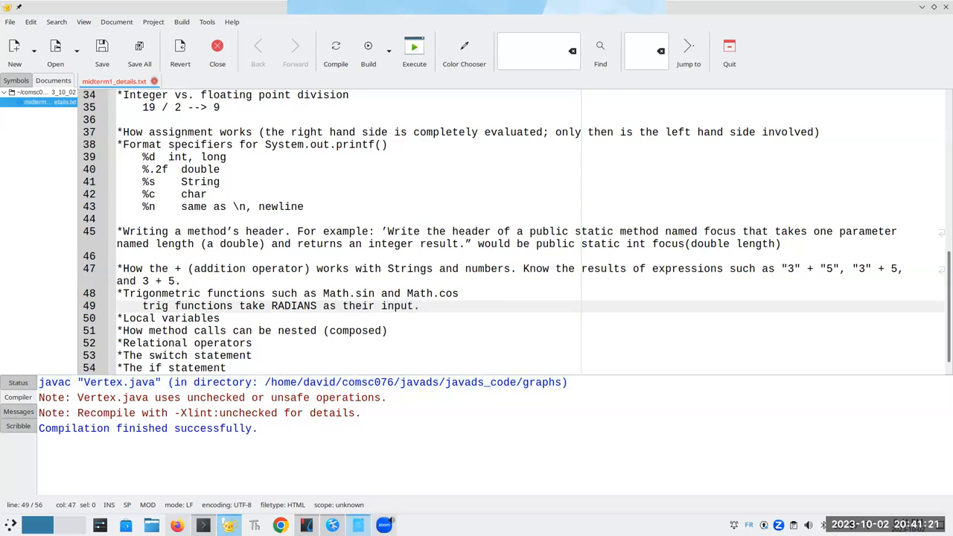
# - In JShell, test Math.sin(30) and then Math.sin(Math.toRadians(30)) to compare
pyautogui.click(419, 307)
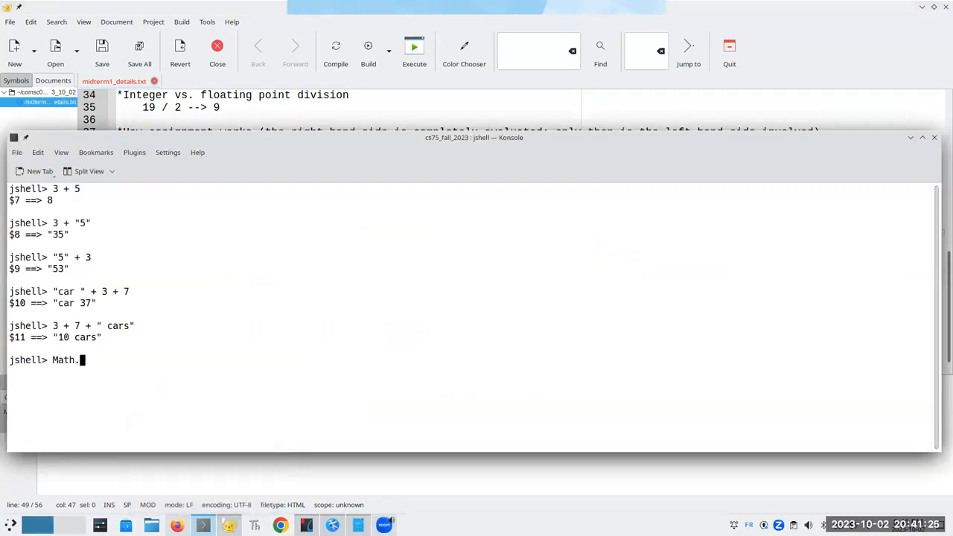
pyautogui.write('sin(30)')
pyautogui.write('M')
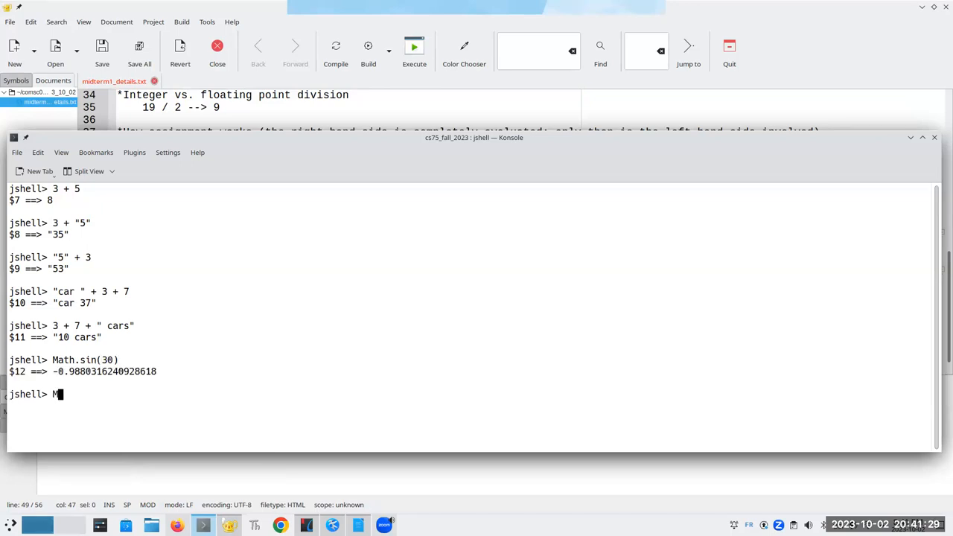
pyautogui.write('ath.sin')
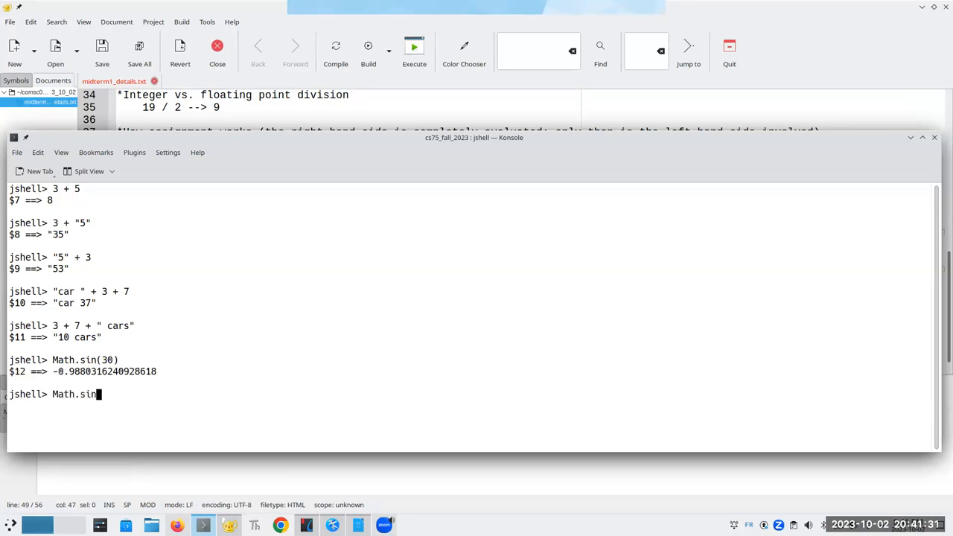
pyautogui.write('(Math.to')
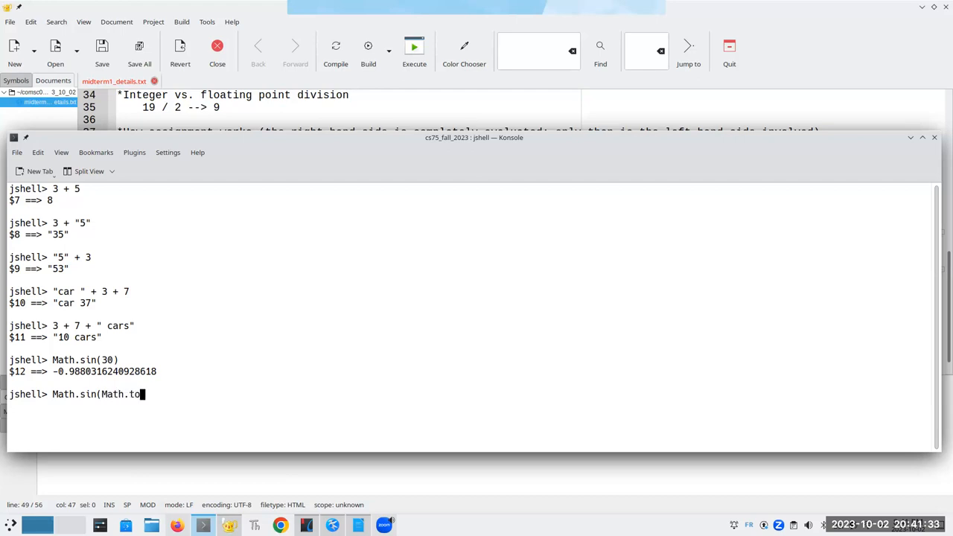
pyautogui.write('Radians(3')
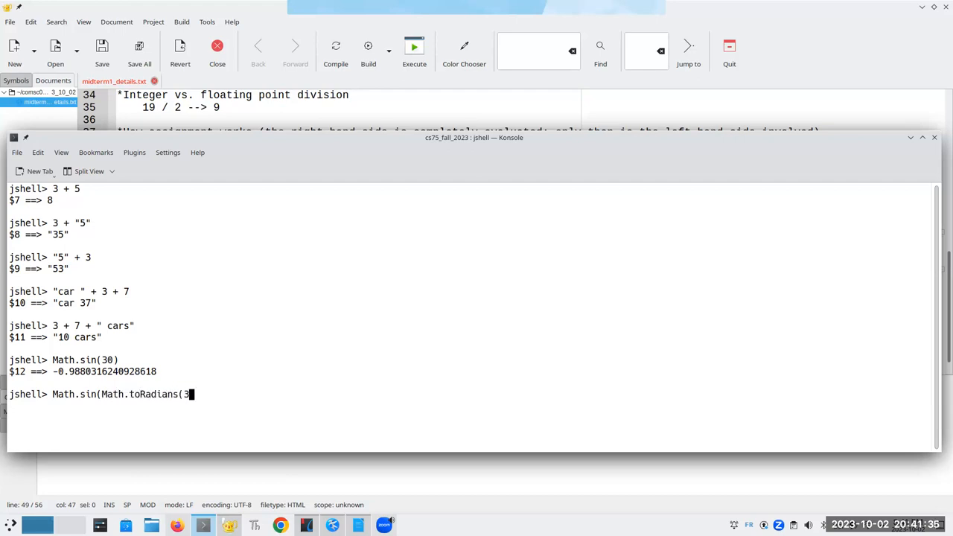
pyautogui.write('0))')
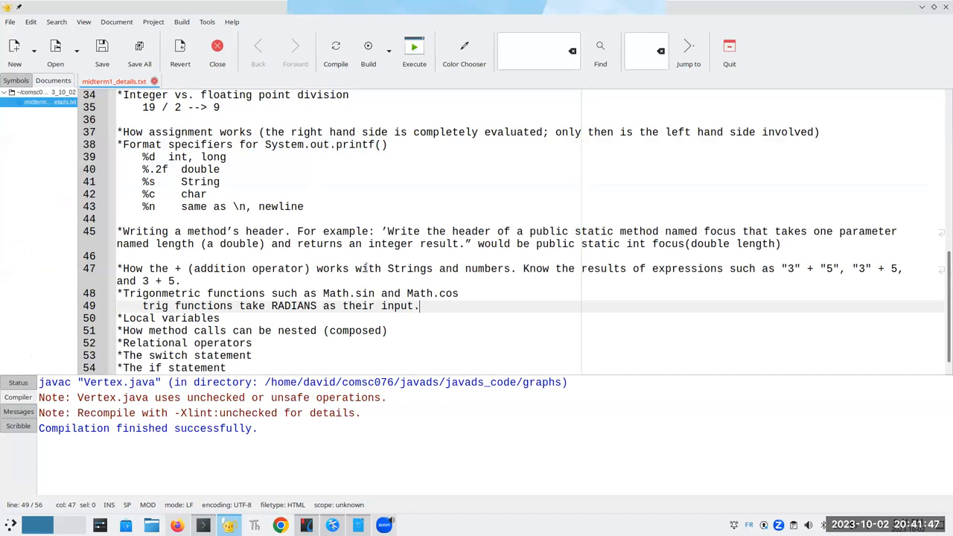
pyautogui.moveTo(531, 342)
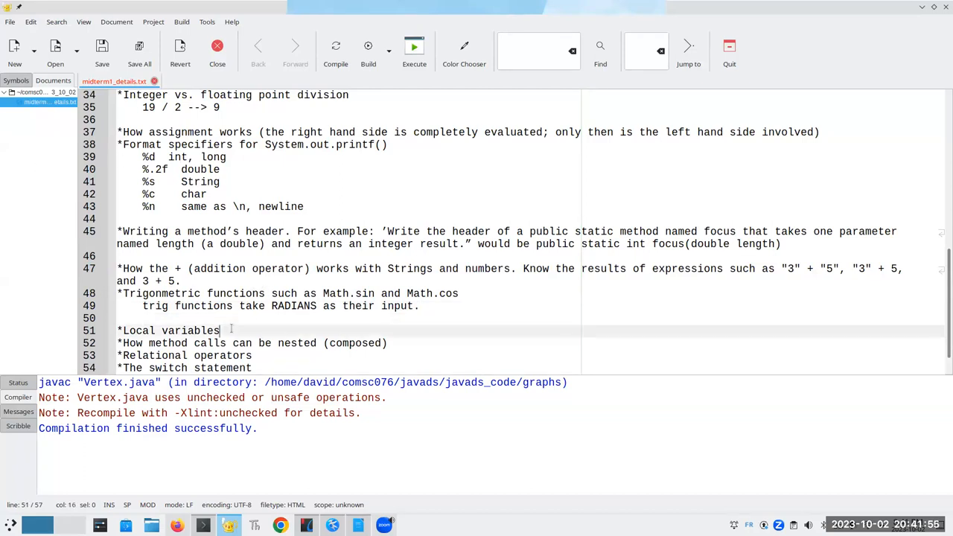
# - Note that local variables declared inside braces are local to that *block*
pyautogui.write('anything you declare ins')
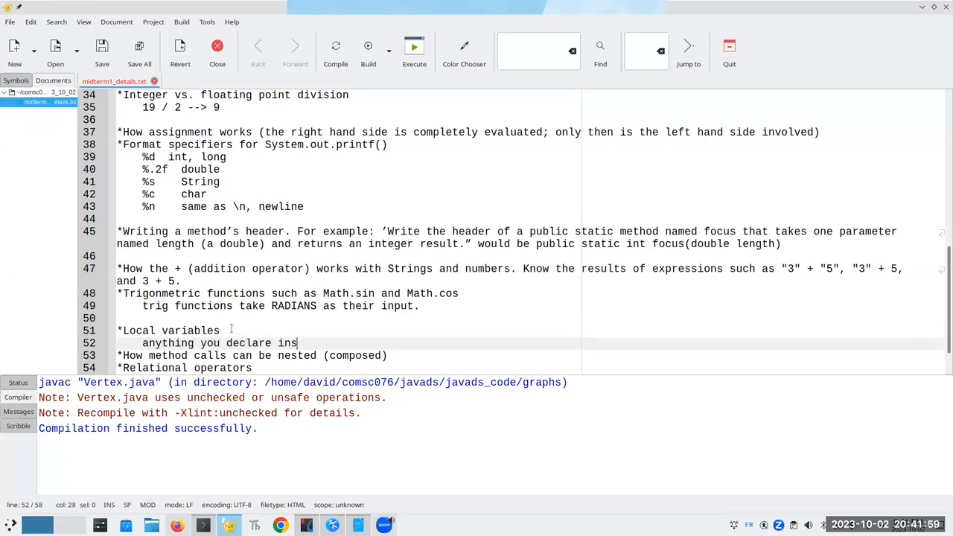
pyautogui.write('ide braces is local to that')
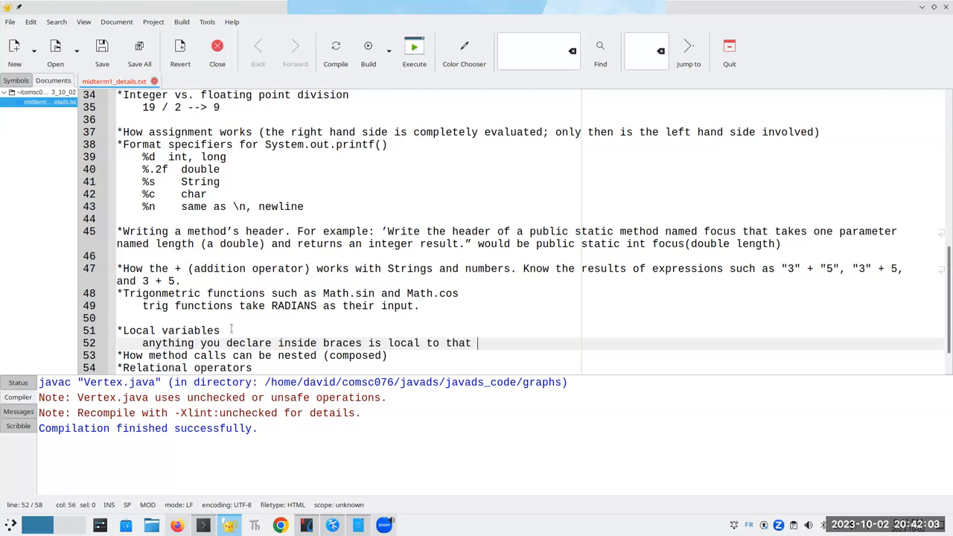
pyautogui.write('*block*')
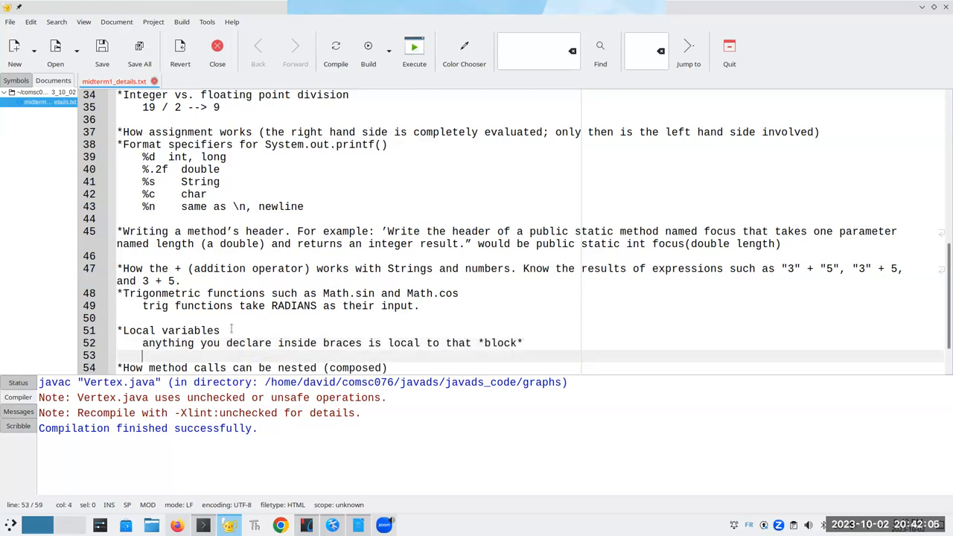
# - Under nested method calls, give the example Math.sin(Math.sqrt(Math.abs(x)))
pyautogui.scroll(-3)
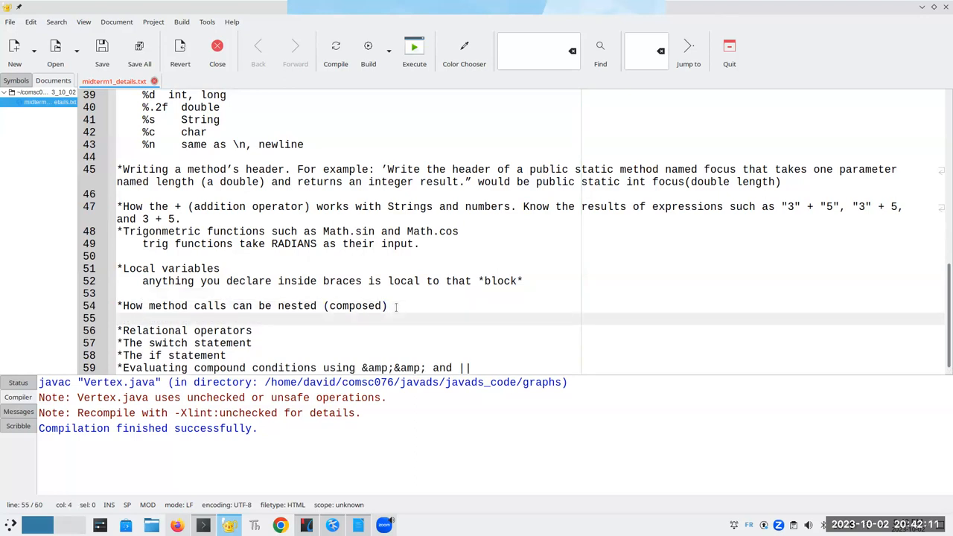
pyautogui.write('Math.sin(M')
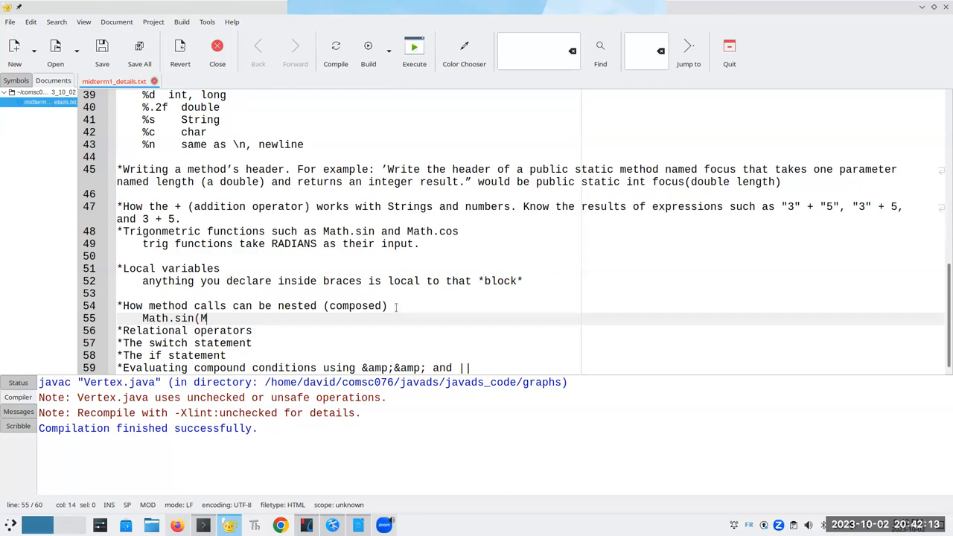
pyautogui.write('ath.sqrt(Mat')
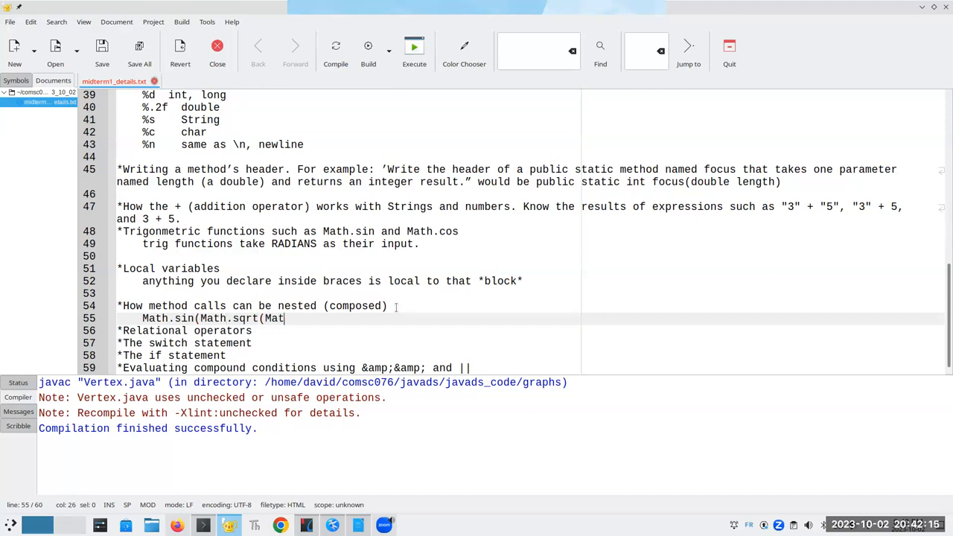
pyautogui.write('h.abs(x')
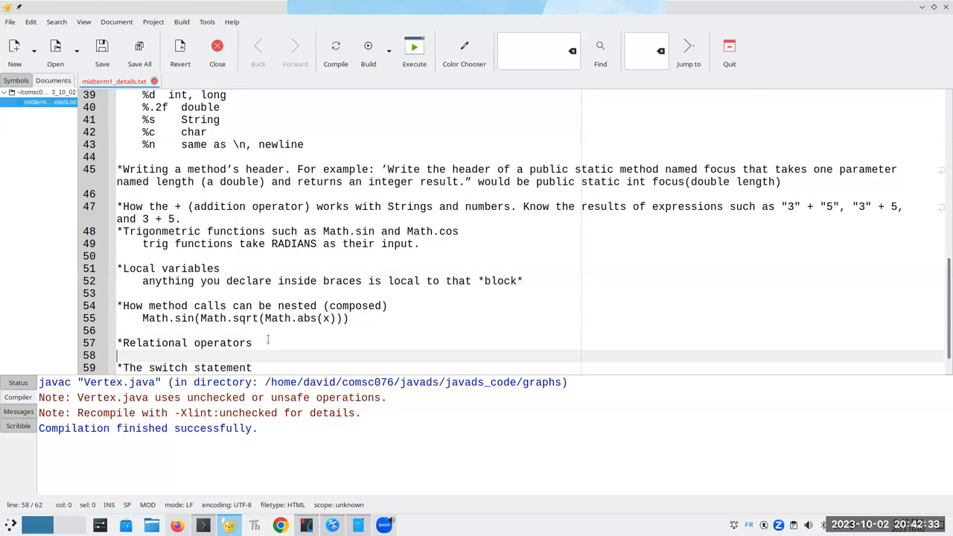
# - List the relational operators <, >, <=, >=, ==, != under their topic
pyautogui.write('<,')
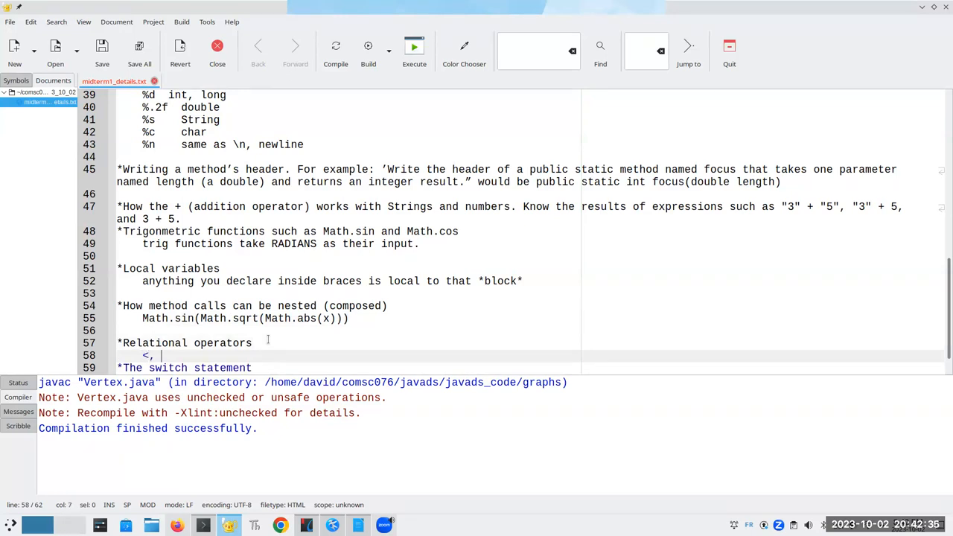
pyautogui.write('>,')
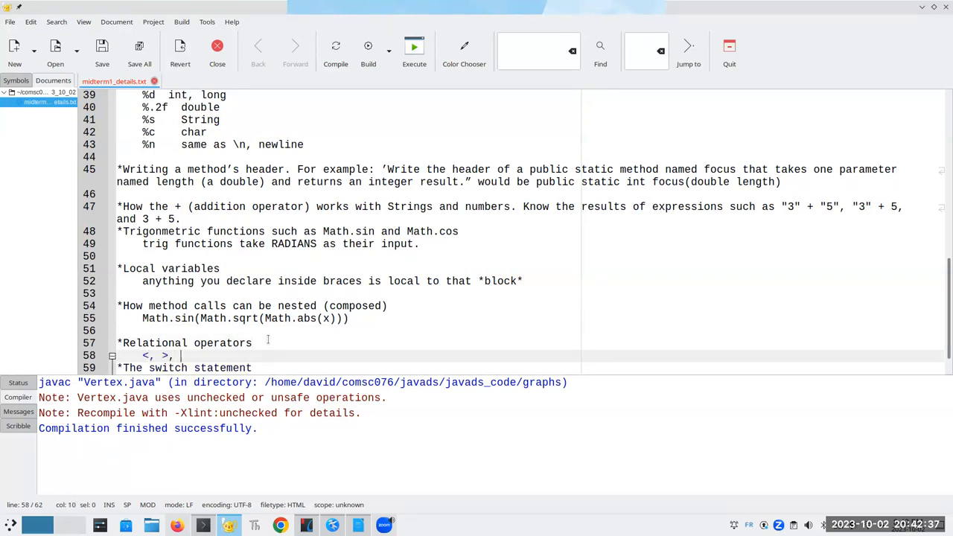
pyautogui.write('<=, >=, ==')
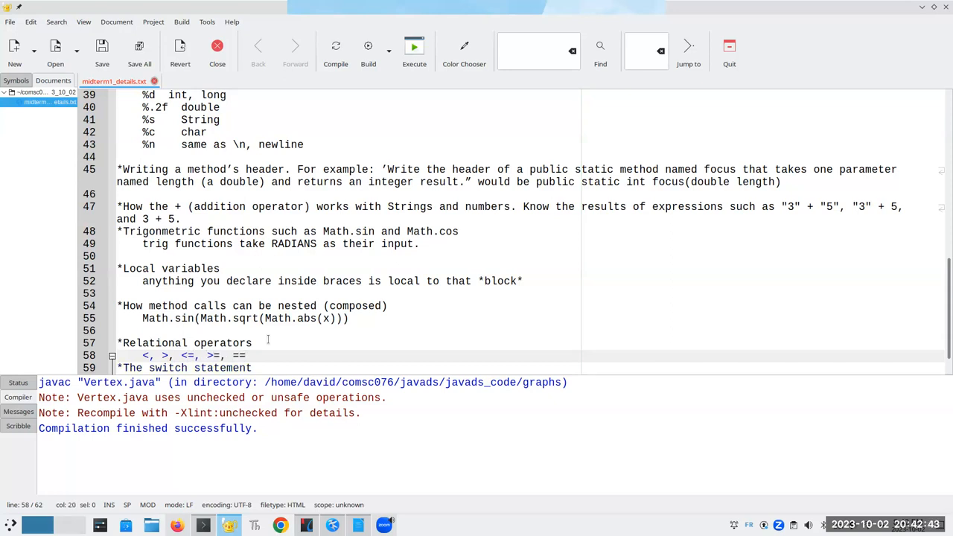
pyautogui.write(', !=')
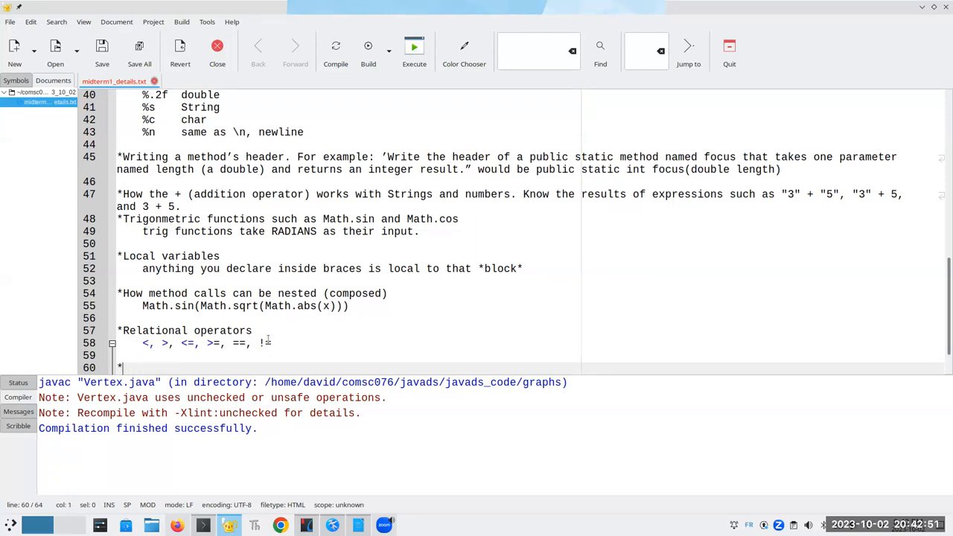
# - Add a '*Conditional operators' item listing &&, ||, and !
pyautogui.write('Con')
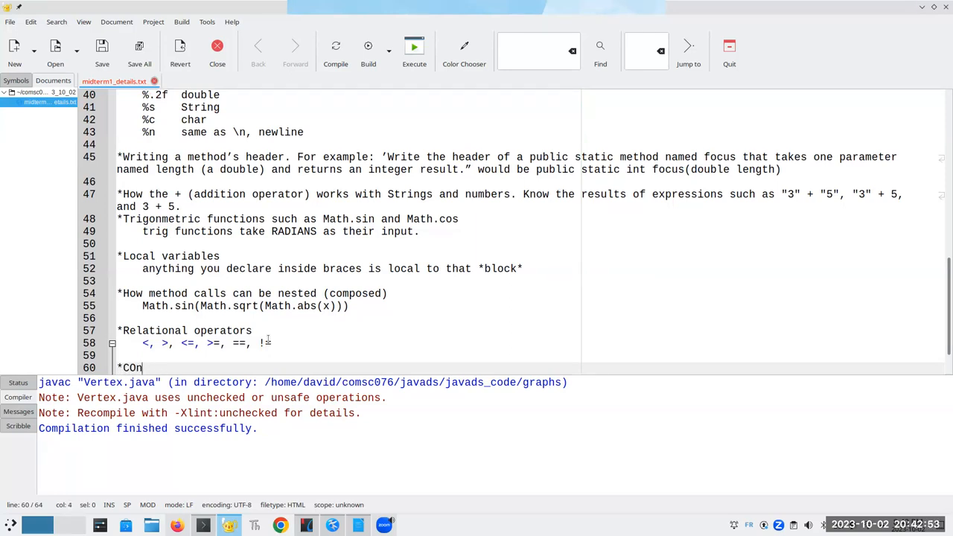
pyautogui.write('ditional operators')
pyautogui.write('&&, ||, !')
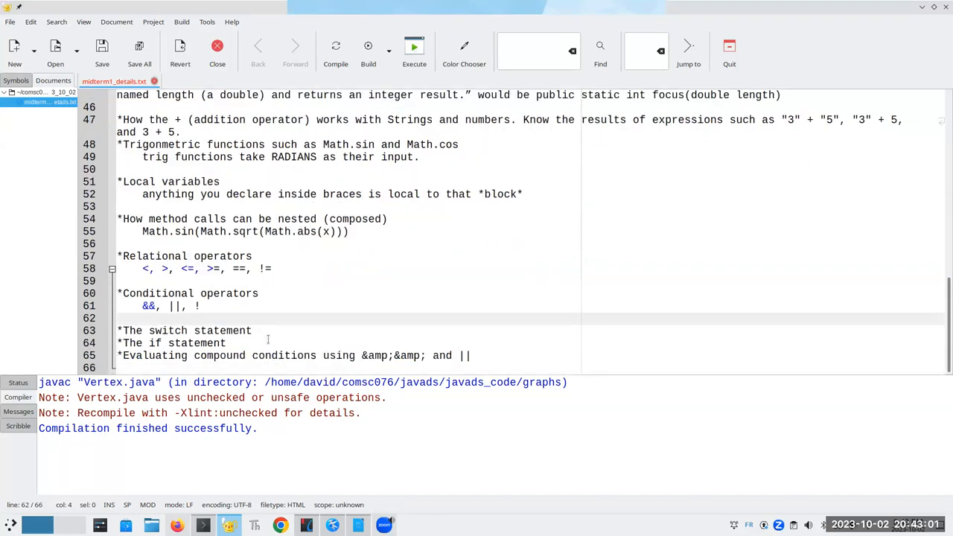
pyautogui.click(257, 330)
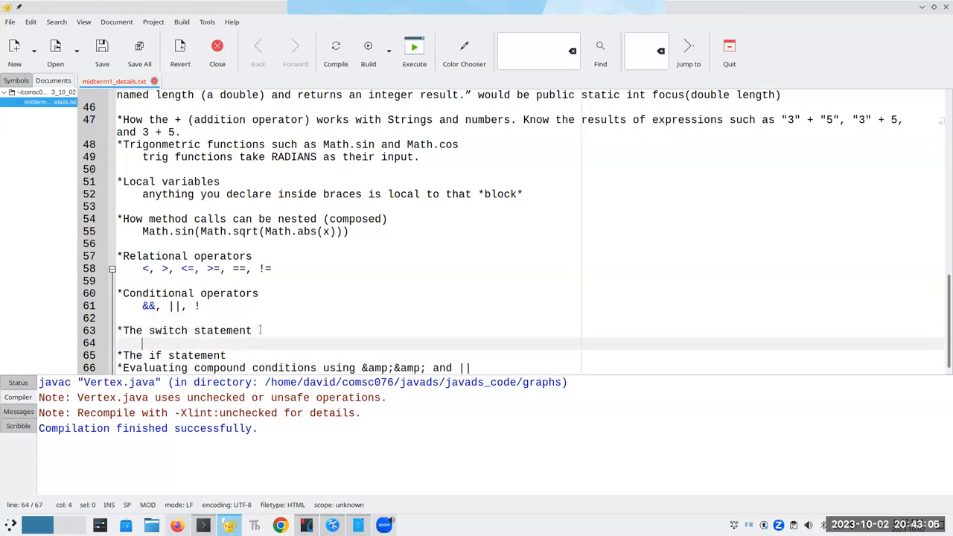
# - Explain that each switch case needs a break to avoid fall-through and 'default:' handles everything not caught before
pyautogui.write('Remember that eacch case in the')
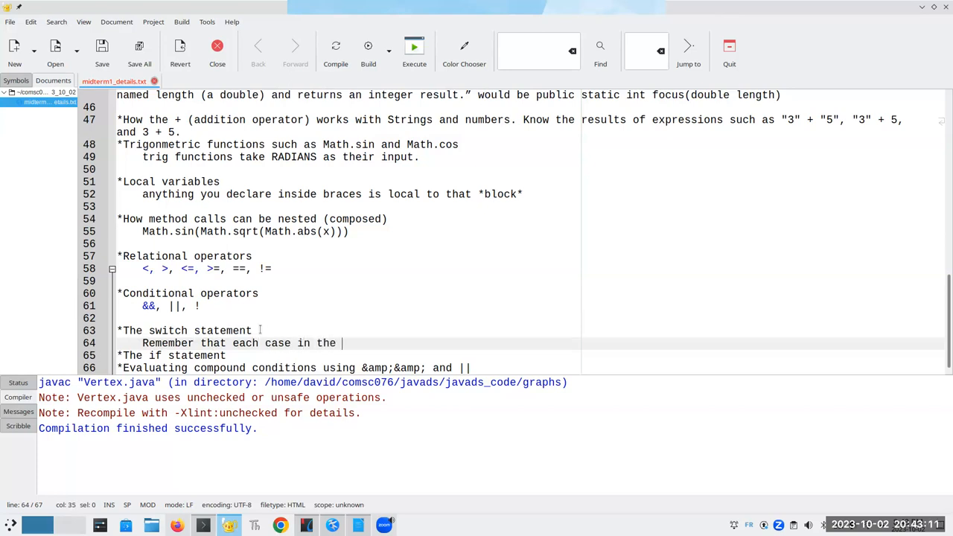
pyautogui.write('switch should have a break after it; if you')
pyautogui.write('leave off the break, the switch fa')
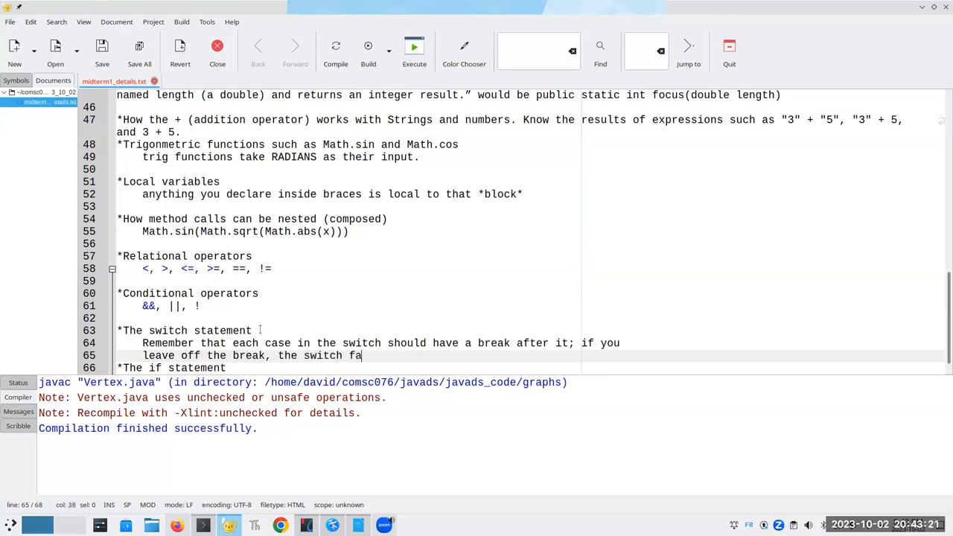
pyautogui.write('lls through to the next case.')
pyautogui.write('Use "defaul')
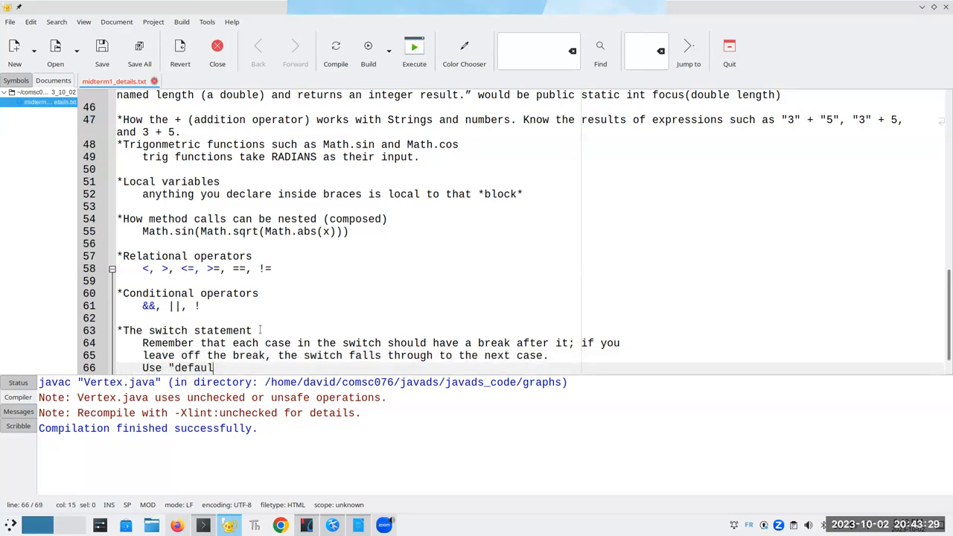
pyautogui.write('t:" case to')
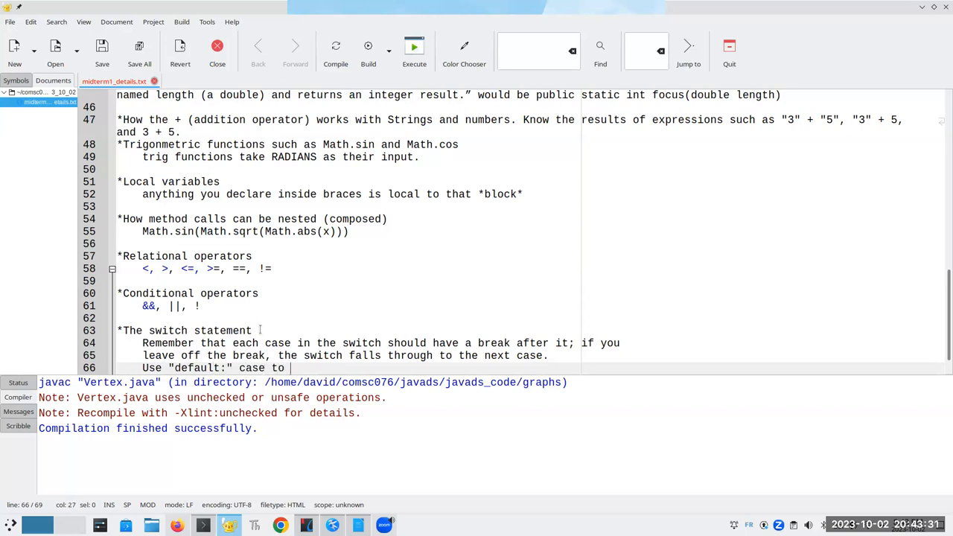
pyautogui.write('handle everything at the end that wasn')
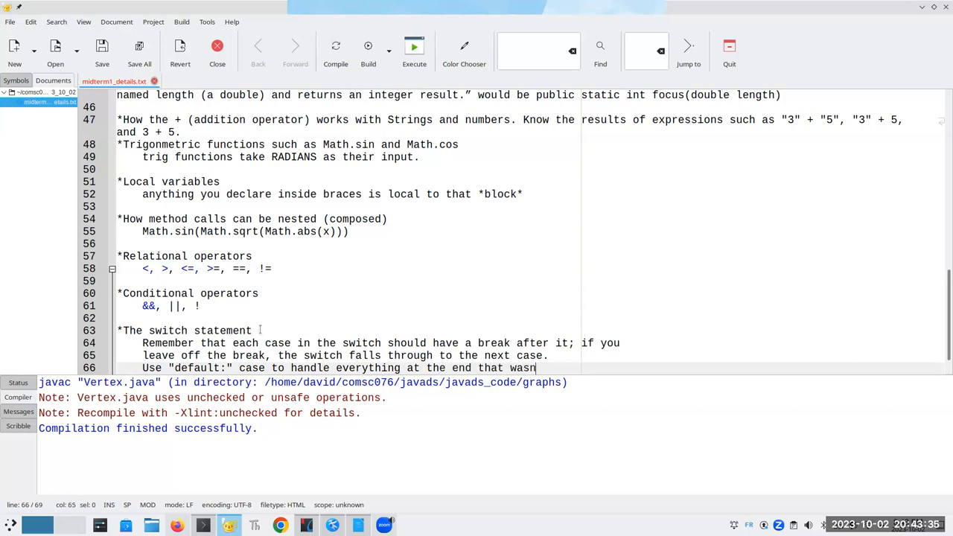
pyautogui.write("'t caught before")
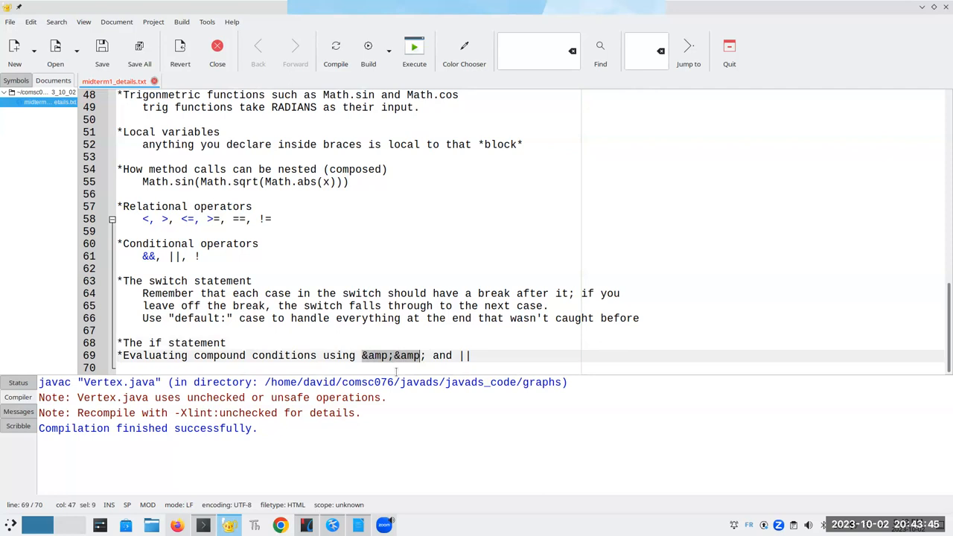
# - Explain that && (AND) needs both conditions true while || (OR) needs either, then move to the midterm document
pyautogui.write('&&')
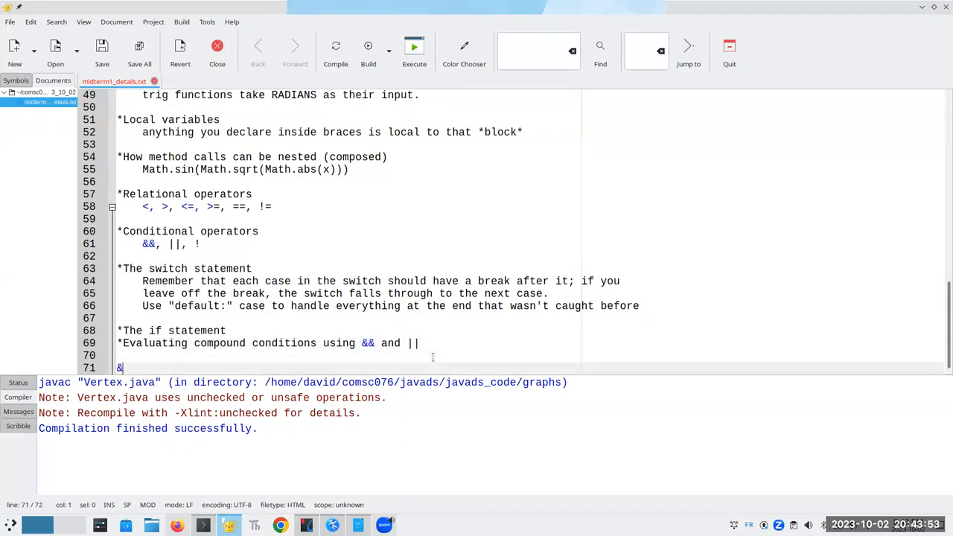
pyautogui.write('& (AN)')
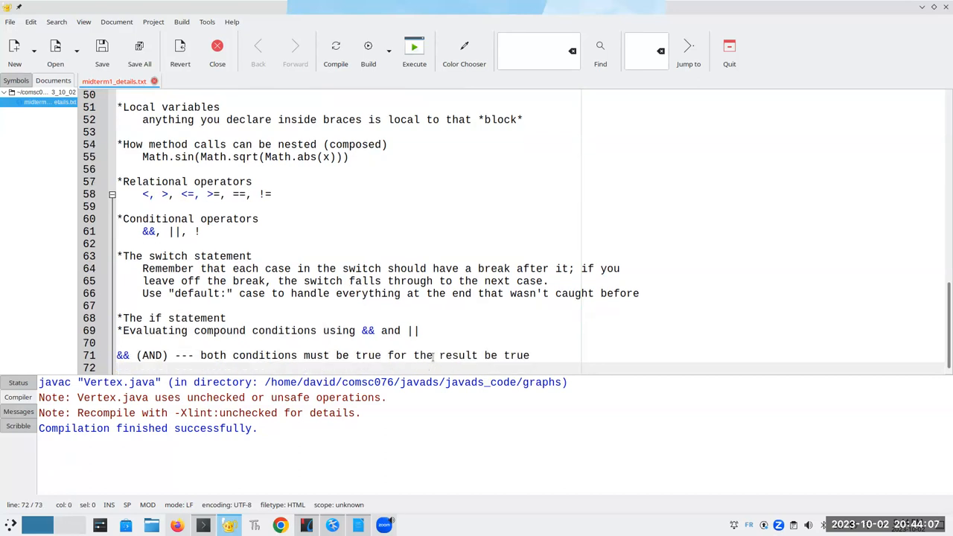
pyautogui.write('|| (OR) --- either condi')
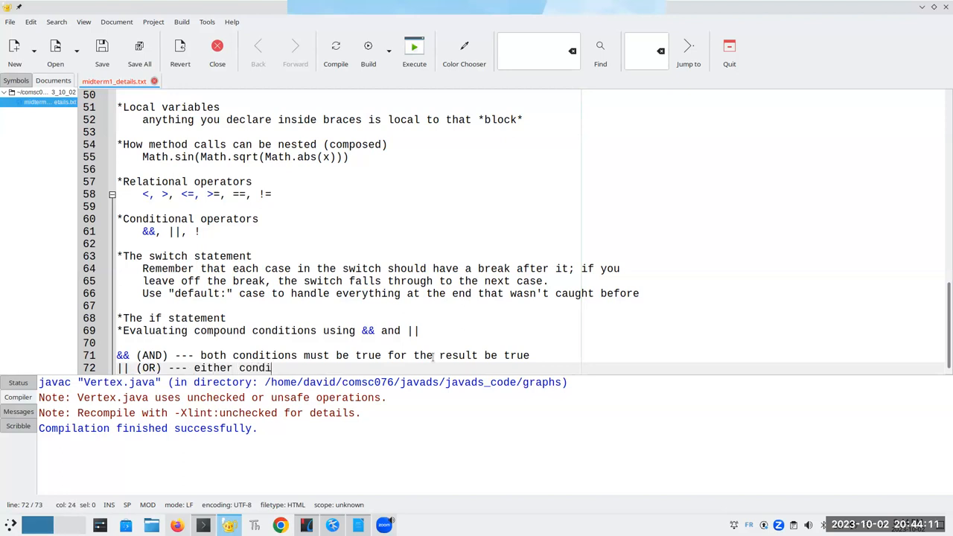
pyautogui.write('tion is true, the')
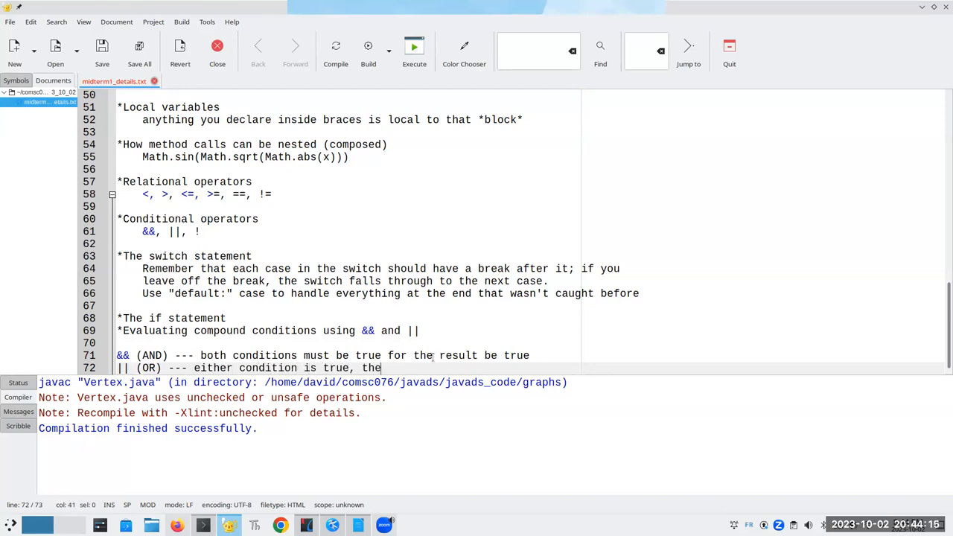
pyautogui.write('whole thing is true')
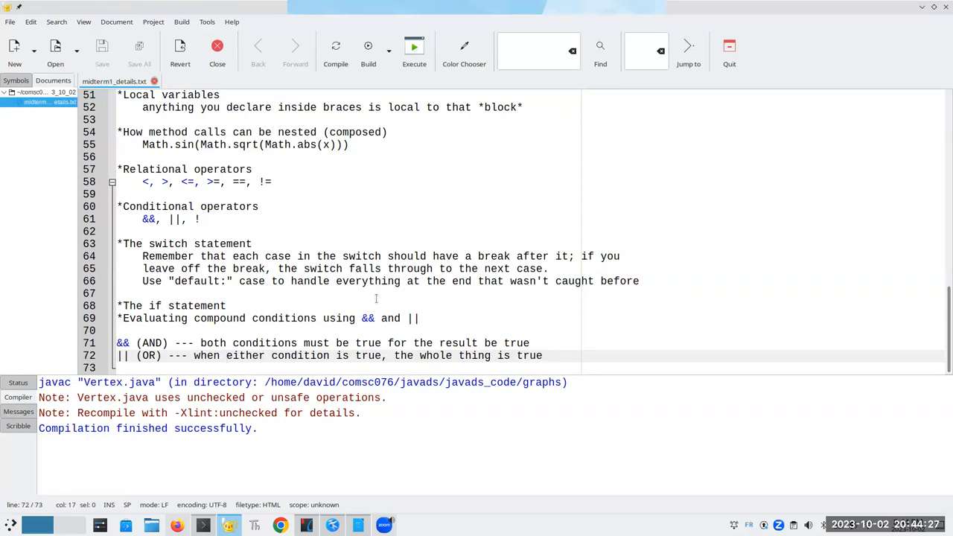
pyautogui.click(227, 354)
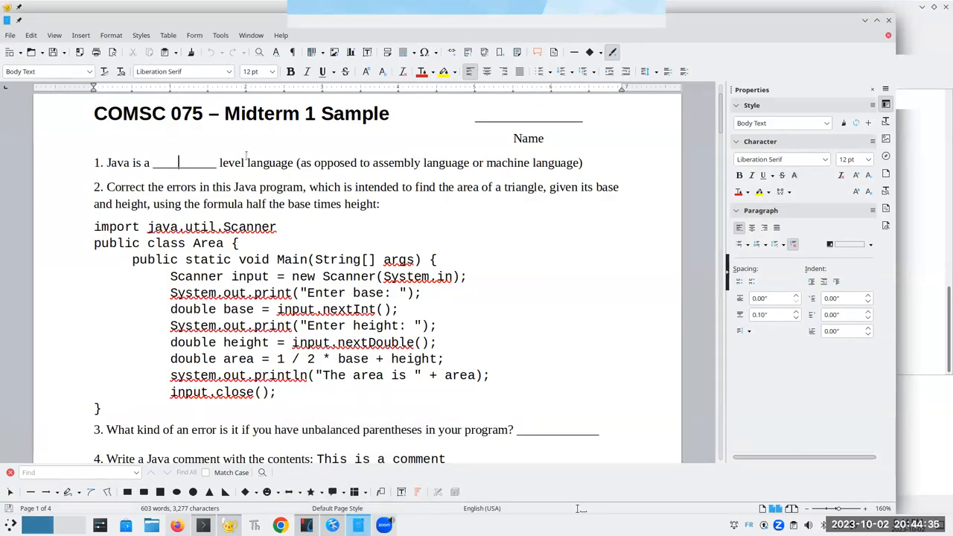
# - Fill question 1's blank with 'high', describing Java as a high level language
pyautogui.write('high')
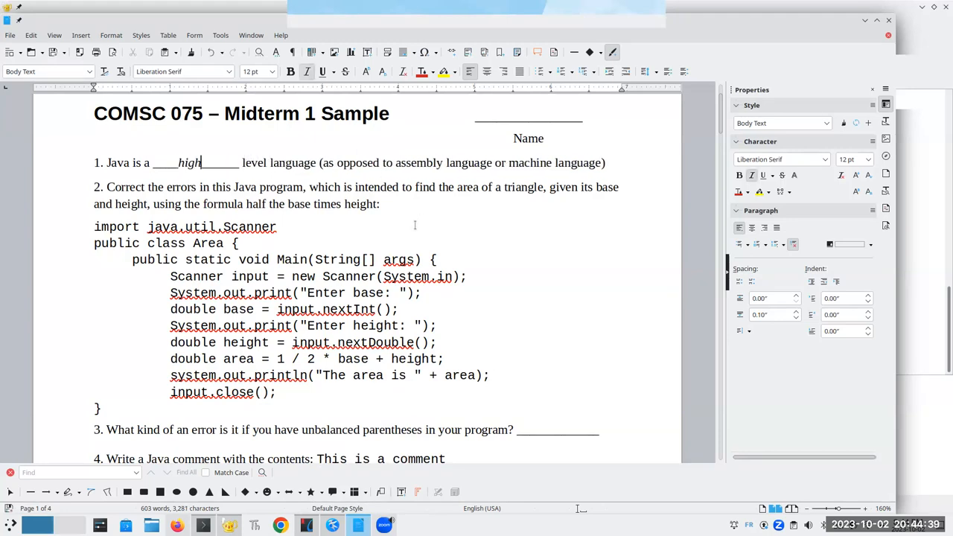
pyautogui.scroll(-3)
pyautogui.write(';')
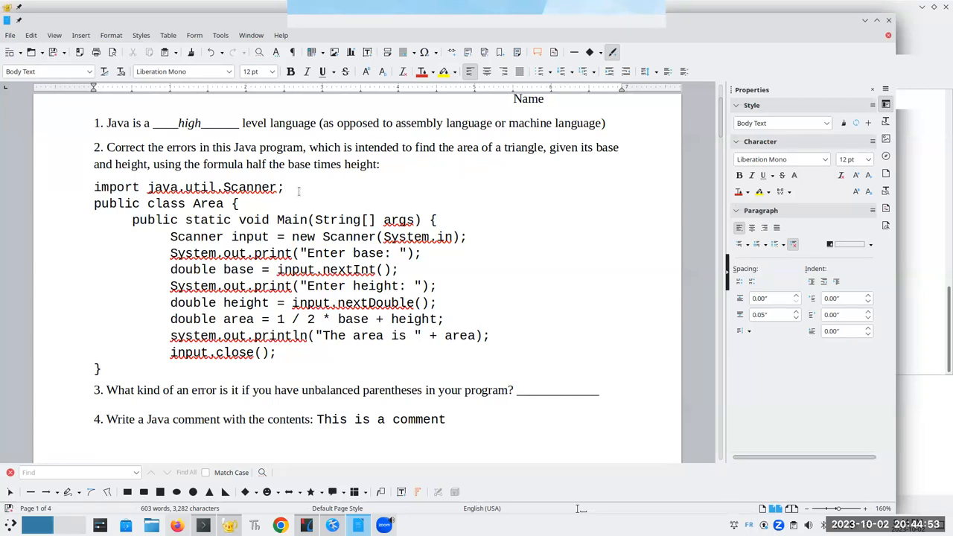
pyautogui.moveTo(62, 244)
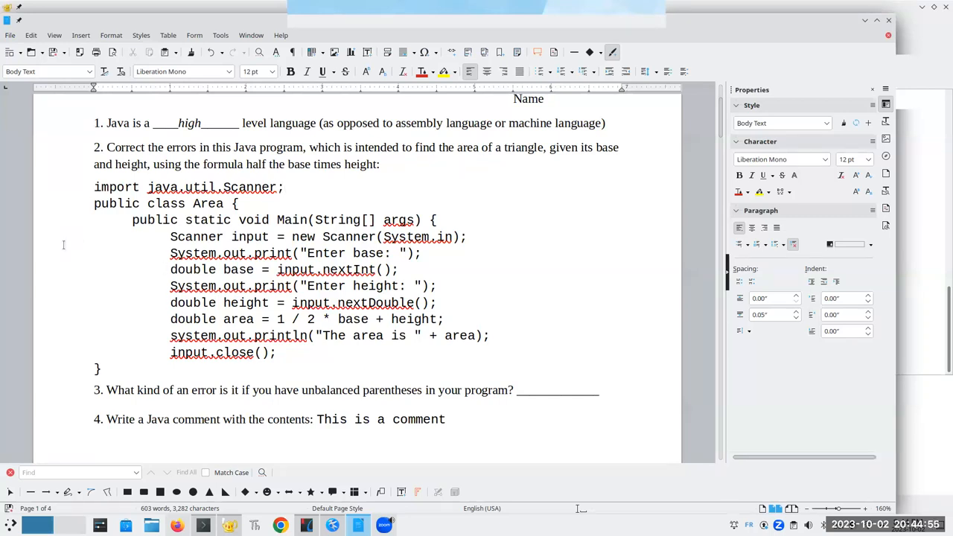
# - Replace the capital M in the method header's 'Main' so it reads lowercase 'main'
pyautogui.doubleClick(207, 202)
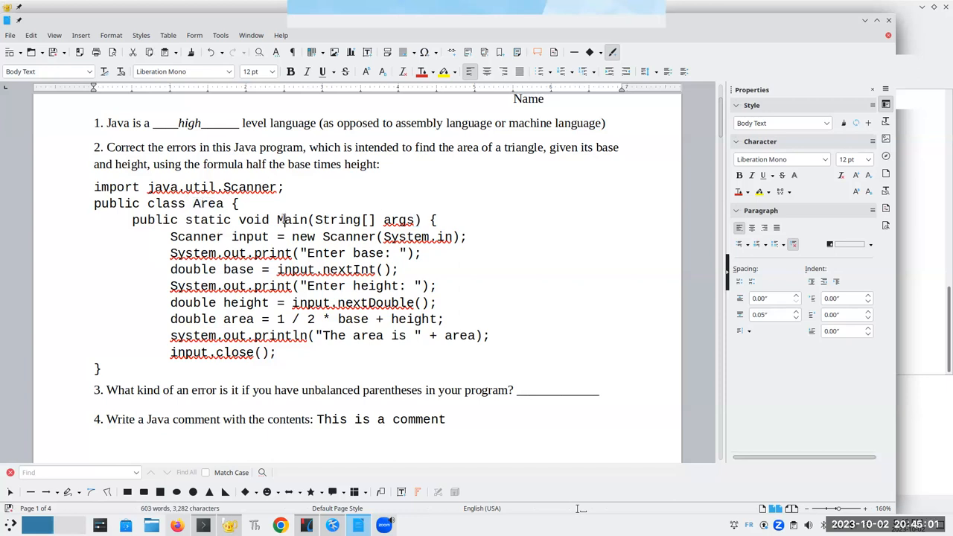
pyautogui.doubleClick(292, 221)
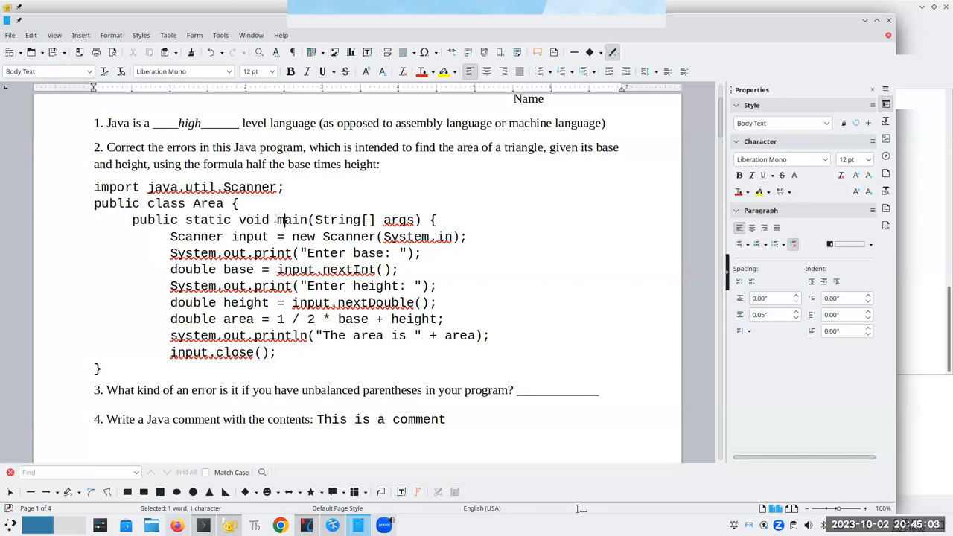
pyautogui.click(444, 222)
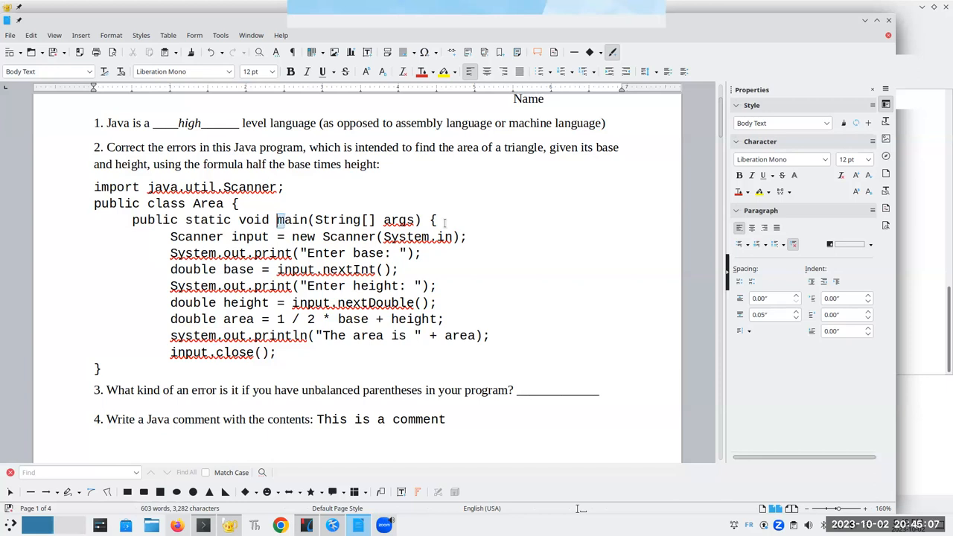
pyautogui.doubleClick(291, 221)
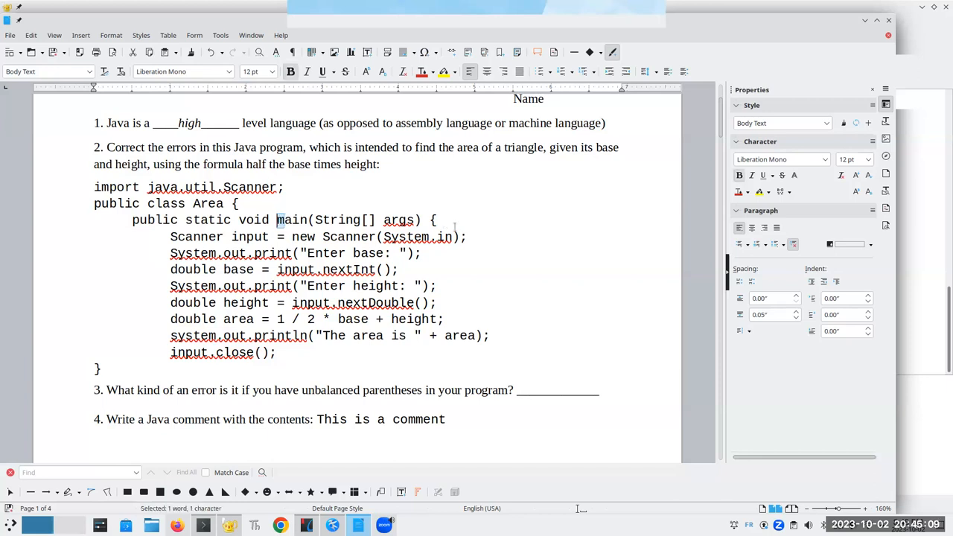
pyautogui.moveTo(524, 193)
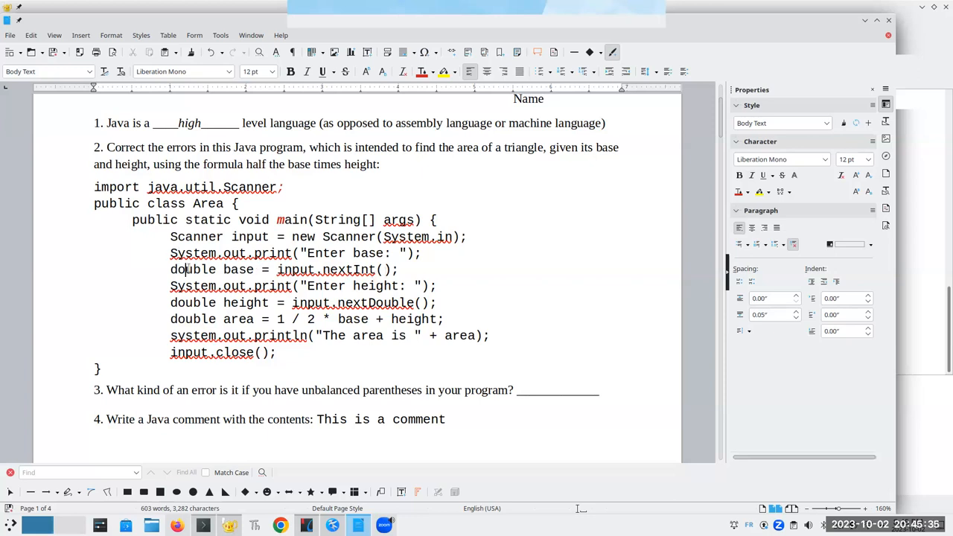
# - Fix the base input's nextInt call and replace the area factor 1.0 / 2.0 with 0.5
pyautogui.doubleClick(349, 269)
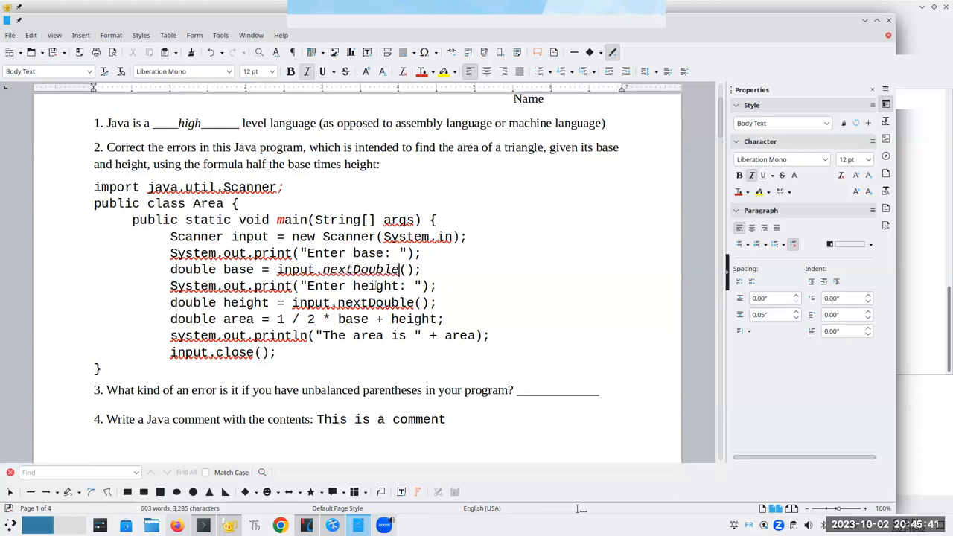
pyautogui.doubleClick(360, 269)
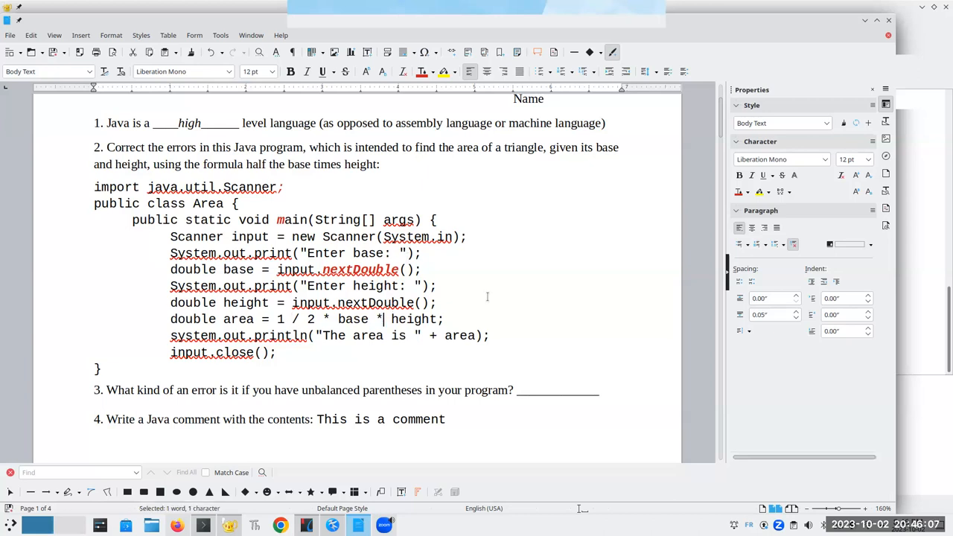
pyautogui.click(380, 318)
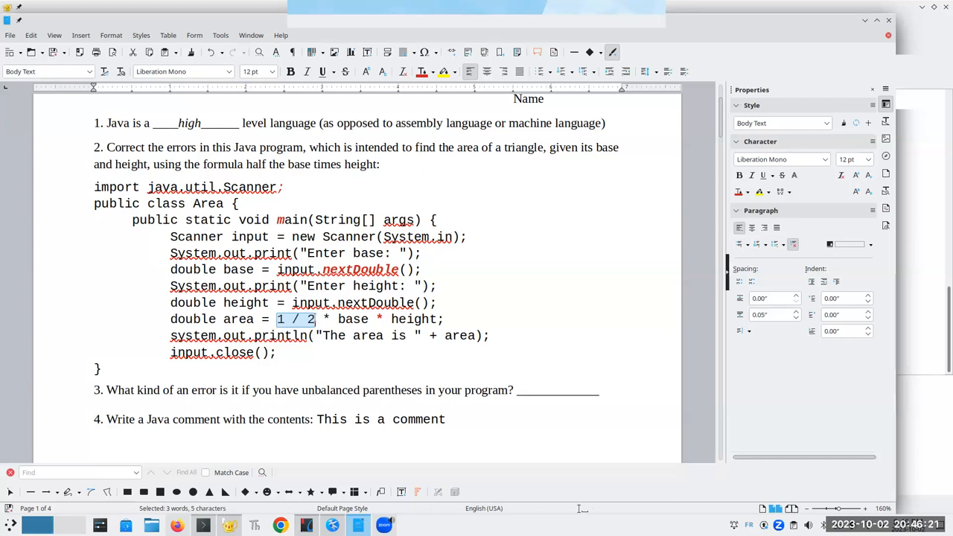
pyautogui.moveTo(316, 314)
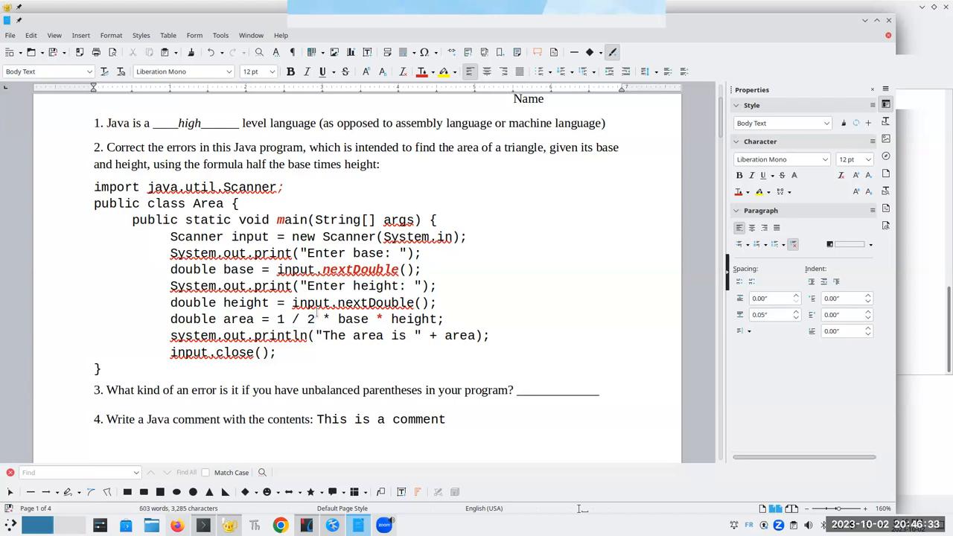
pyautogui.write('.0')
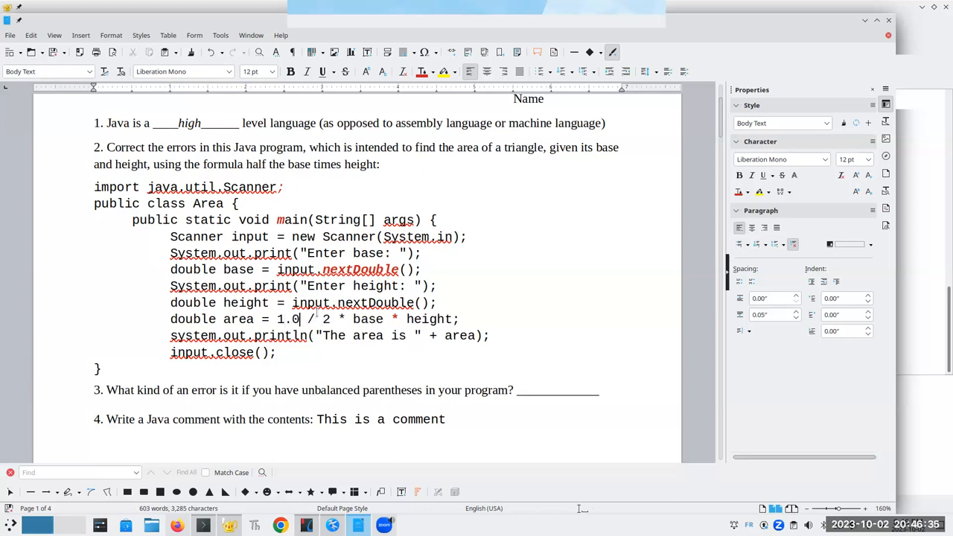
pyautogui.write(',=')
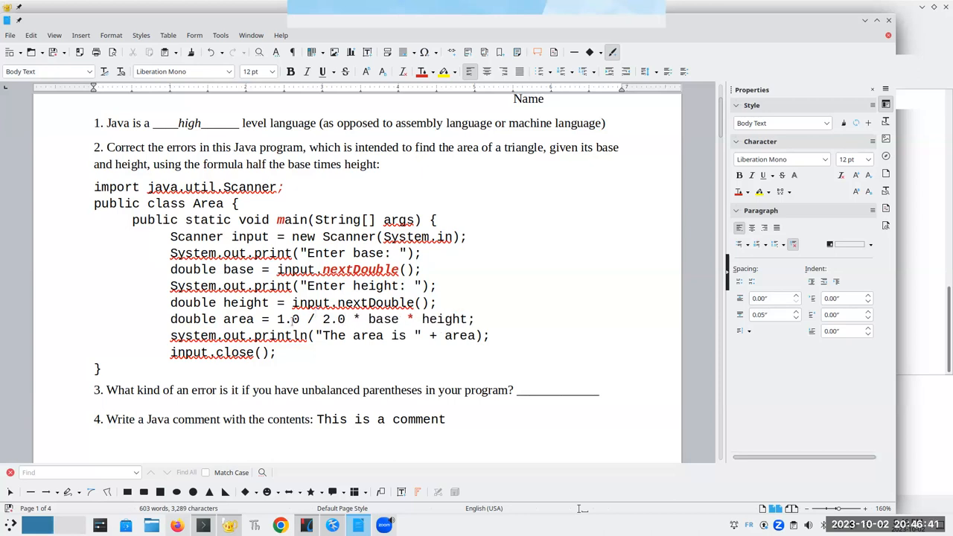
pyautogui.moveTo(276, 318); pyautogui.dragTo(346, 318)
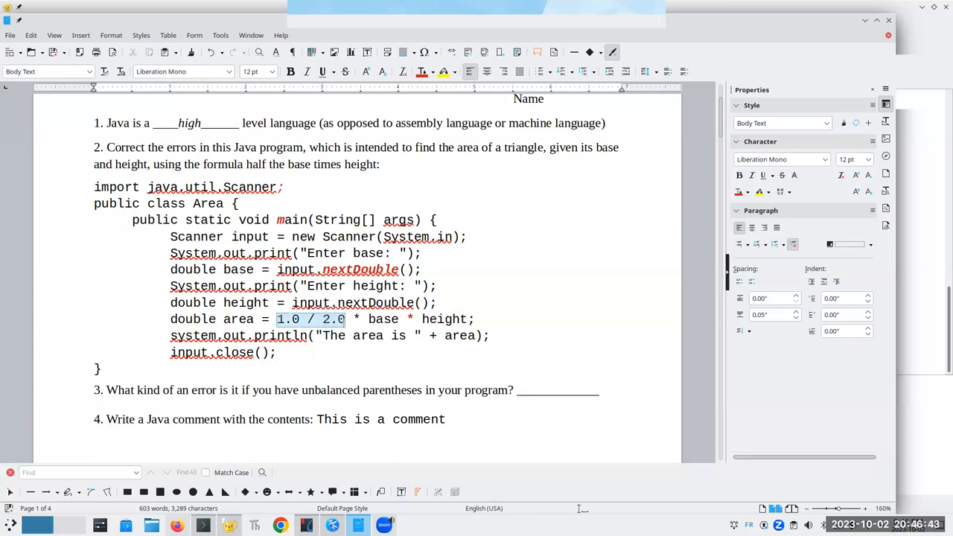
pyautogui.write('0.5')
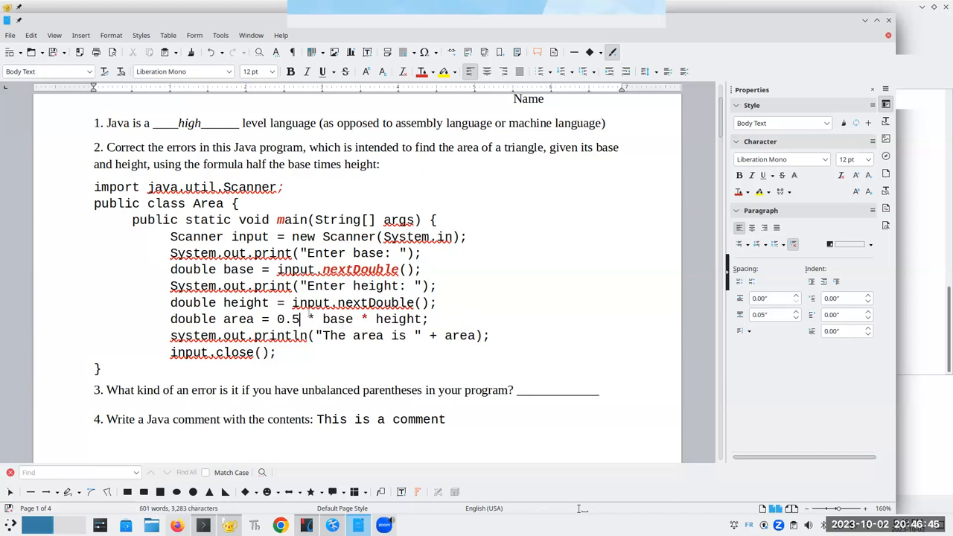
# - Capitalize System on the output line and add the method's missing closing brace
pyautogui.doubleClick(288, 318)
pyautogui.write('S')
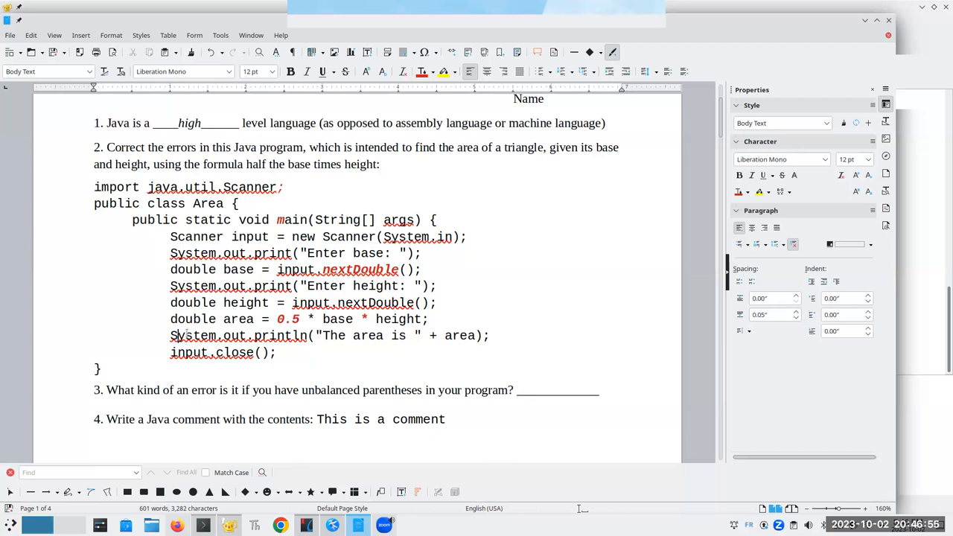
pyautogui.doubleClick(173, 337)
pyautogui.write('}')
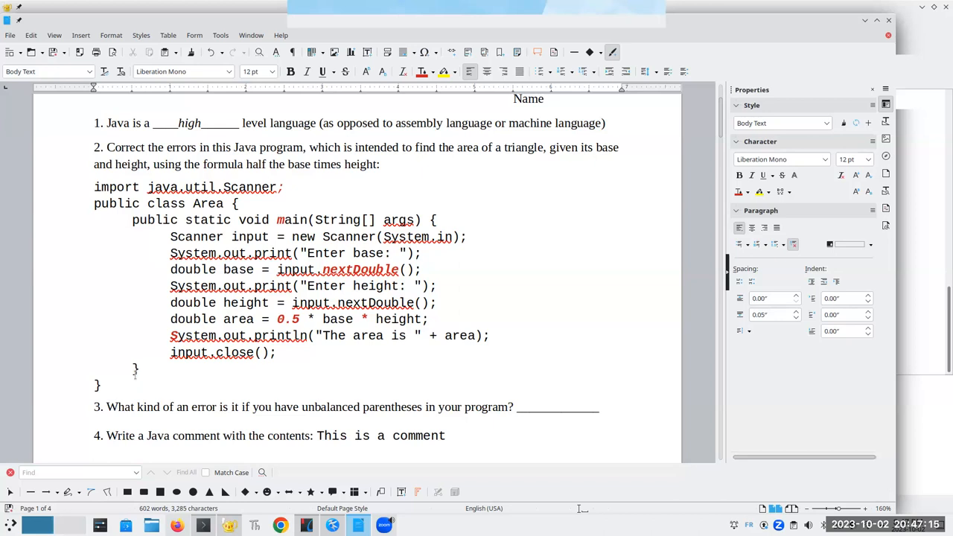
pyautogui.doubleClick(137, 369)
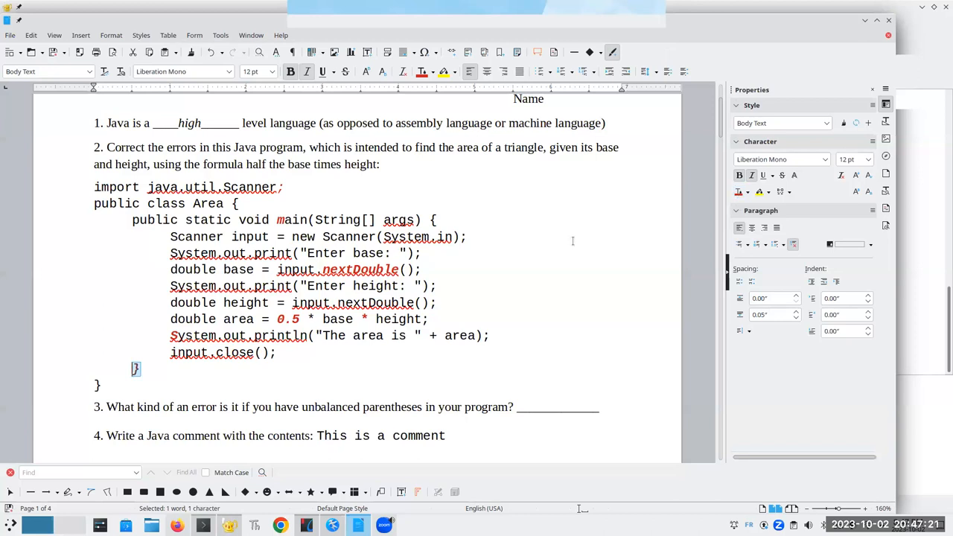
pyautogui.click(468, 237)
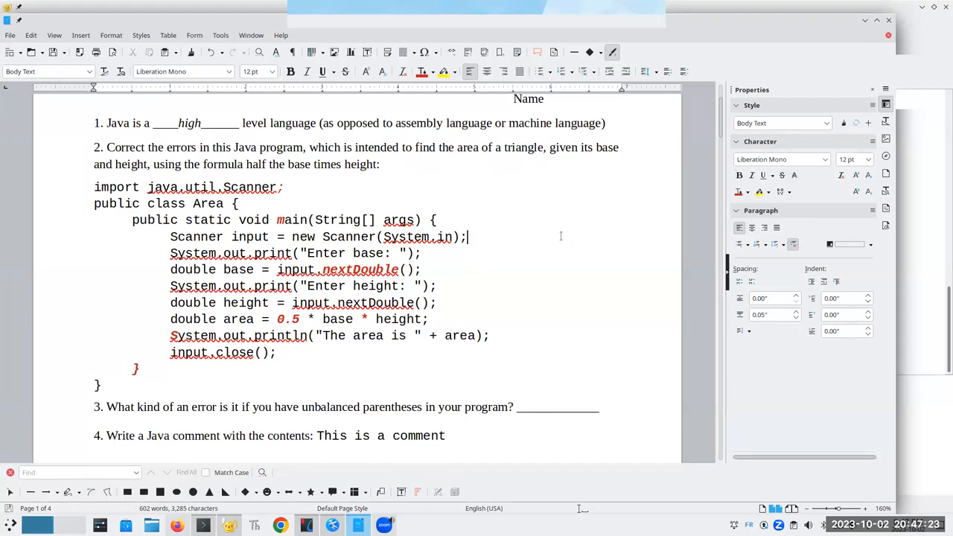
pyautogui.scroll(-3)
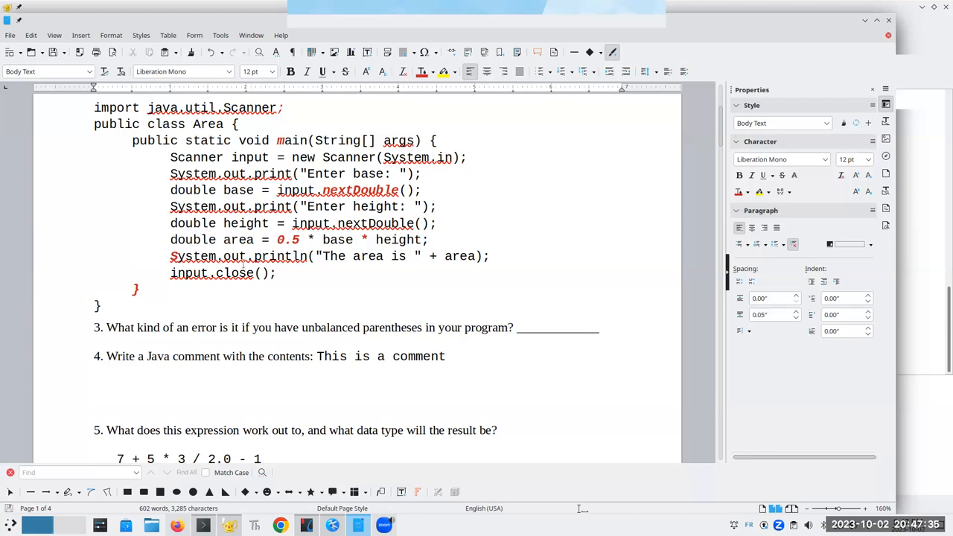
pyautogui.moveTo(243, 263)
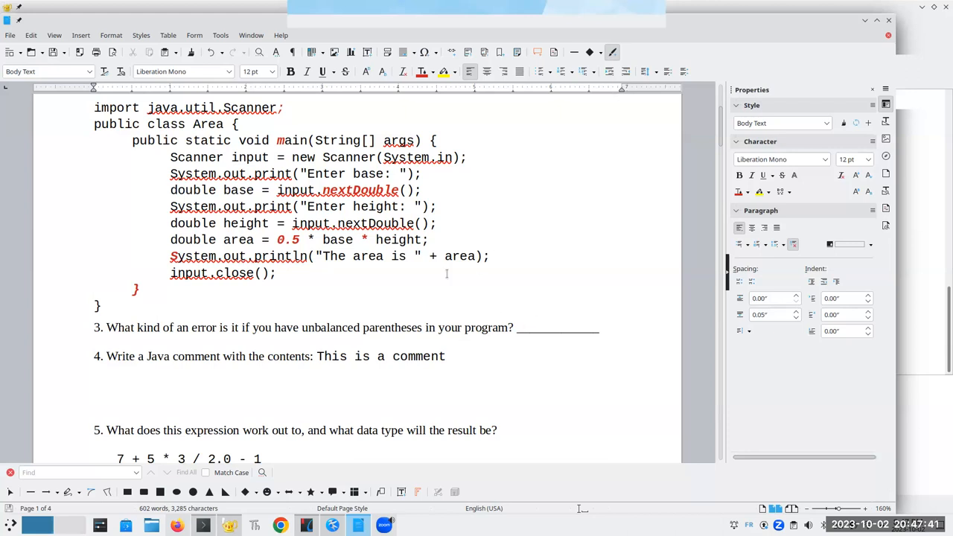
# - Answer question 3 with 'compile / syntax' and write '// This is a comment' and '/* This is a comment */' for question 4
pyautogui.click(540, 327)
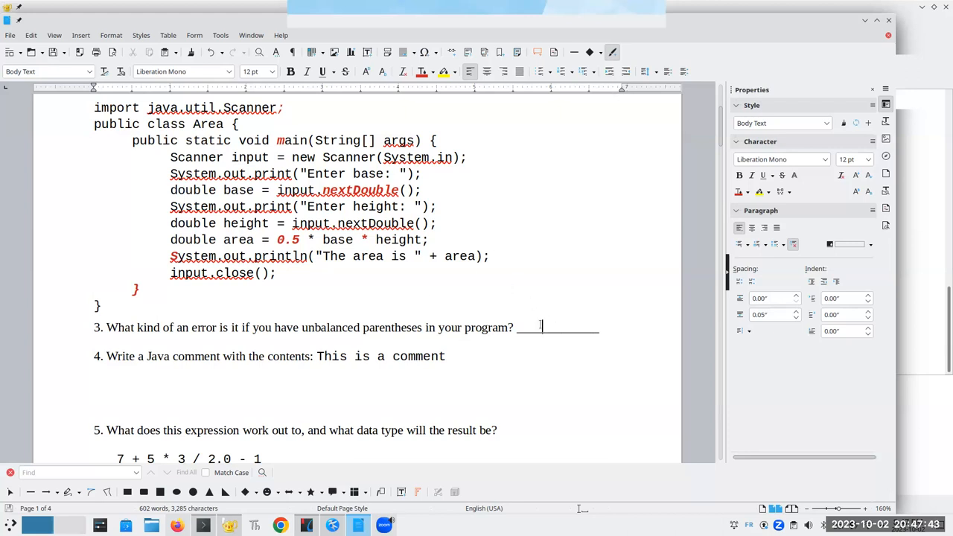
pyautogui.write('compio')
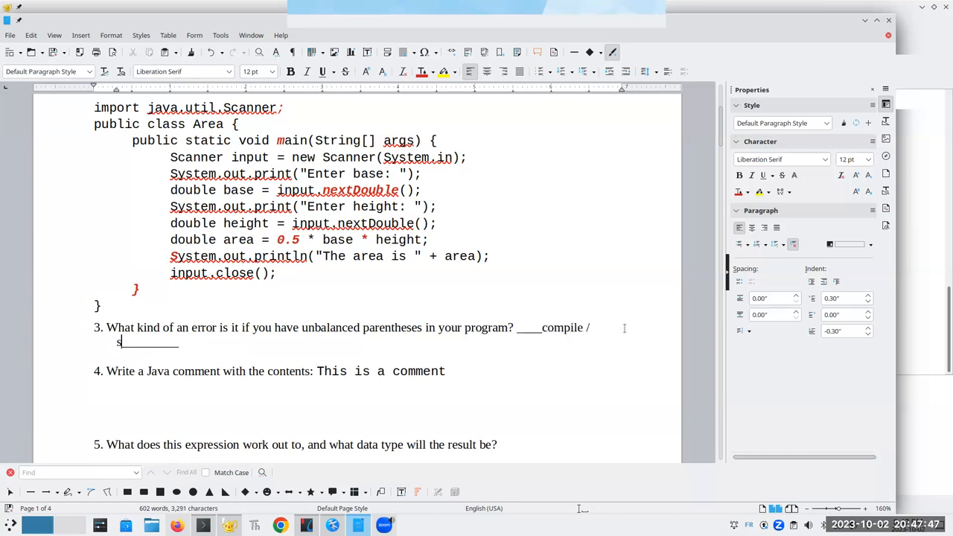
pyautogui.write('yntax')
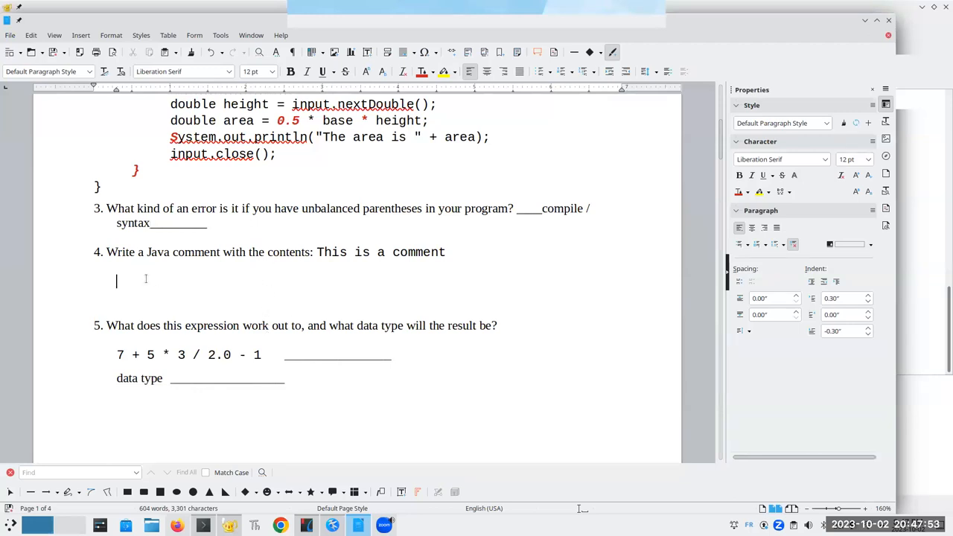
pyautogui.write('// This is a comment')
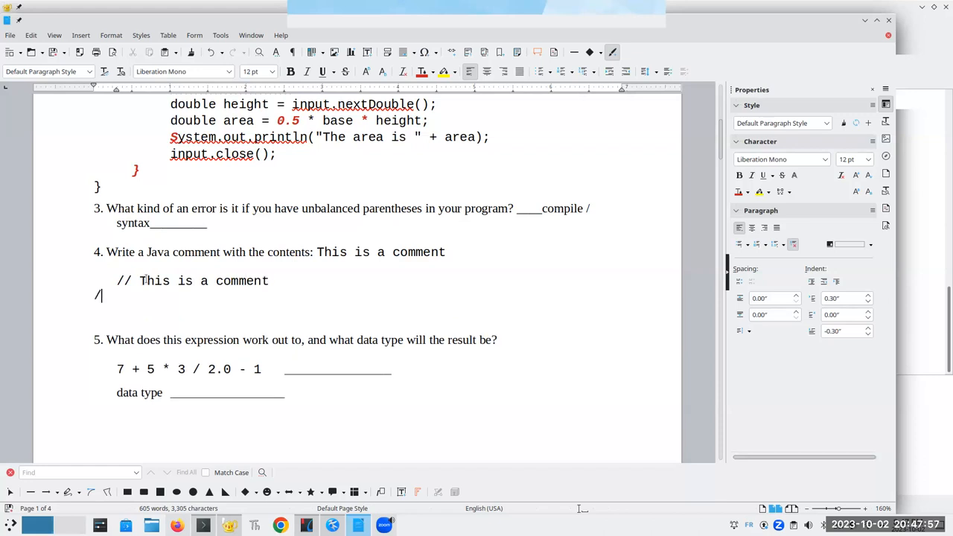
pyautogui.write('*')
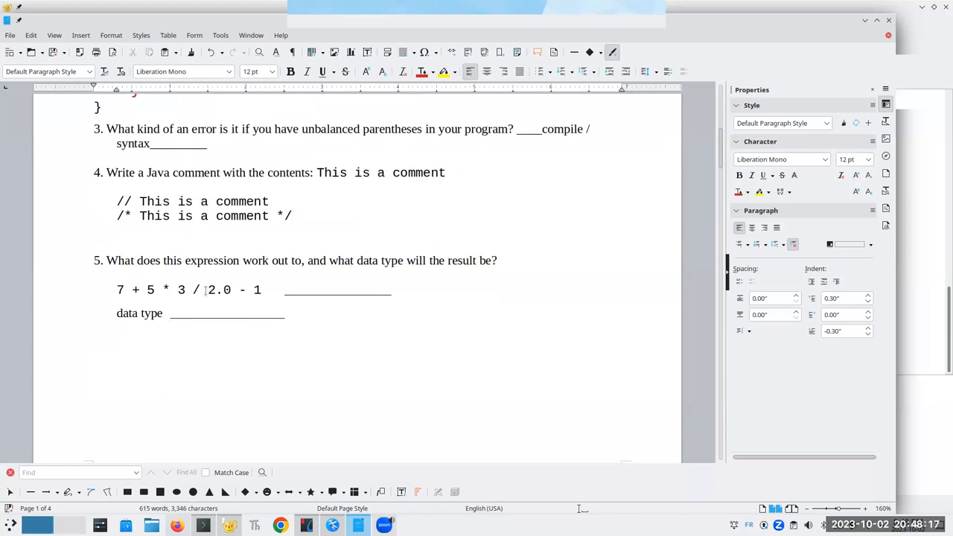
# - Give question 5's expression 7 + 5 * 3 / 2.0 - 1 the result 13.5 with data type double
pyautogui.doubleClick(219, 289)
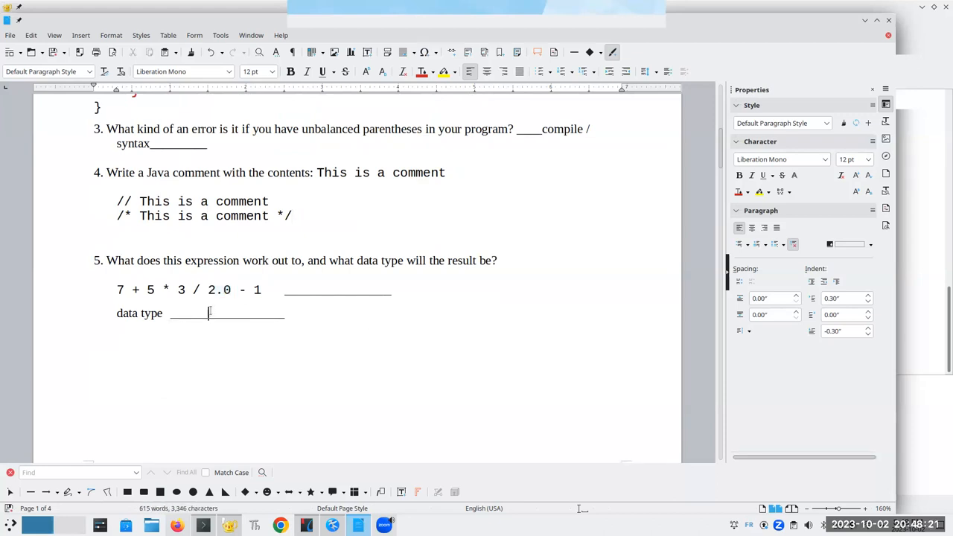
pyautogui.write('double')
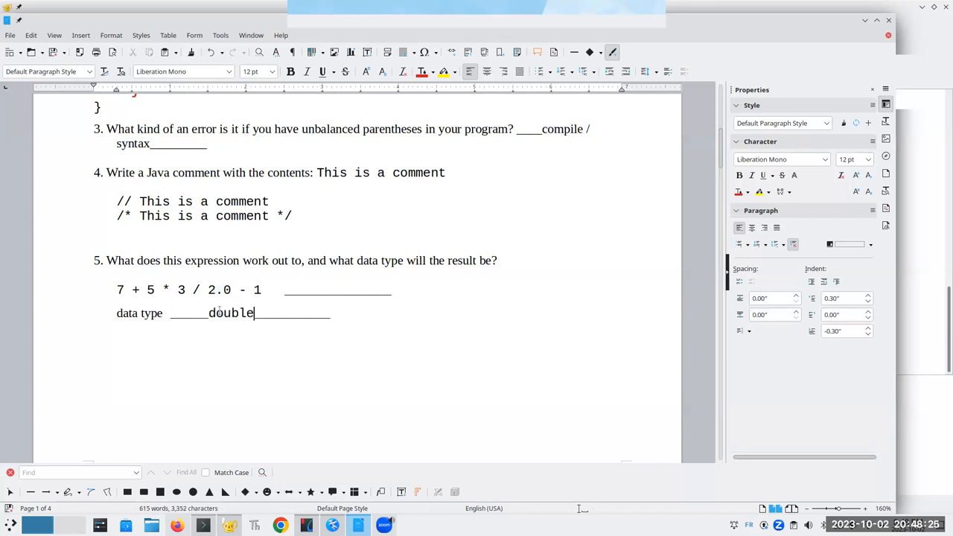
pyautogui.click(147, 289)
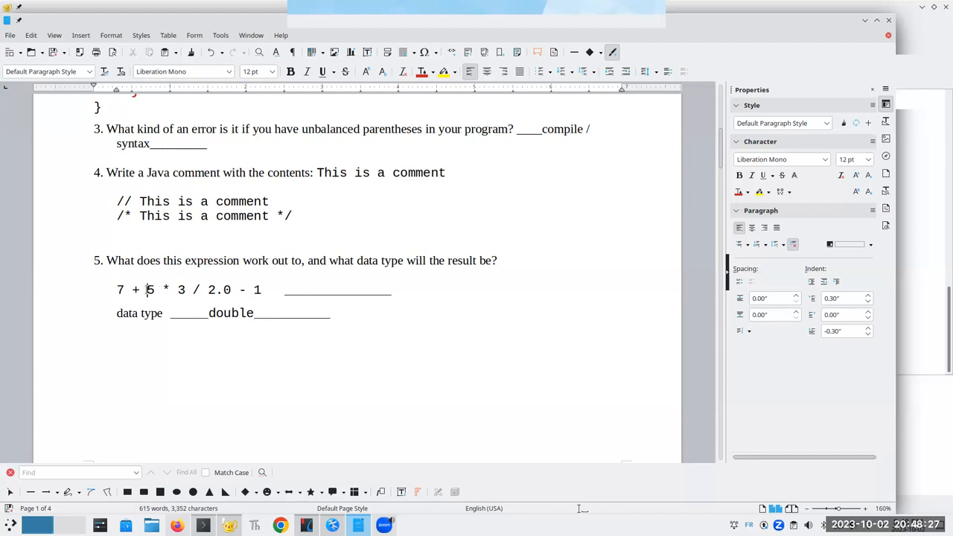
pyautogui.moveTo(146, 289); pyautogui.dragTo(185, 289)
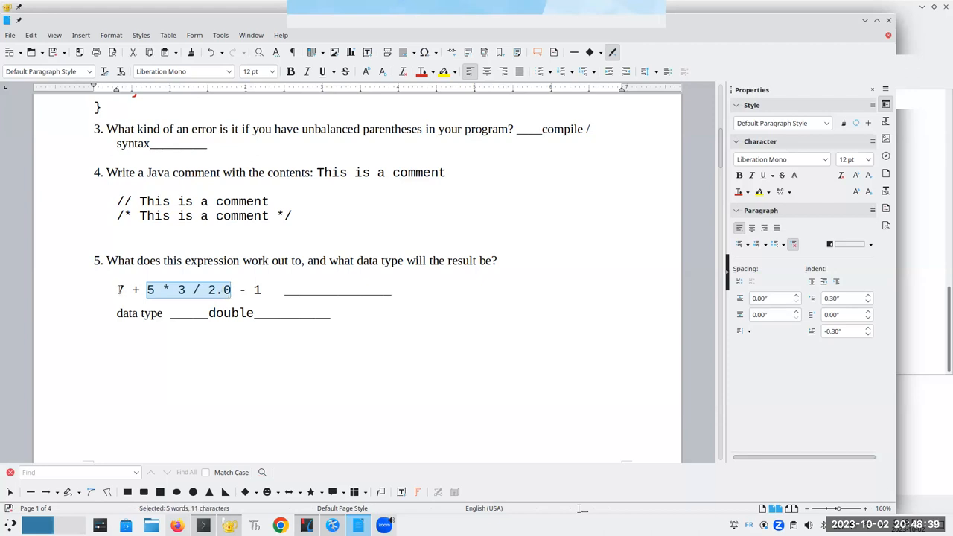
pyautogui.moveTo(146, 289); pyautogui.dragTo(116, 289)
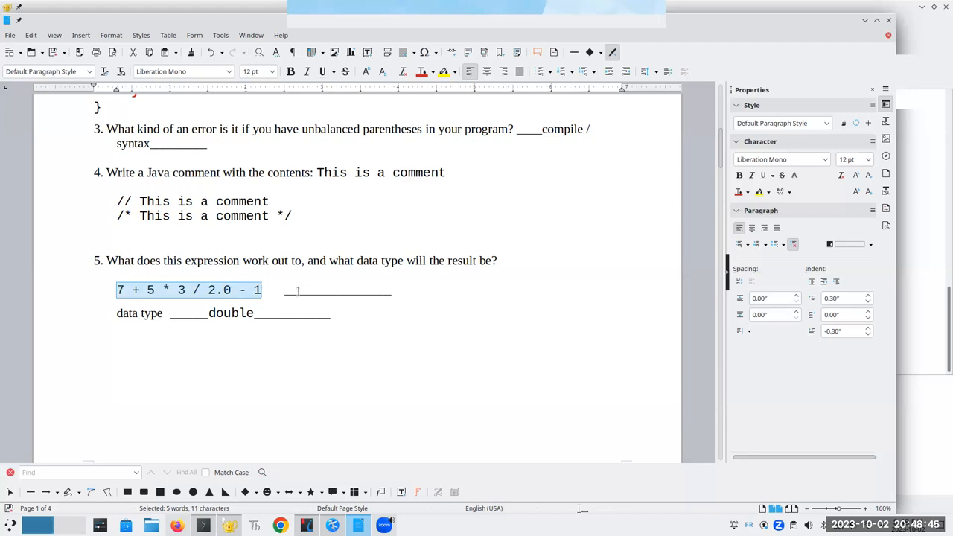
pyautogui.write('13.5')
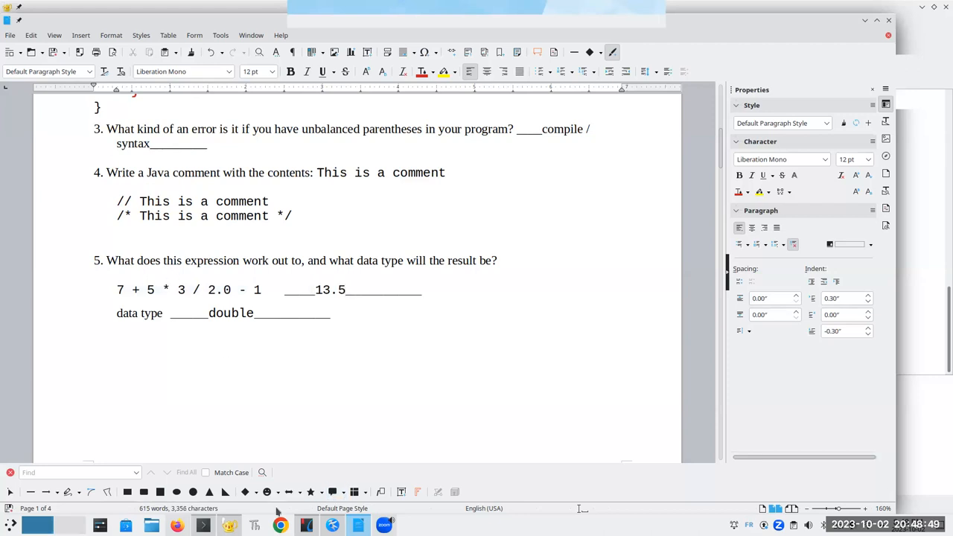
pyautogui.click(203, 524)
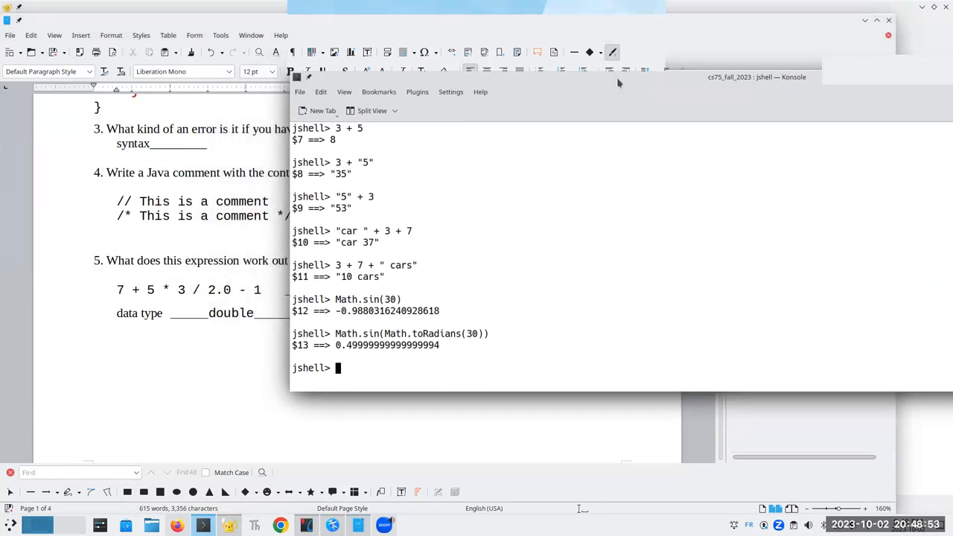
# - Evaluate 7 + 5 * 3 / 2.0 - 1 in jshell, yielding 13.5
pyautogui.write('7 + 5 *')
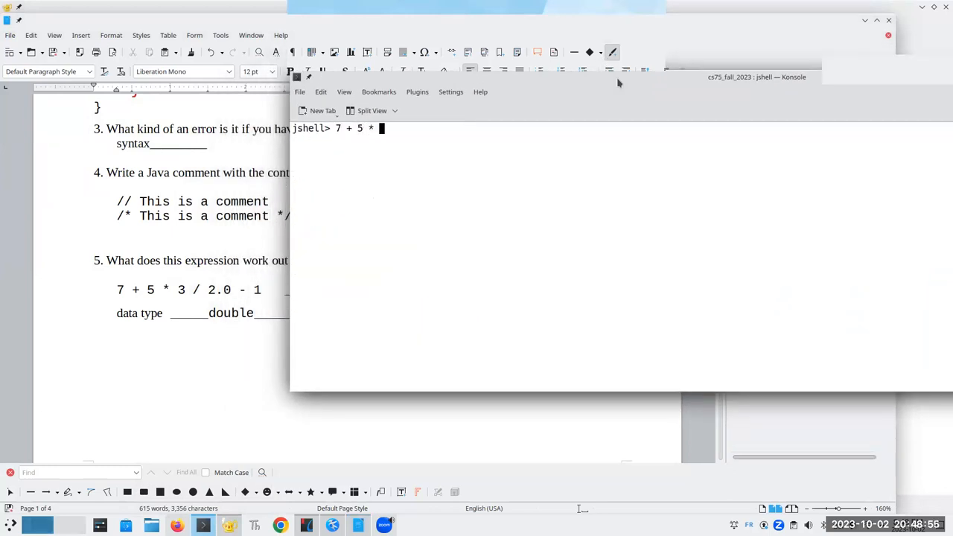
pyautogui.write('3 / 2.0 - 1')
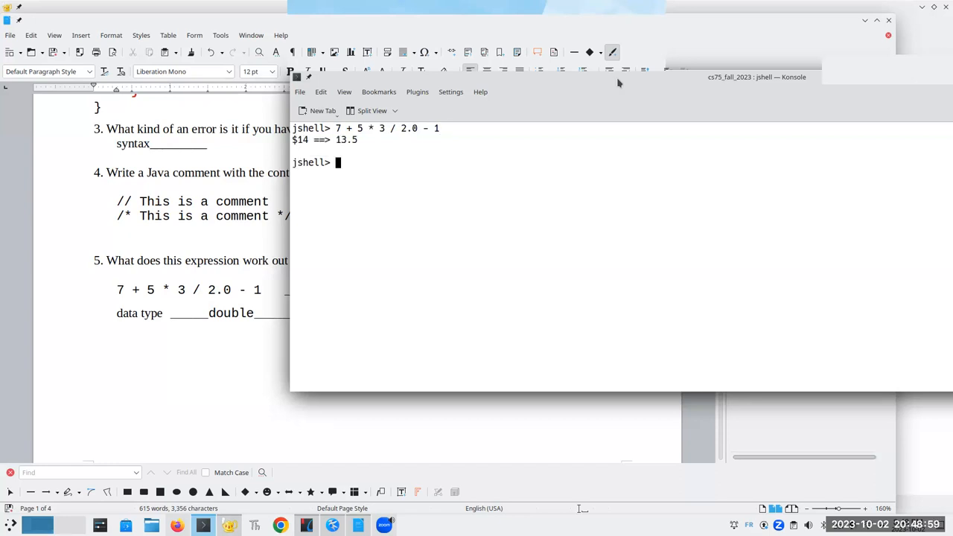
pyautogui.write('/')
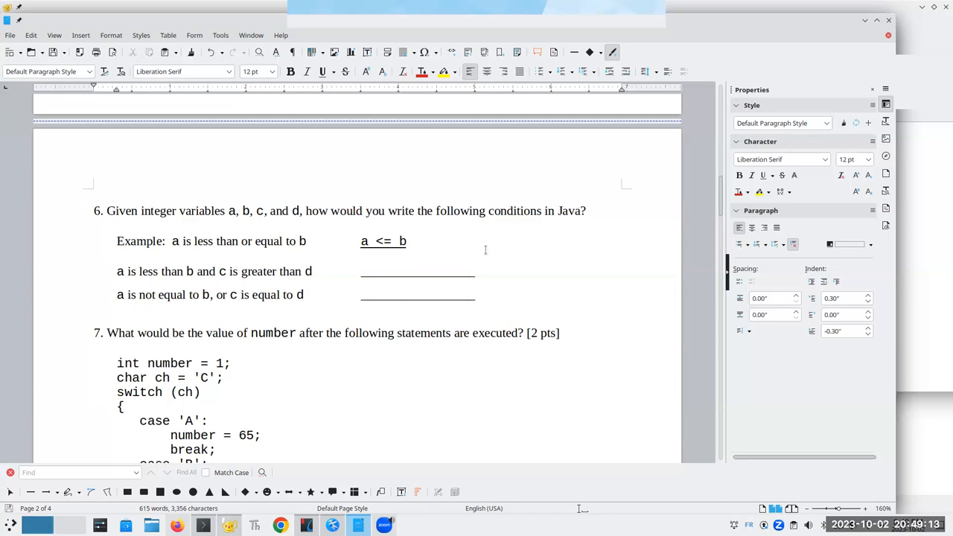
# - Answer question 6 with a < b && c > d and a != b || c == d
pyautogui.write('a < b &&')
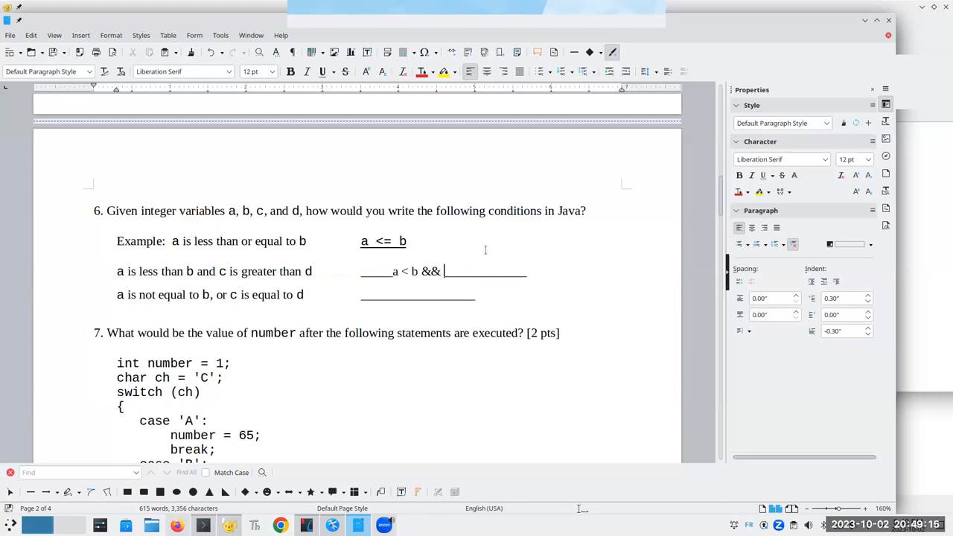
pyautogui.write('c > d')
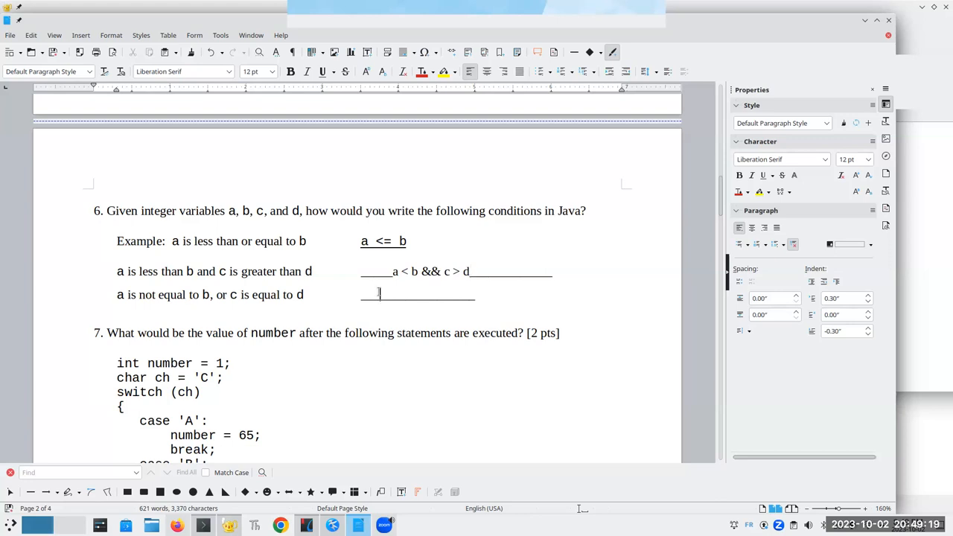
pyautogui.write('a != b')
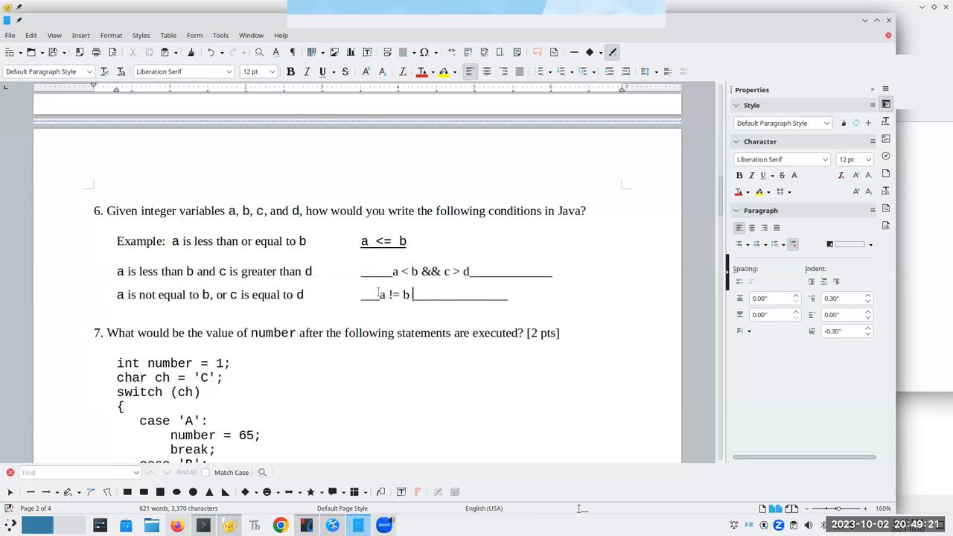
pyautogui.write('|| c == d')
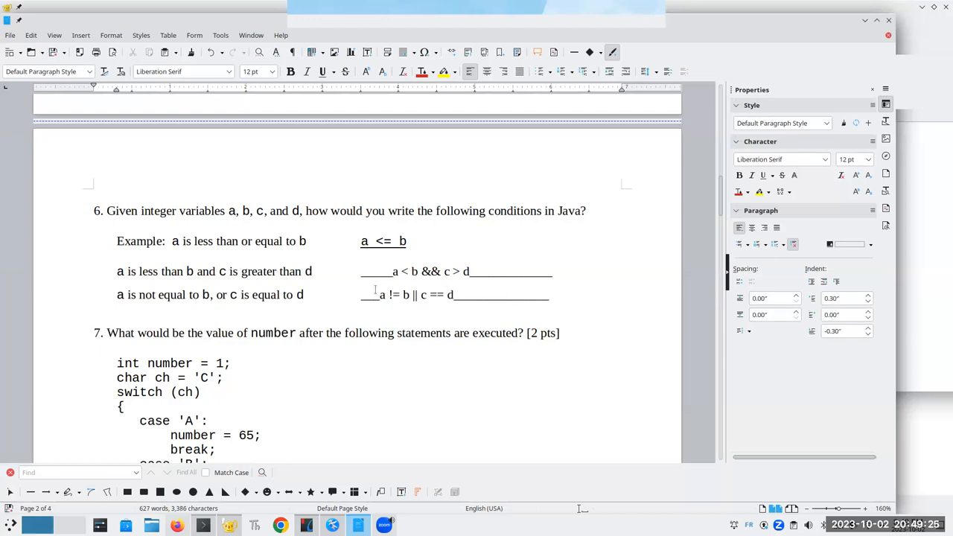
pyautogui.moveTo(378, 295); pyautogui.dragTo(459, 295)
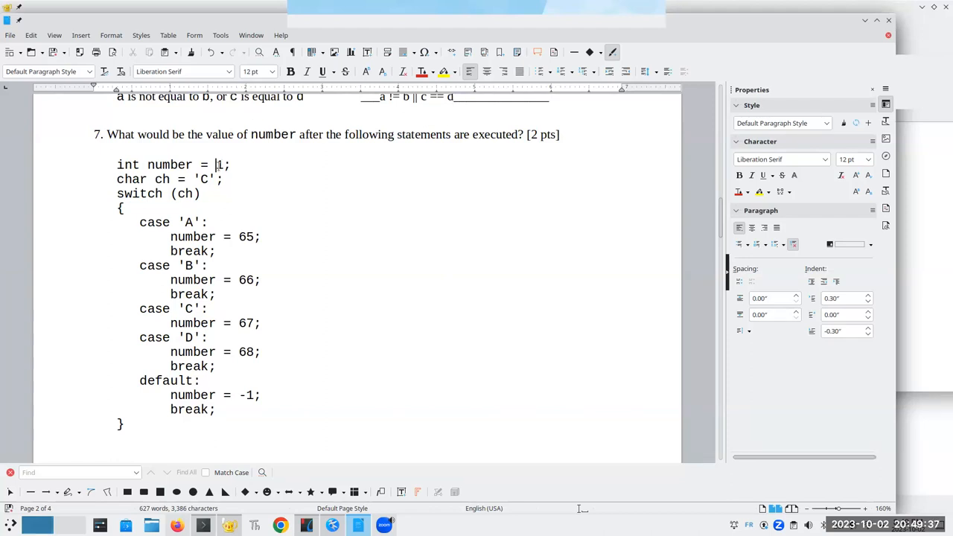
# - Walk through the switch on ch = 'C' via 1, 'C', 67, 68 and answer 68 for number
pyautogui.doubleClick(219, 164)
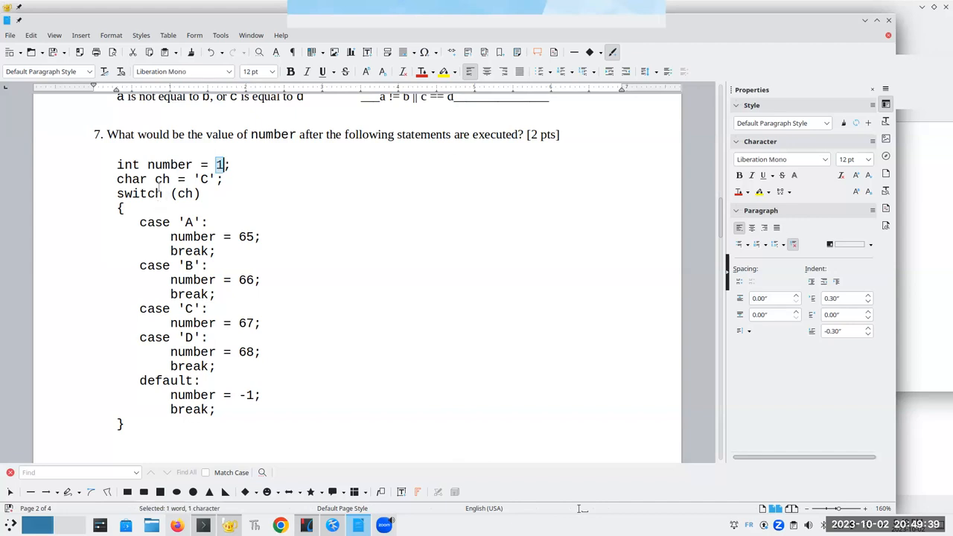
pyautogui.doubleClick(203, 179)
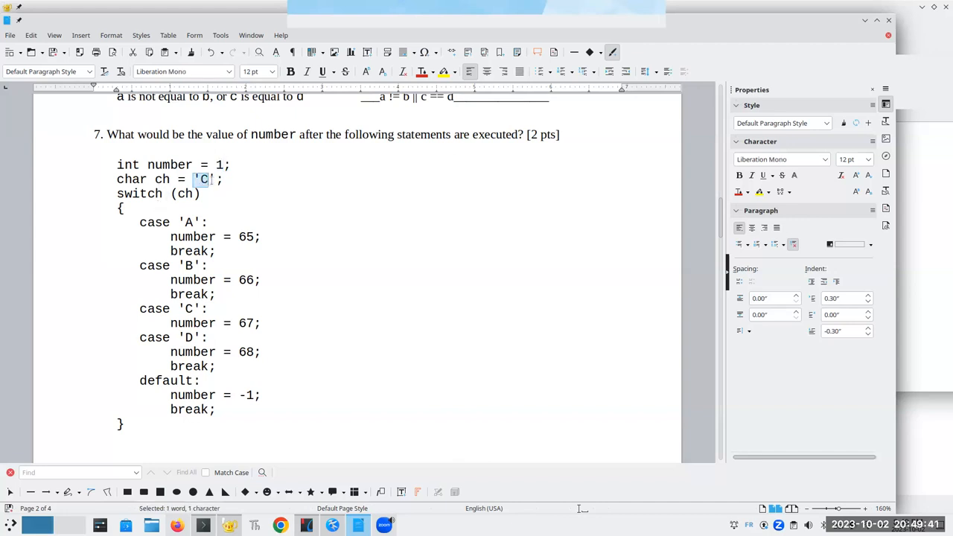
pyautogui.doubleClick(155, 222)
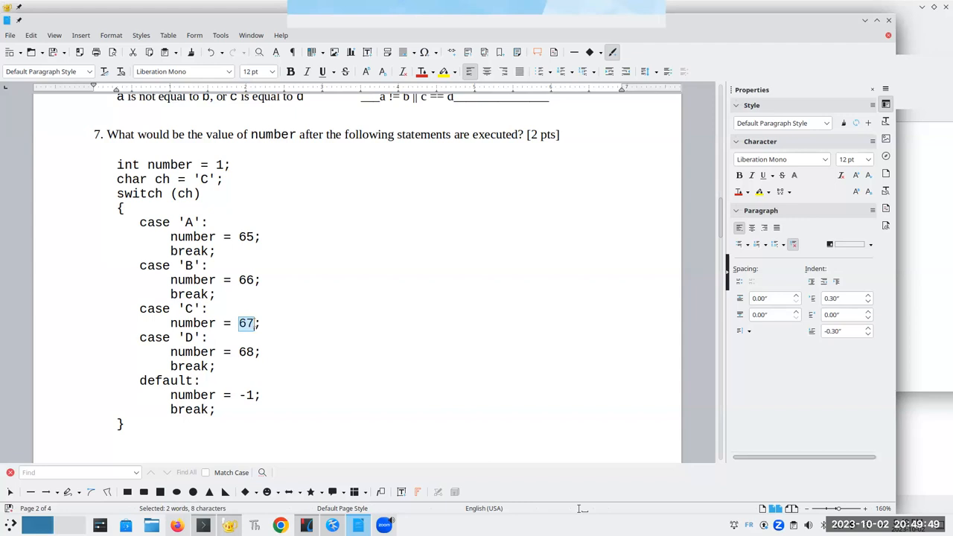
pyautogui.click(176, 351)
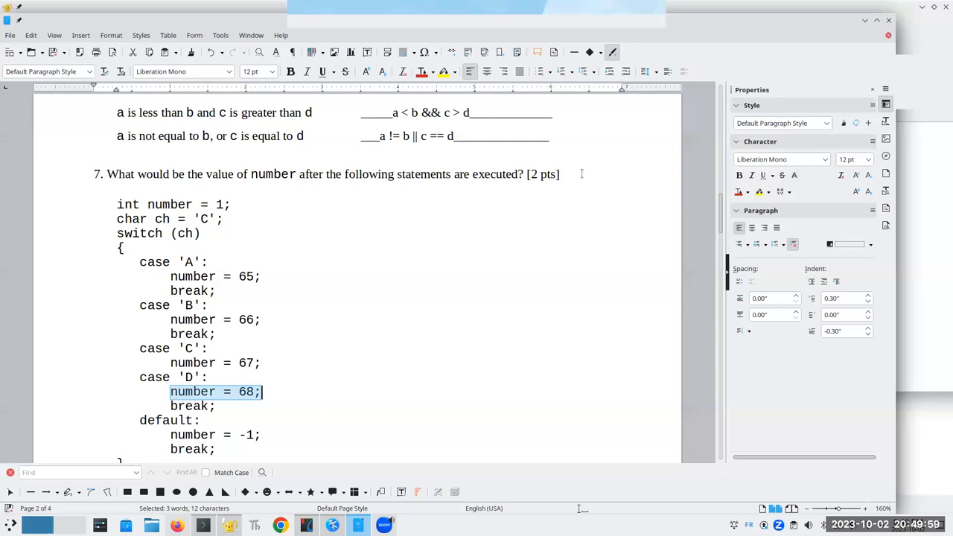
pyautogui.write('68')
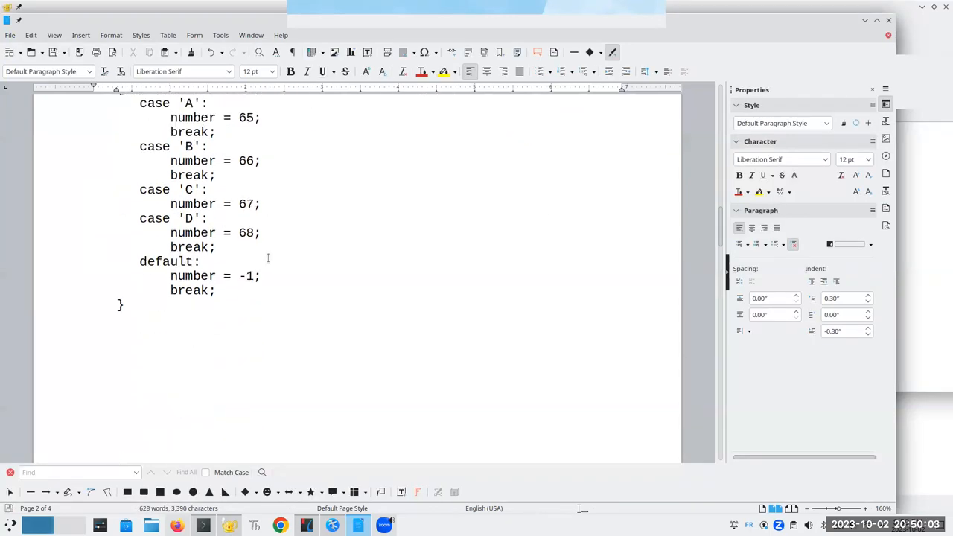
# - Mark b 40 and c 70 in question 8's first row and enter good as its output
pyautogui.scroll(-3)
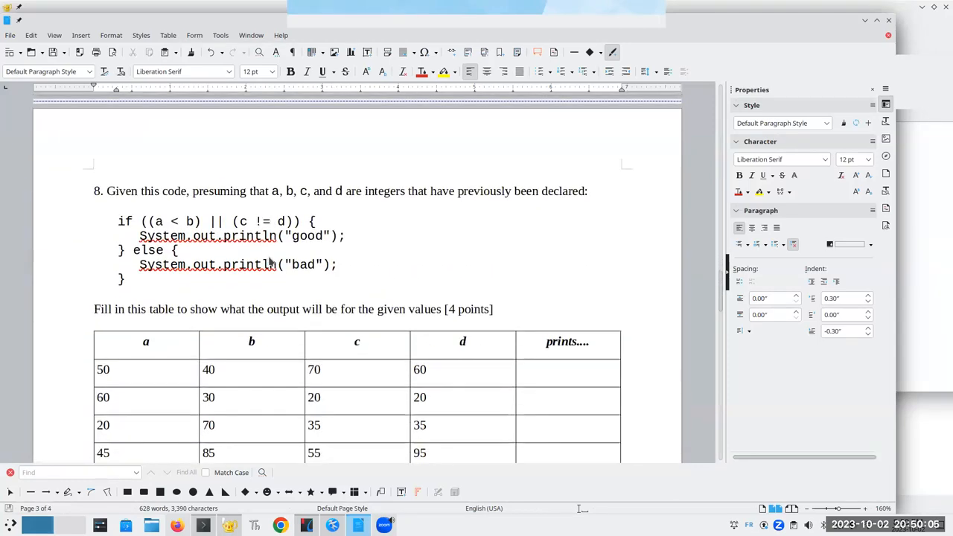
pyautogui.scroll(-3)
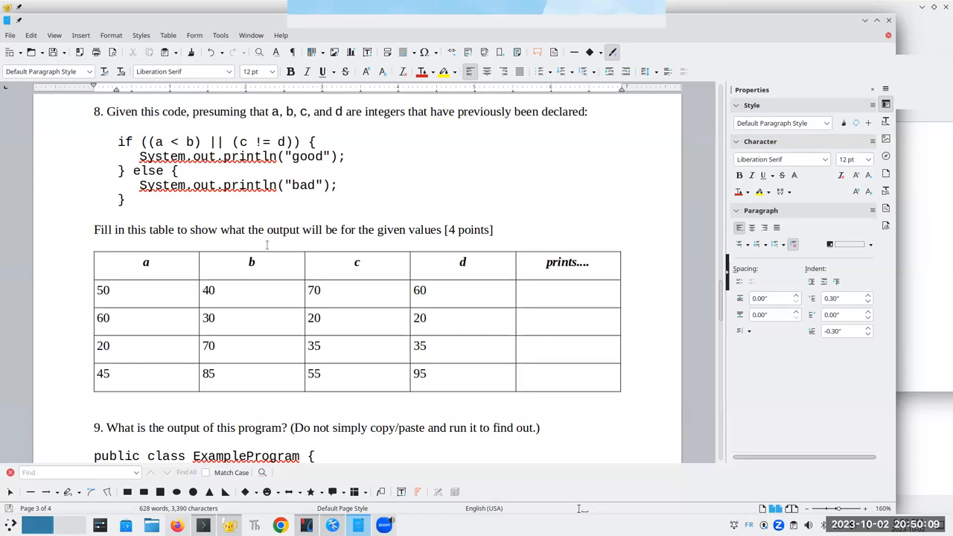
pyautogui.moveTo(18, 250)
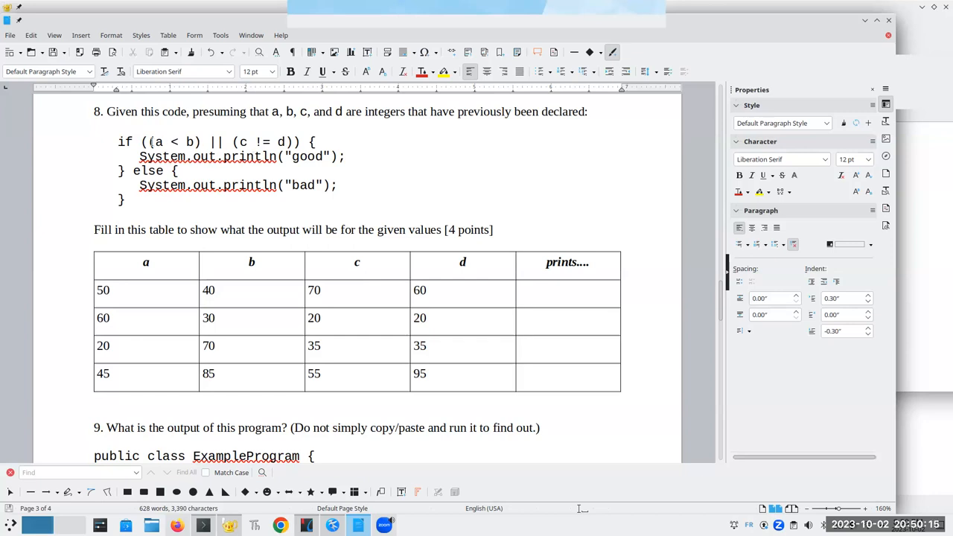
pyautogui.moveTo(146, 142); pyautogui.dragTo(292, 143)
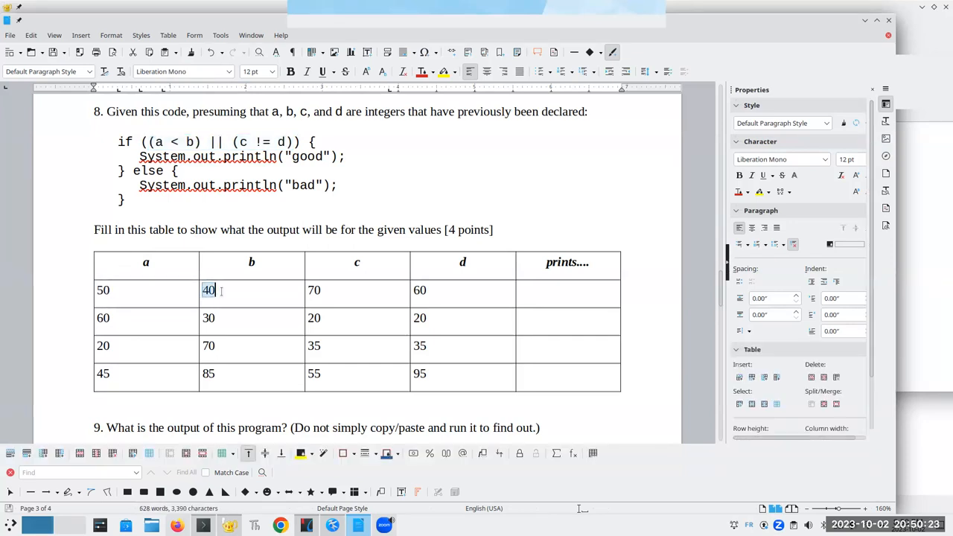
pyautogui.doubleClick(208, 291)
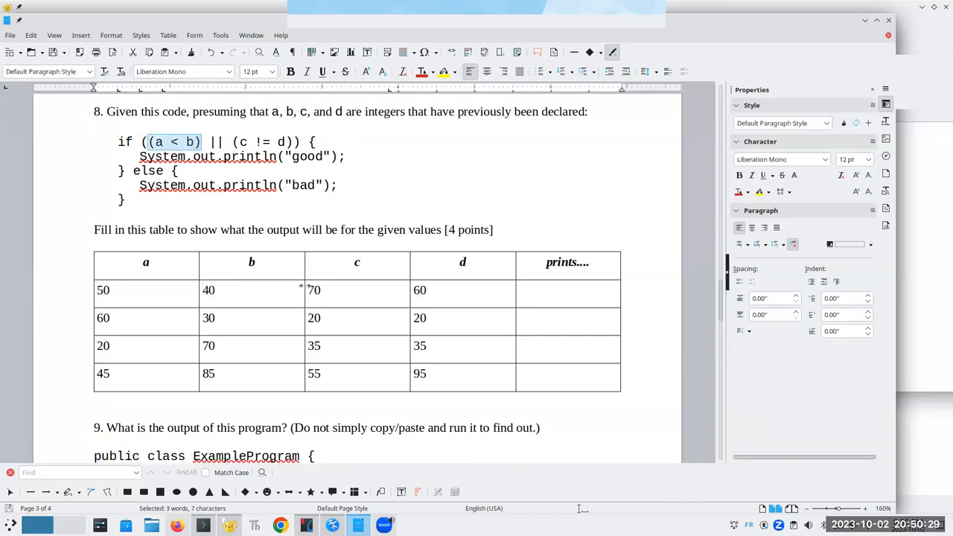
pyautogui.doubleClick(312, 289)
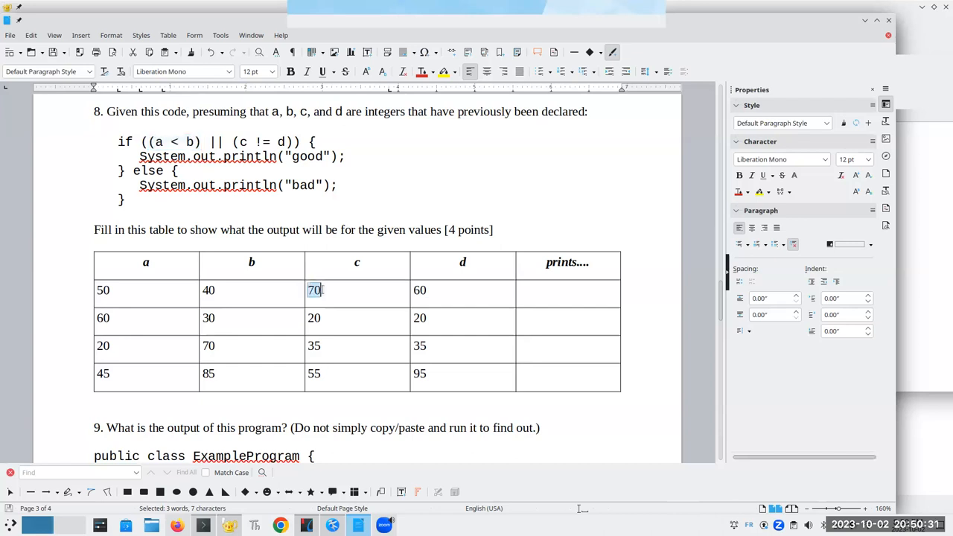
pyautogui.click(420, 289)
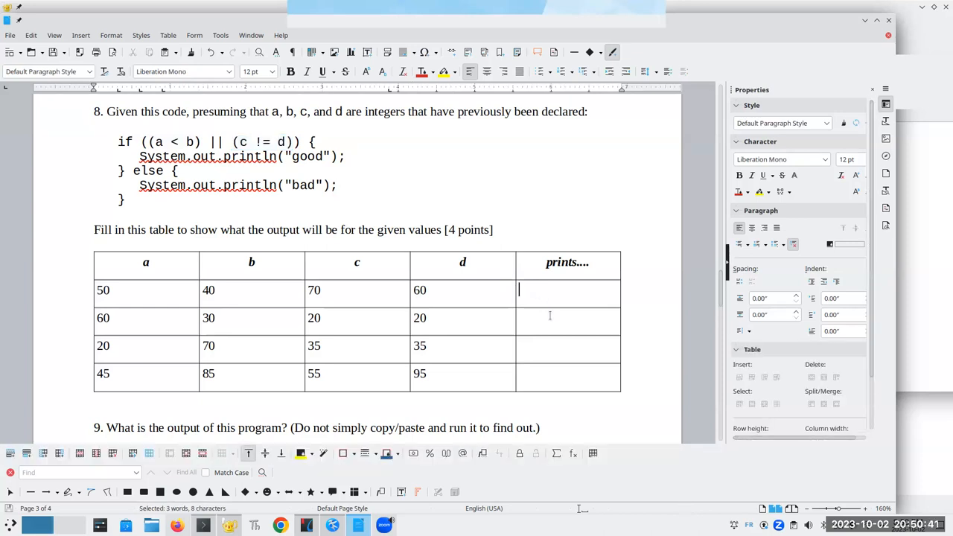
pyautogui.write('good')
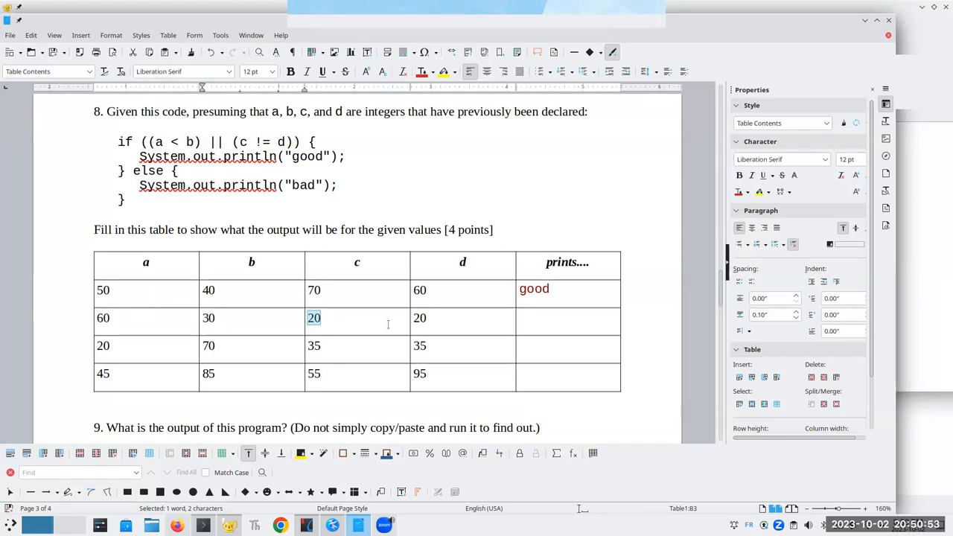
# - Fill the remaining prints cells with bad, good, good and move on to question 9
pyautogui.click(419, 319)
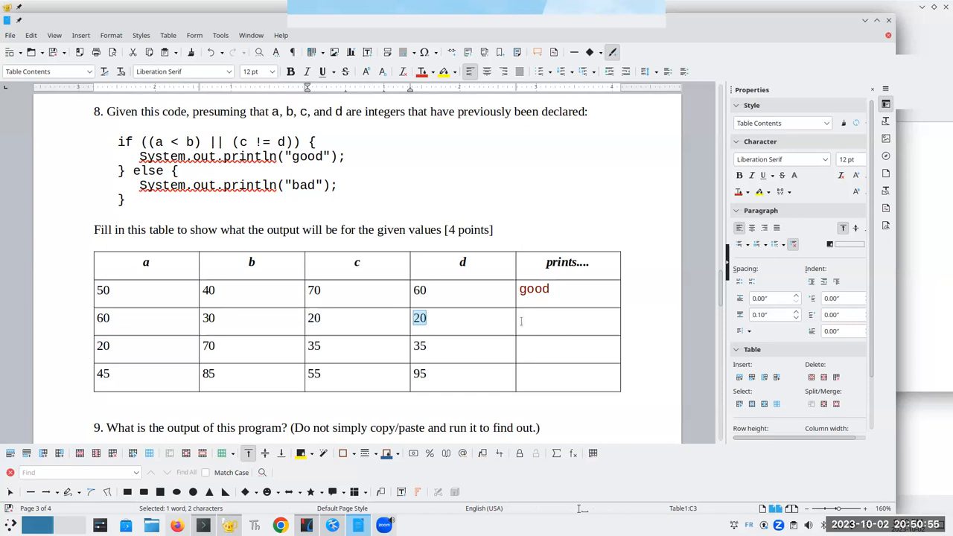
pyautogui.write('bad')
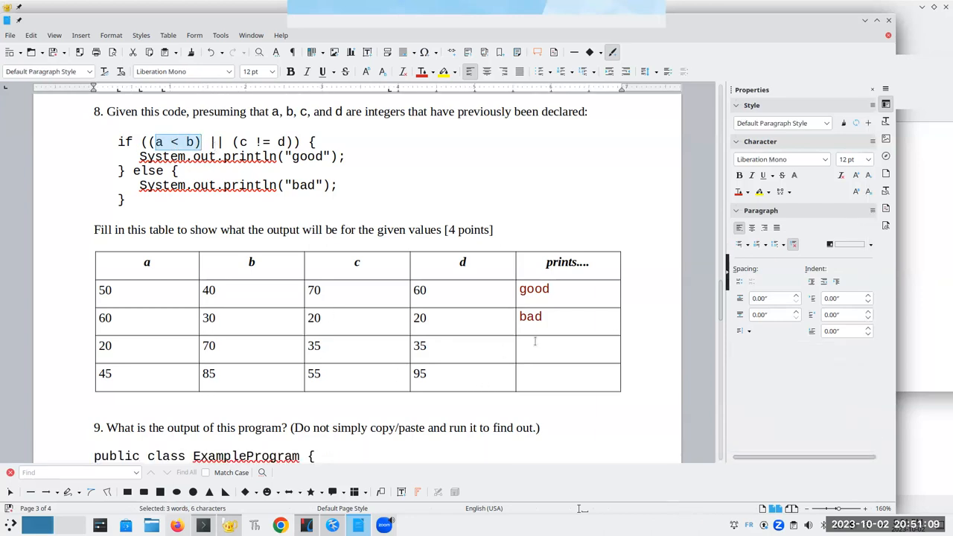
pyautogui.write('good')
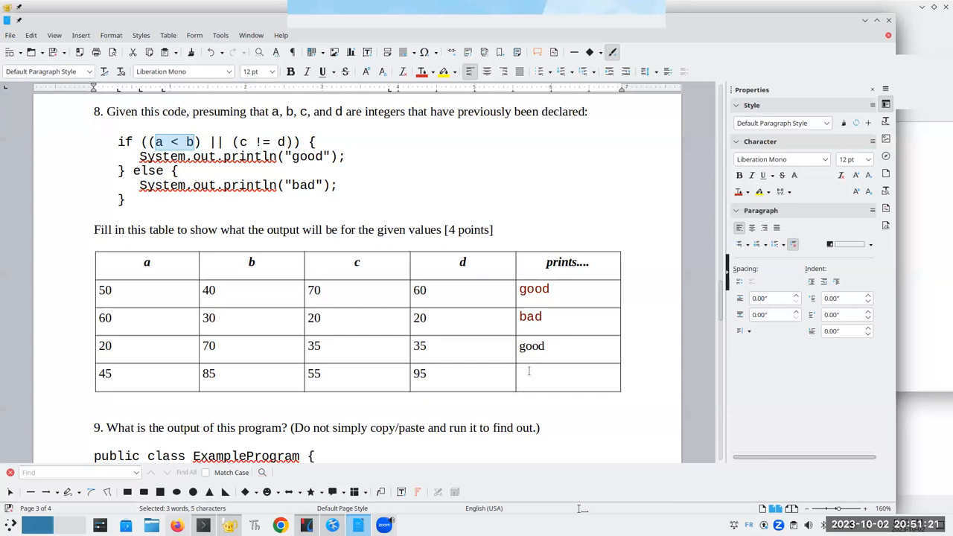
pyautogui.write('good')
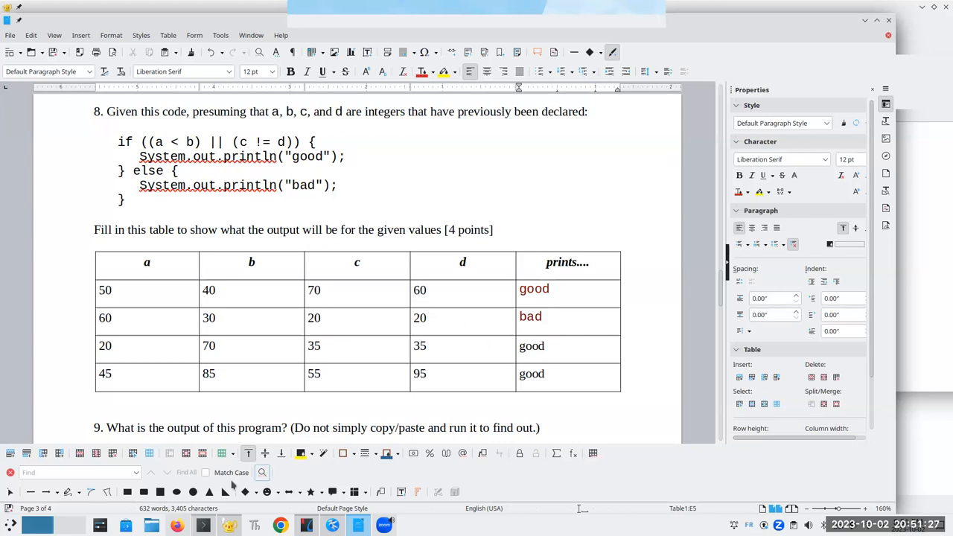
pyautogui.scroll(-3)
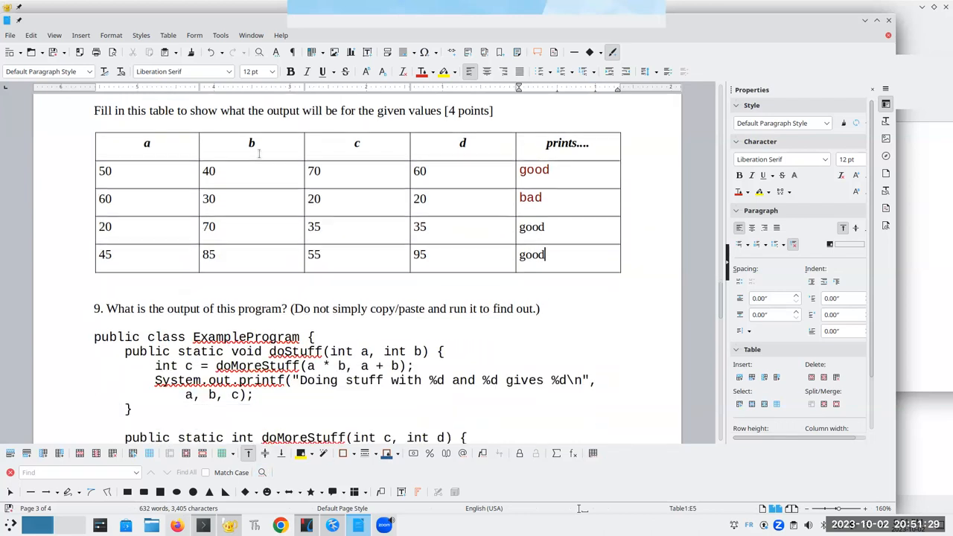
pyautogui.scroll(-3)
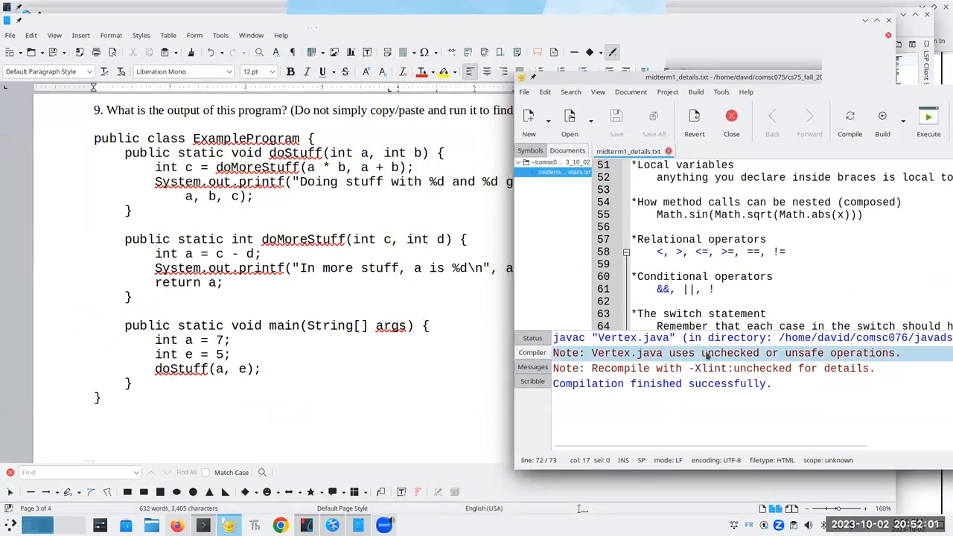
# - Clear Geany's compiler messages and start a new blank notes file
pyautogui.rightClick(707, 353)
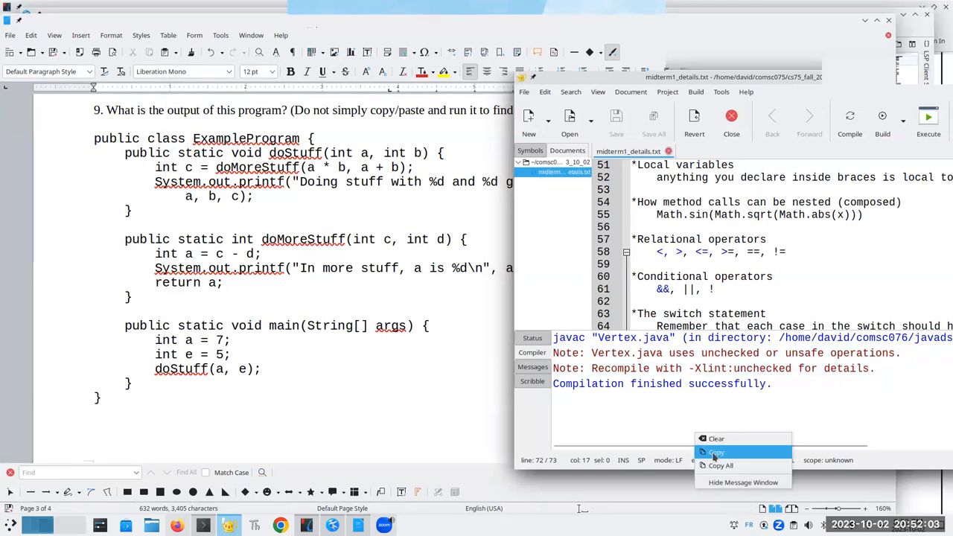
pyautogui.click(715, 438)
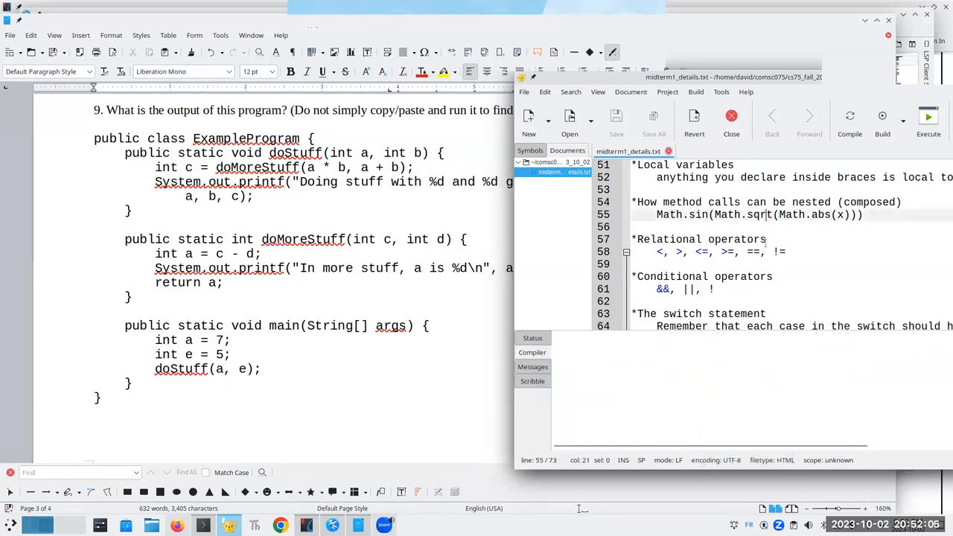
pyautogui.click(529, 119)
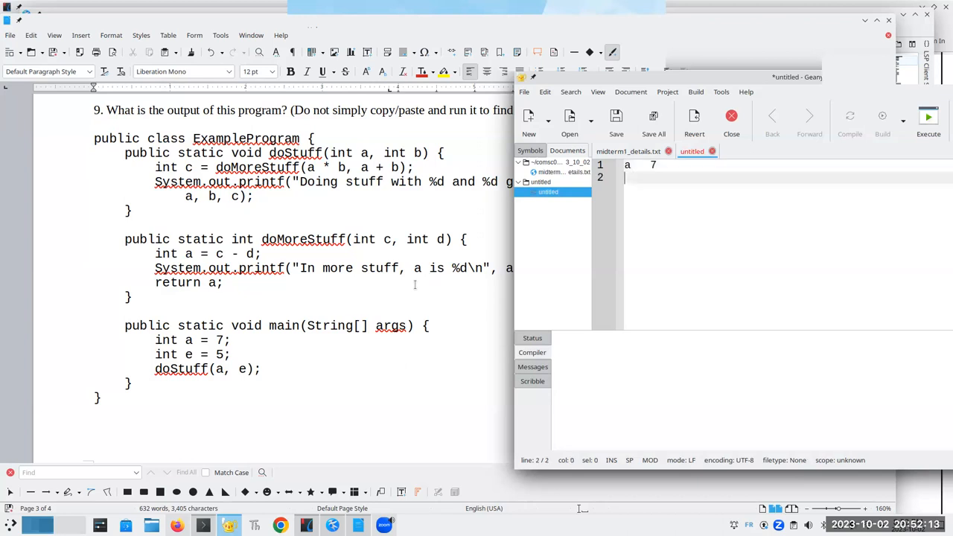
# - Trace a 7, e 5, a ===== separator and a doStuff heading in the notes
pyautogui.write('e\t5')
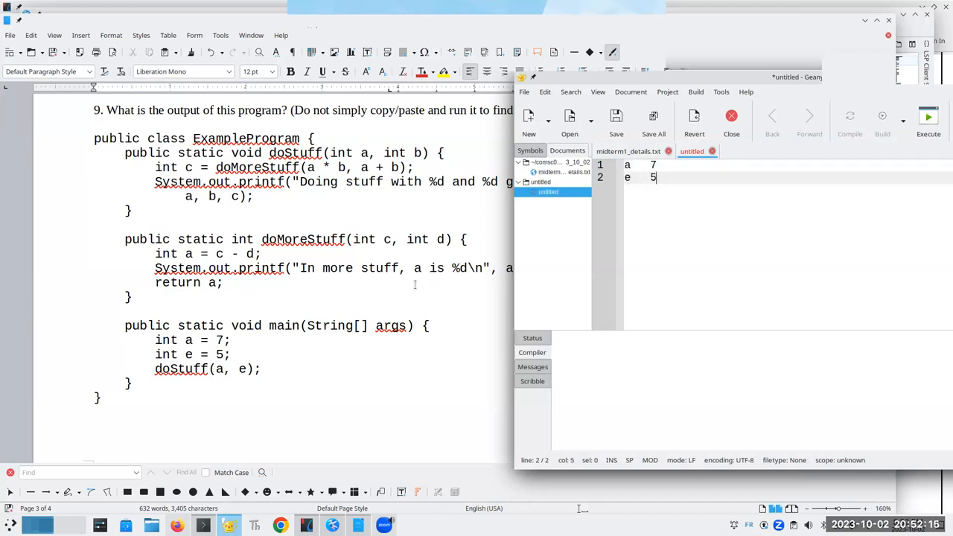
pyautogui.write('======')
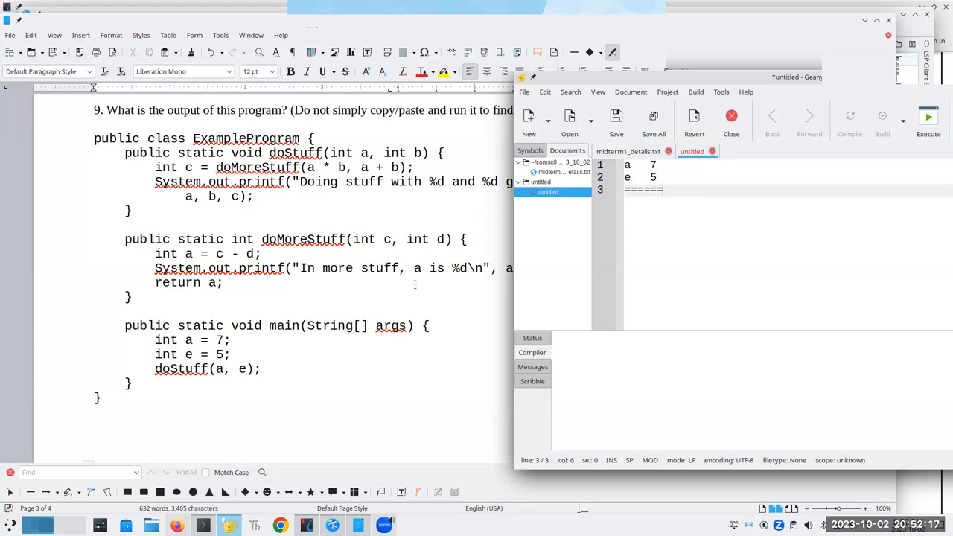
pyautogui.write('doS')
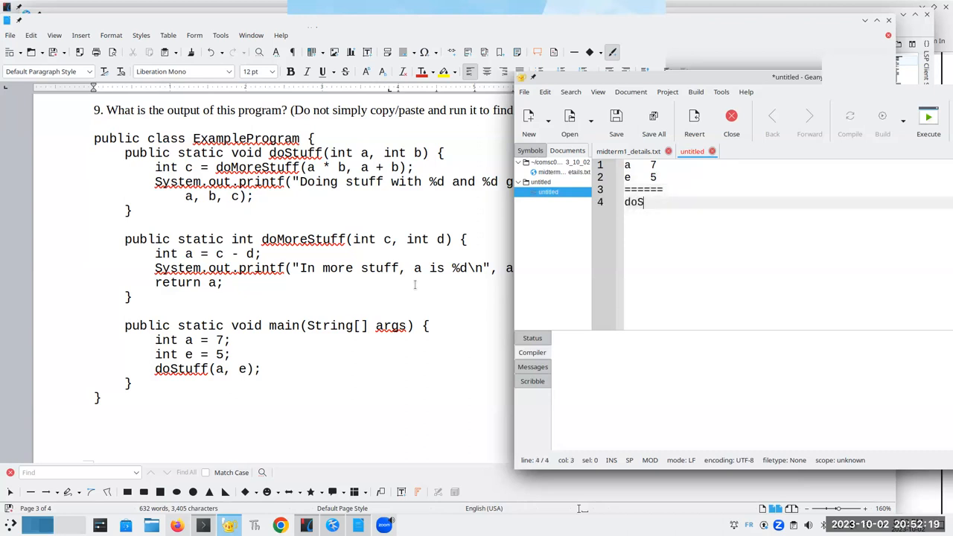
pyautogui.write('tuff')
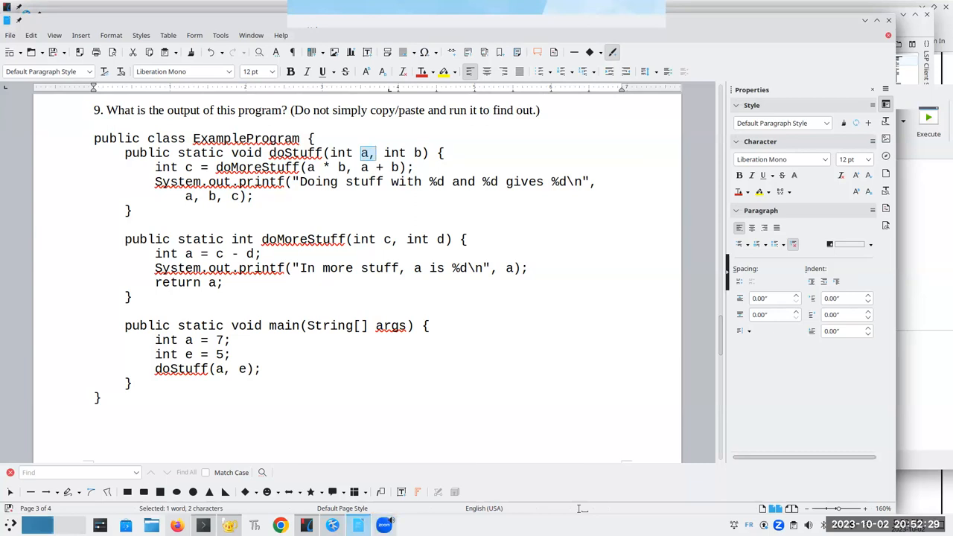
pyautogui.click(203, 524)
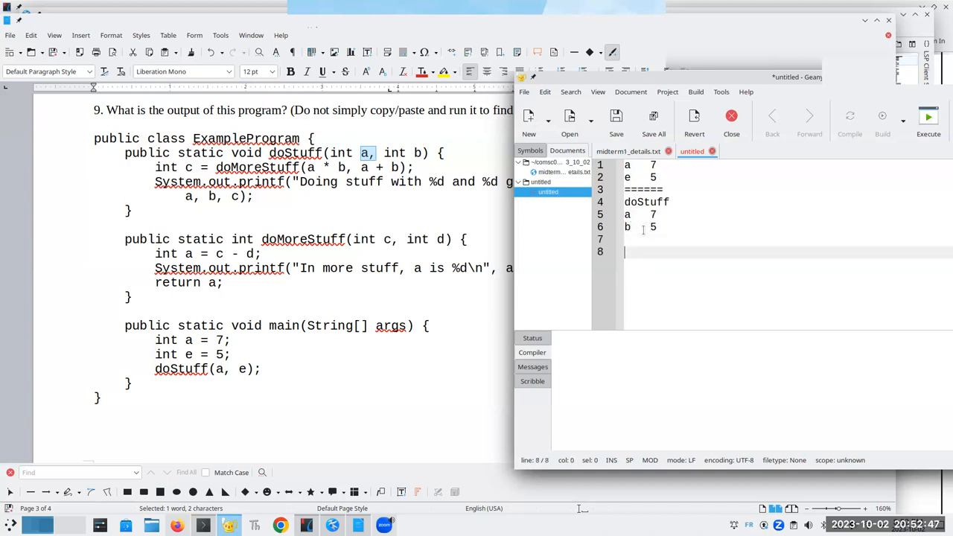
# - Add a separator and a doMoreStuff section with c 35, d 12 and the a line
pyautogui.write('=================')
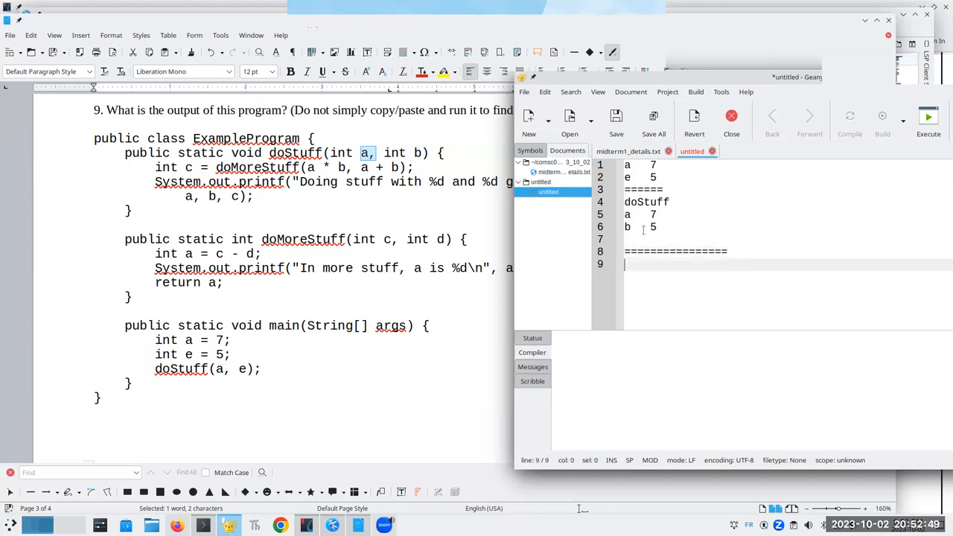
pyautogui.write('dooreS')
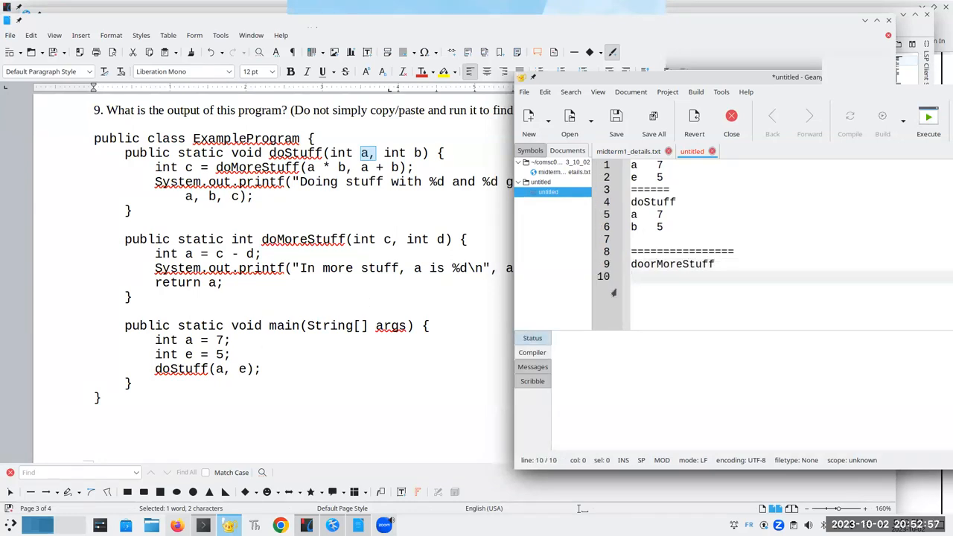
pyautogui.write('c  35')
pyautogui.write('d 12')
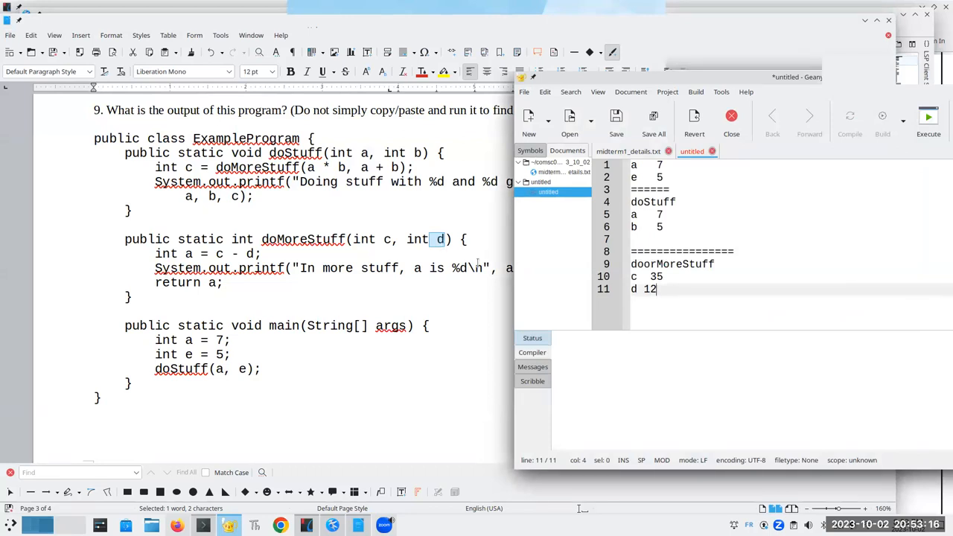
pyautogui.write('a')
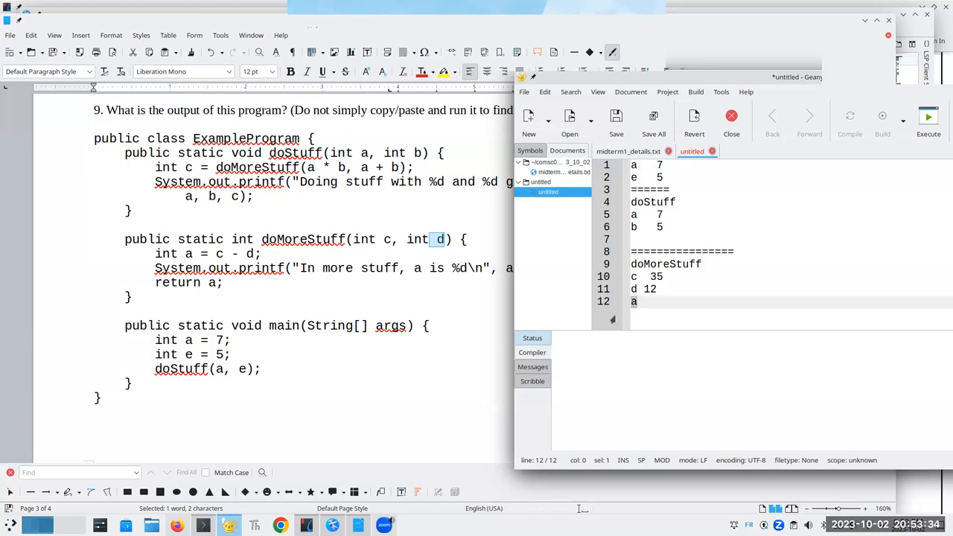
# - Record a as 23 and note "In more sstuf" with 23 in the trace
pyautogui.click(637, 301)
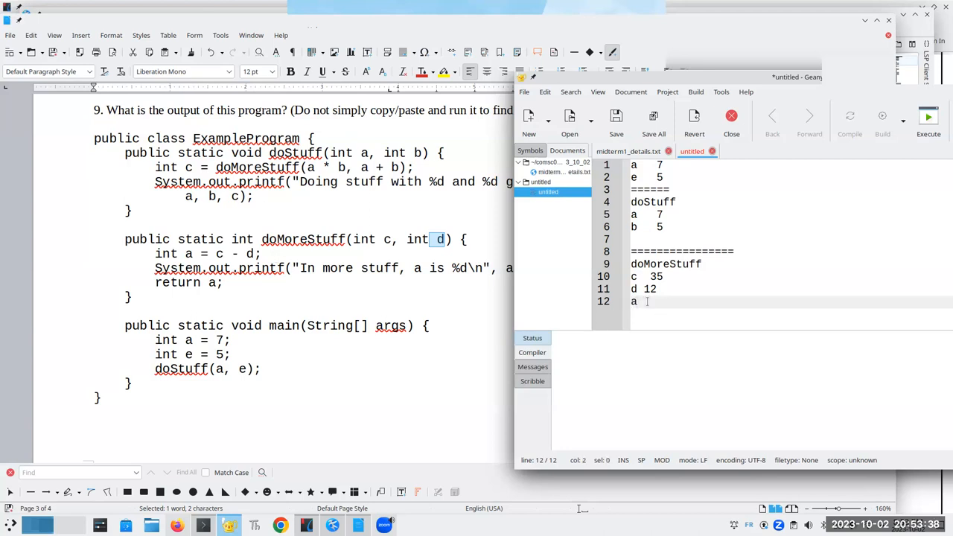
pyautogui.write('23')
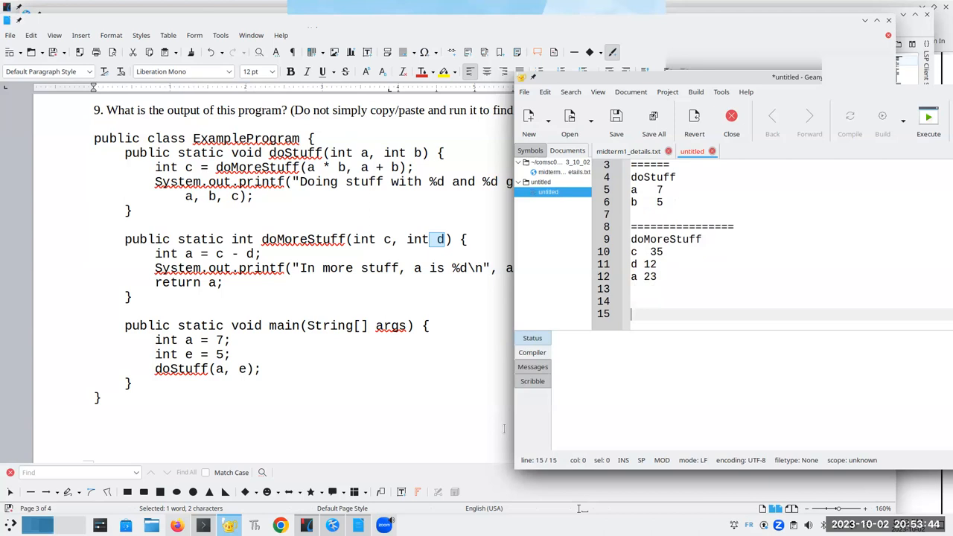
pyautogui.write('In more sstuff,a is')
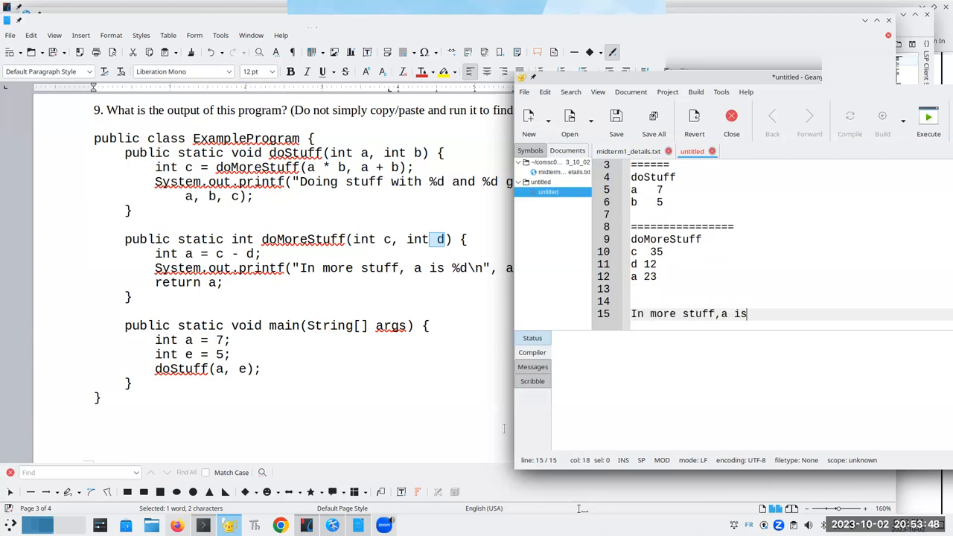
pyautogui.write('23')
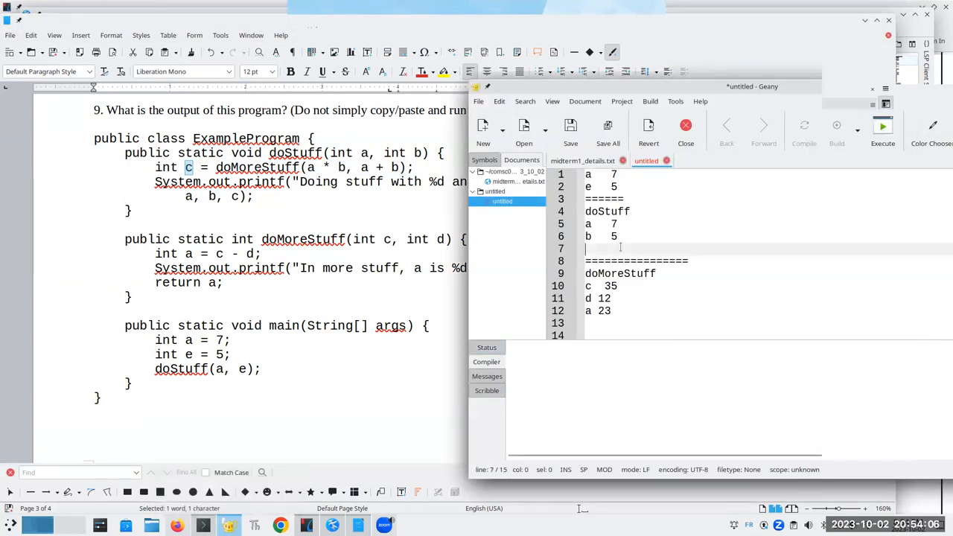
# - Record c 23 and begin the "Doing sstuff wi" output line
pyautogui.write('c')
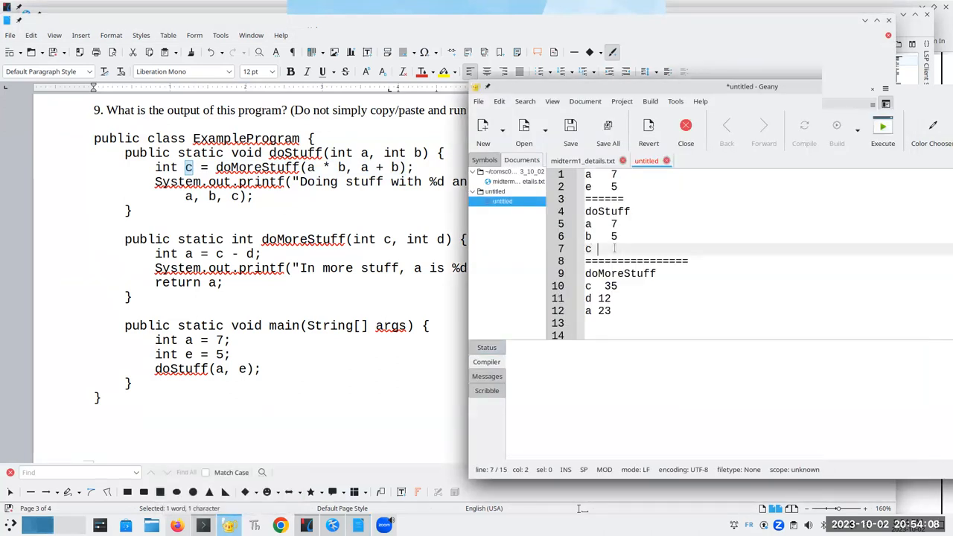
pyautogui.write('23')
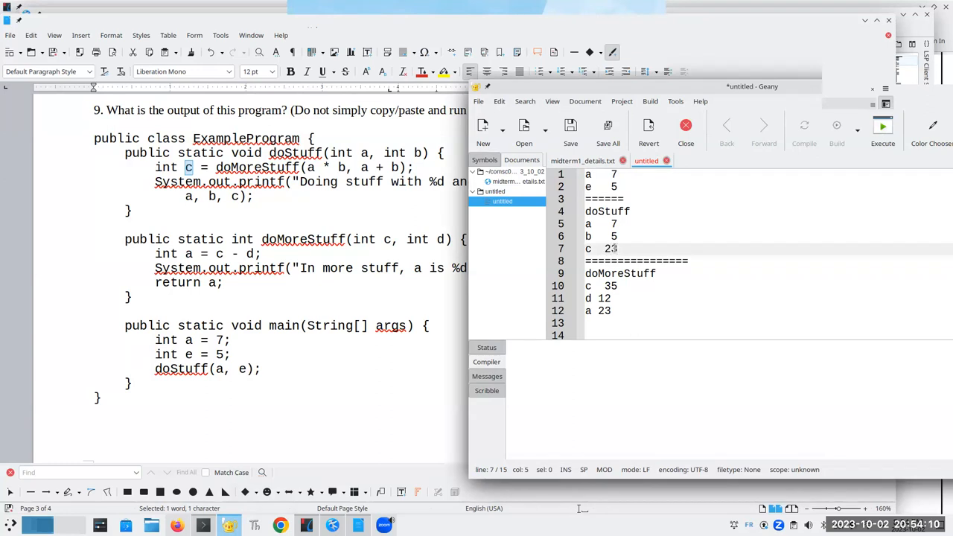
pyautogui.press('Return')
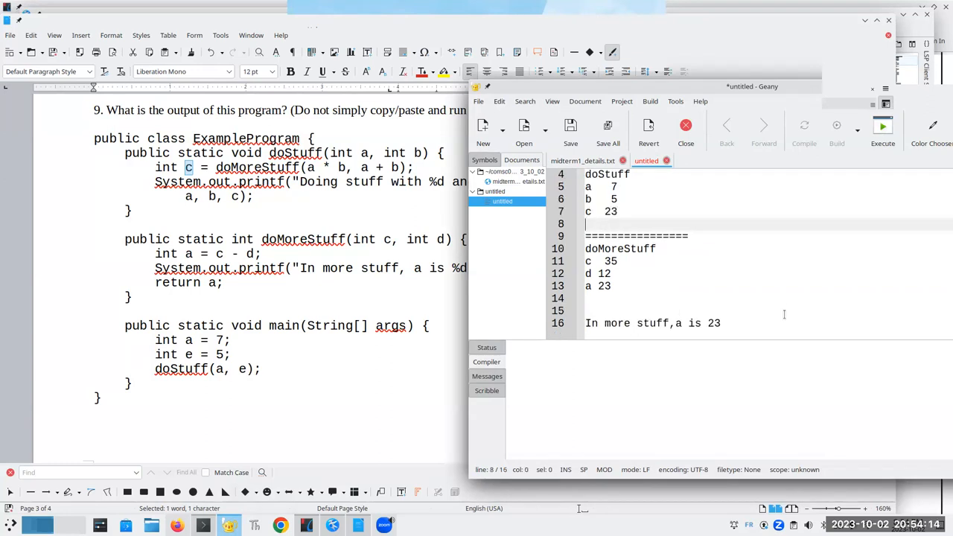
pyautogui.write('D')
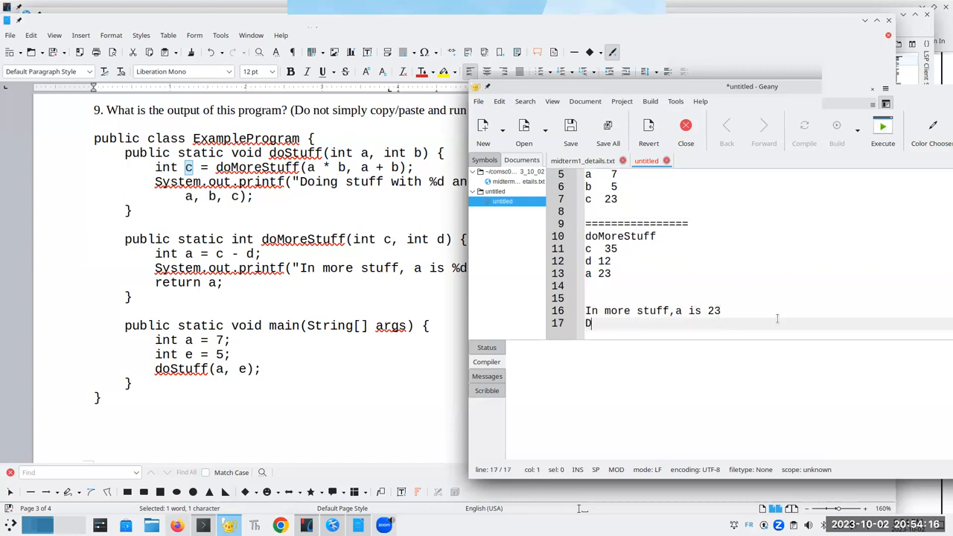
pyautogui.write('oing sstuff with')
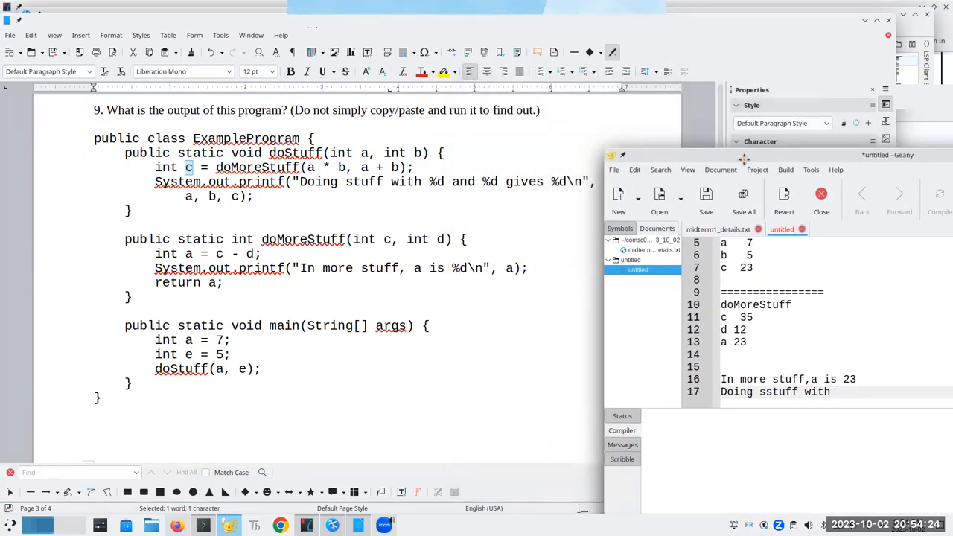
# - Finish the output line as "Doing sstuff with 7 and 5 gives 23" and select the midterm's example program
pyautogui.moveTo(741, 155); pyautogui.dragTo(505, 105)
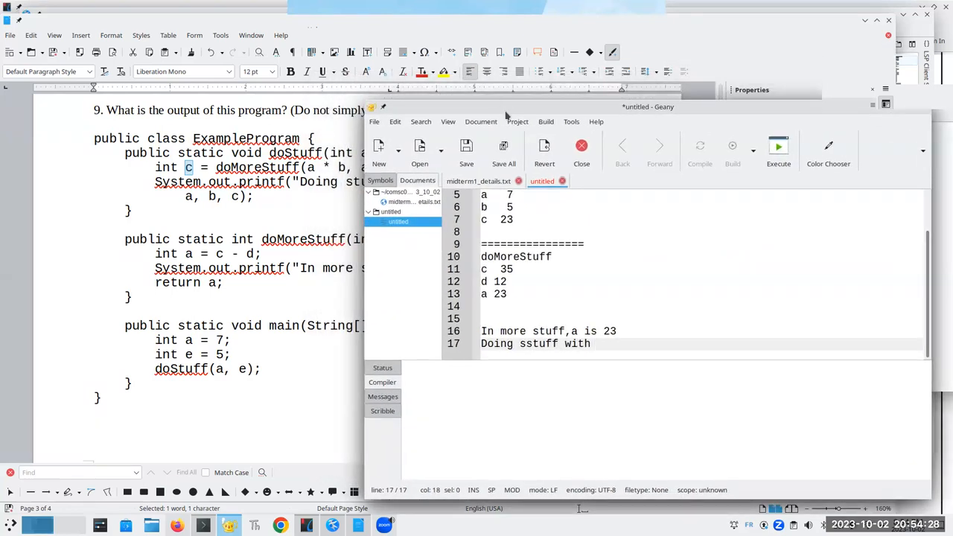
pyautogui.write('7 and 5')
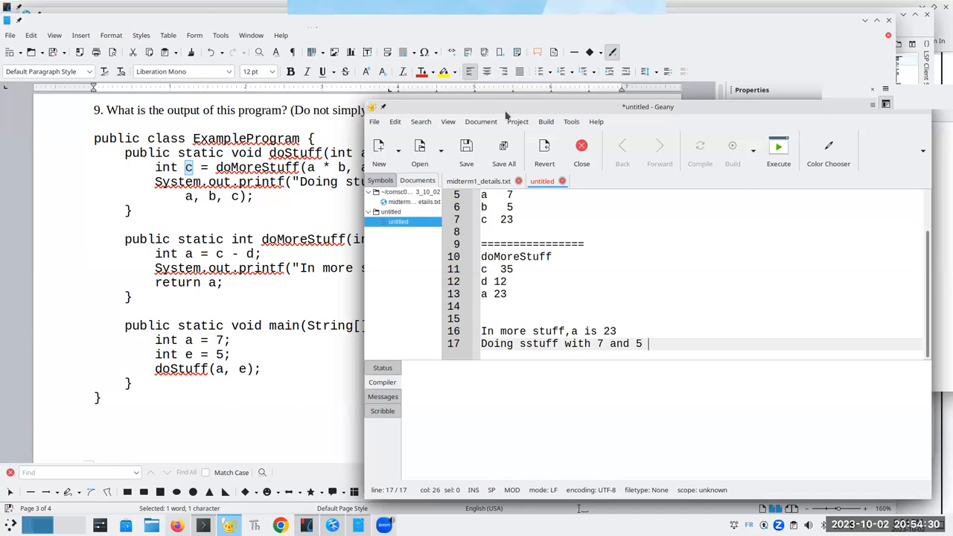
pyautogui.write('gives 23')
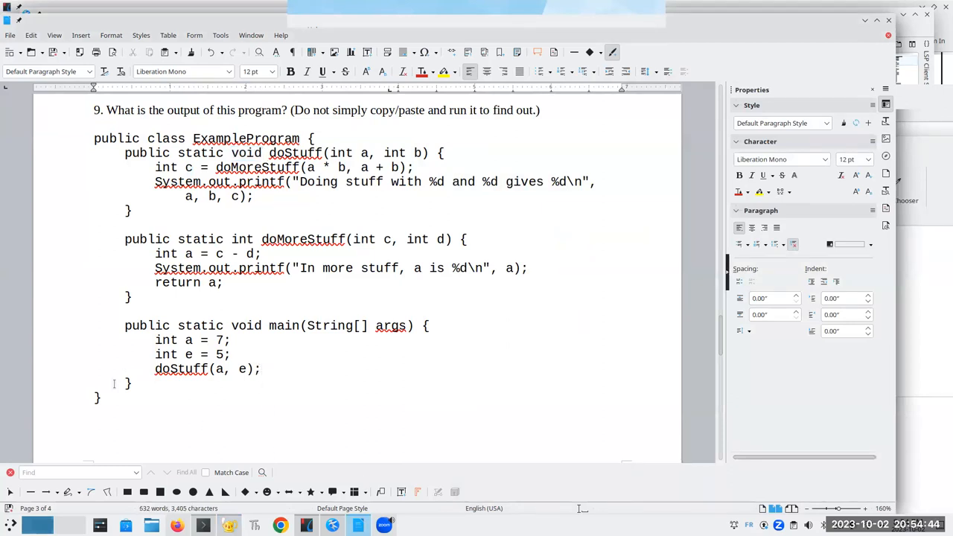
pyautogui.moveTo(94, 139); pyautogui.dragTo(101, 397)
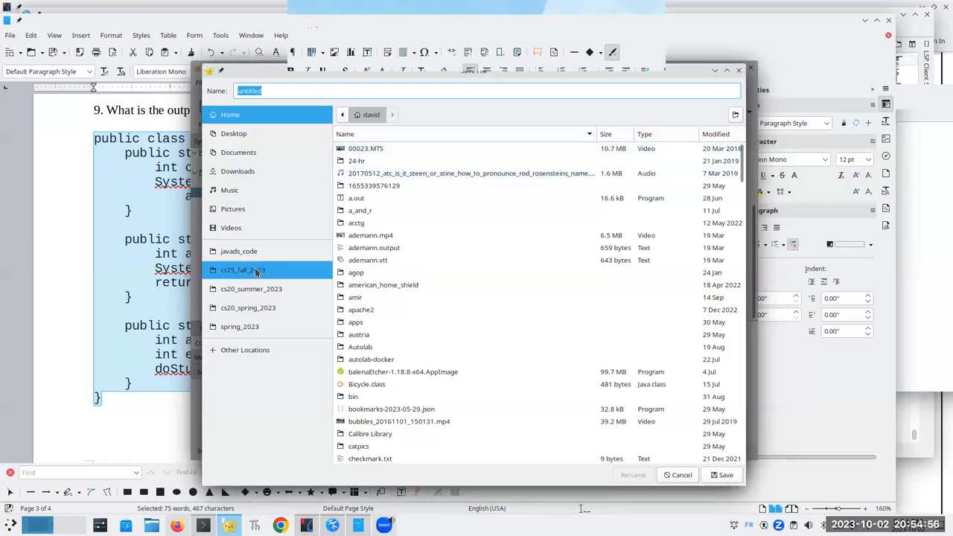
# - Save the program as Example.java in cs75_fall_2023/204/example_files/2023_10_02
pyautogui.doubleClick(241, 269)
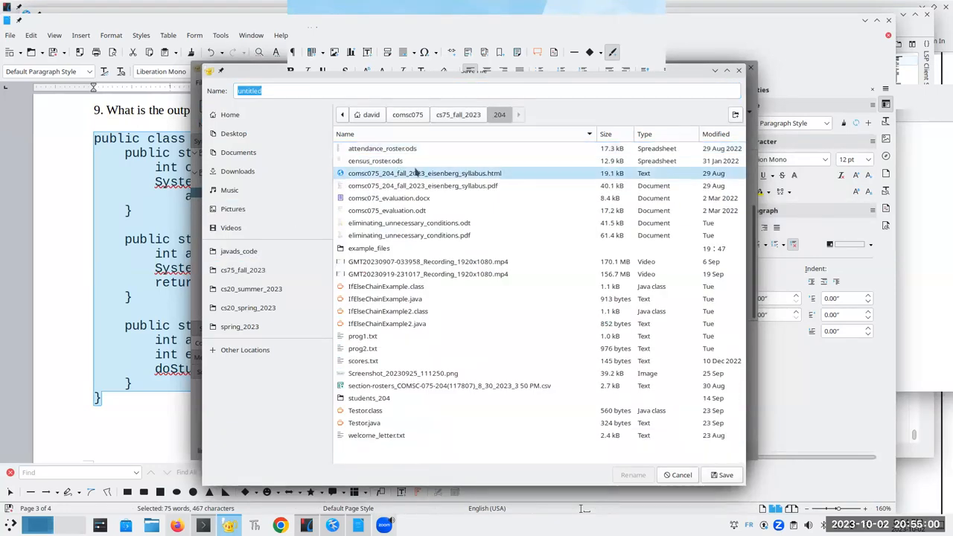
pyautogui.doubleClick(369, 247)
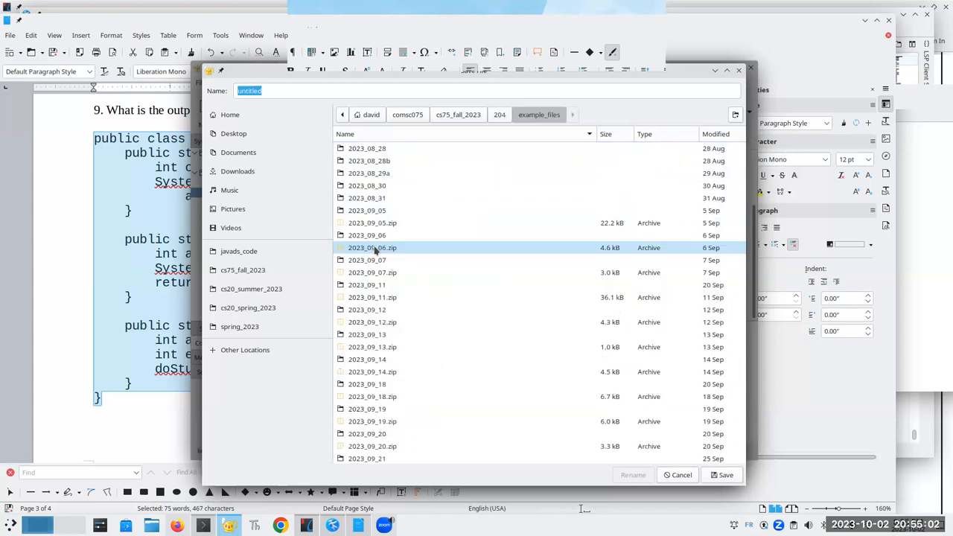
pyautogui.scroll(-3)
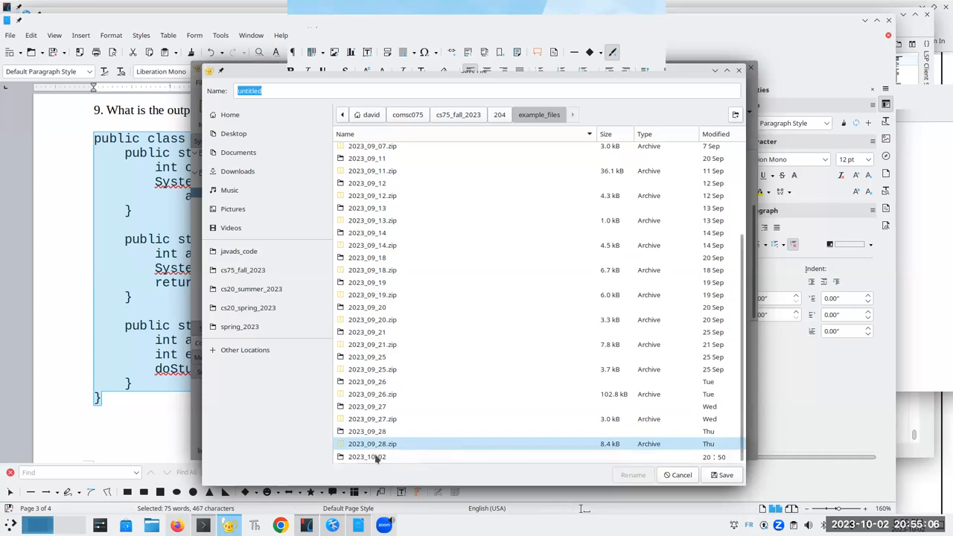
pyautogui.doubleClick(366, 455)
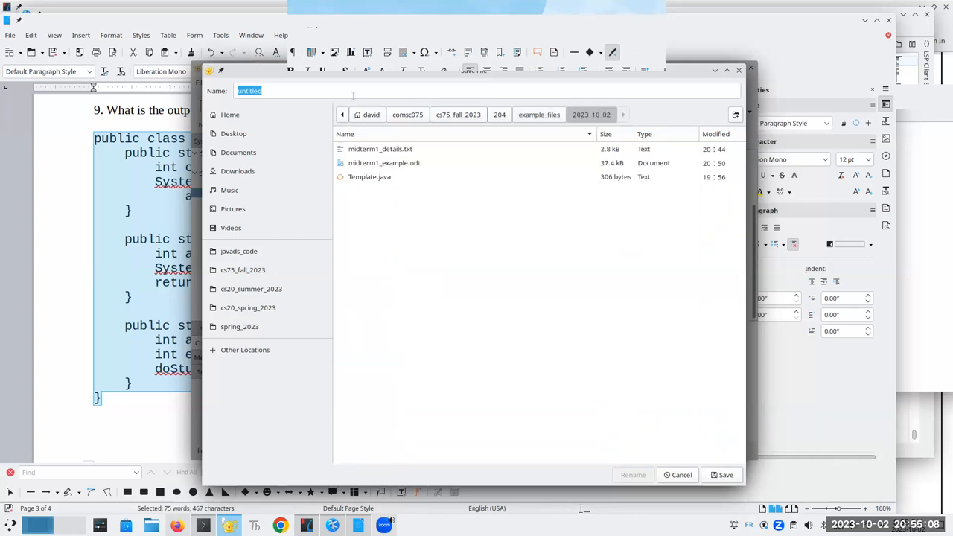
pyautogui.write('Exa')
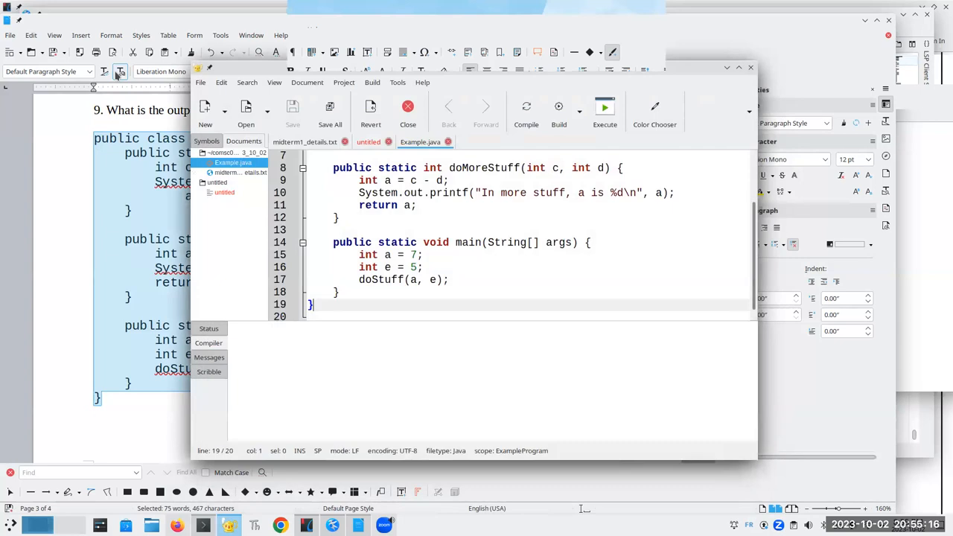
# - Compile and run Example.java, printing "In more stuff, a is 23" and "Doing stuff with 7 and 5 gives 23"
pyautogui.click(526, 112)
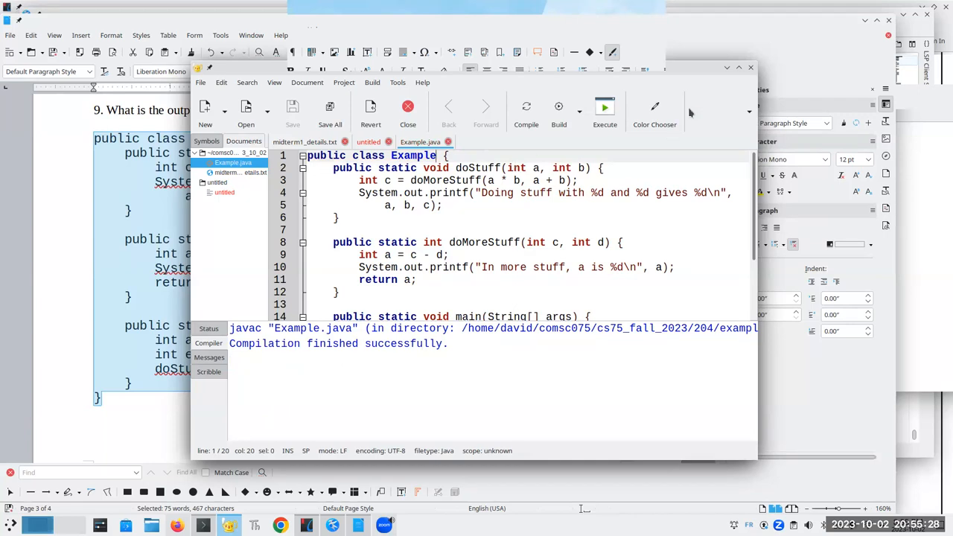
pyautogui.click(605, 110)
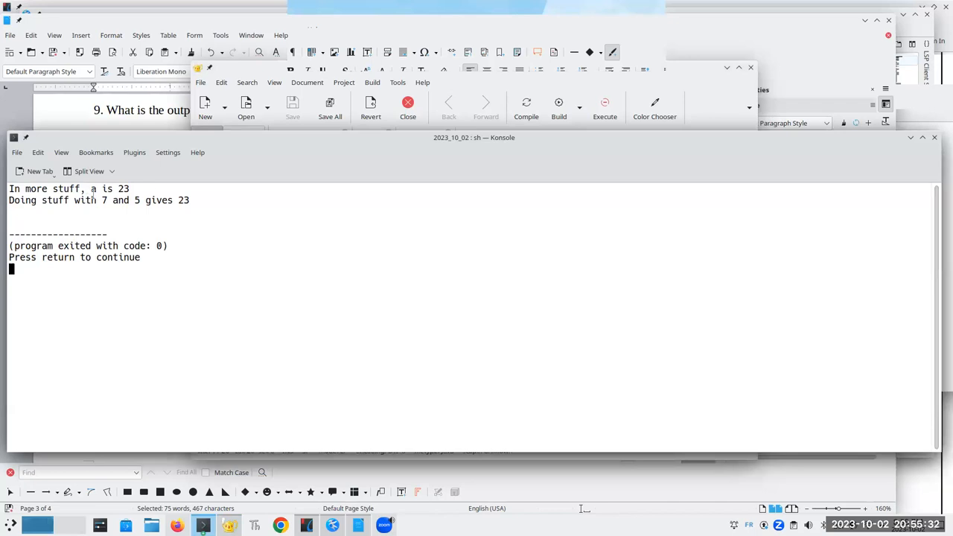
pyautogui.moveTo(506, 97)
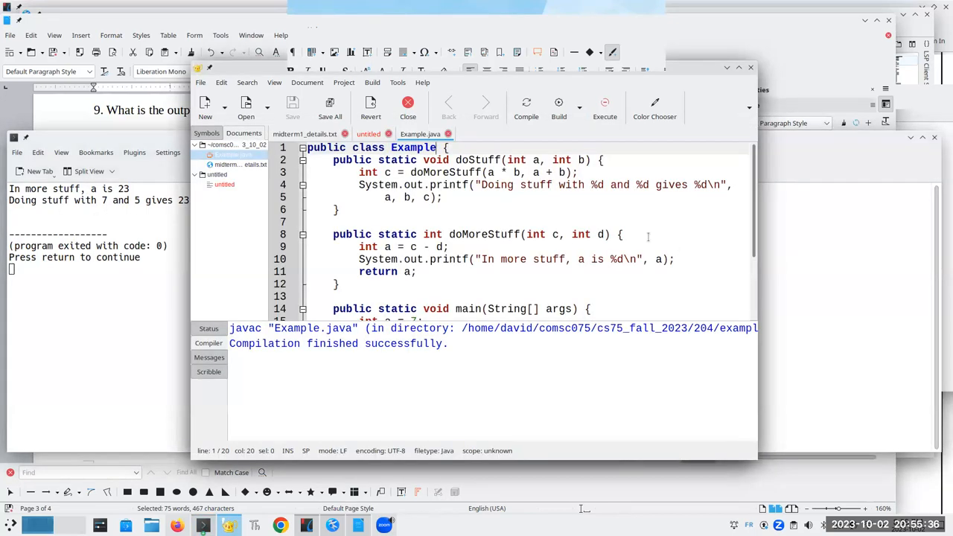
# - Return to the hand-traced notes tab to compare them with the program's output
pyautogui.click(367, 134)
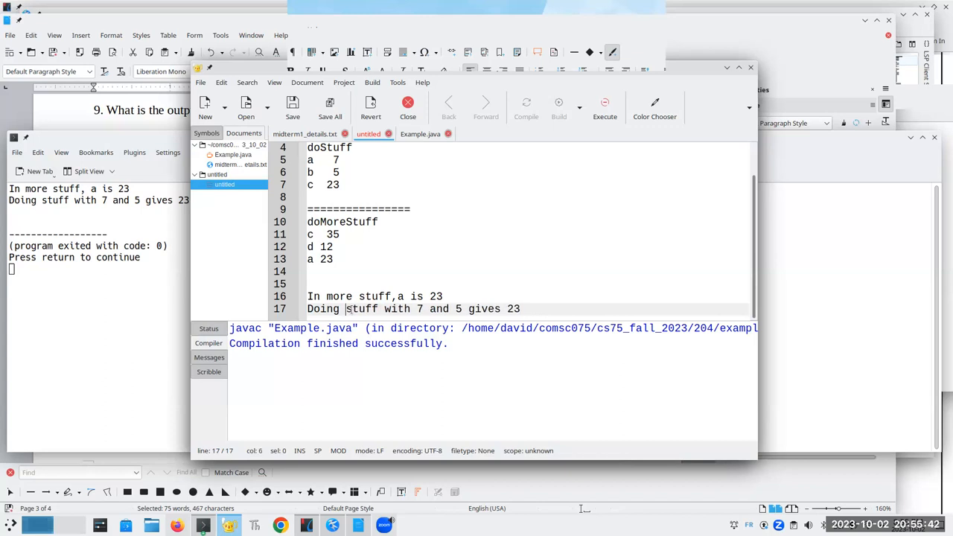
pyautogui.moveTo(616, 280)
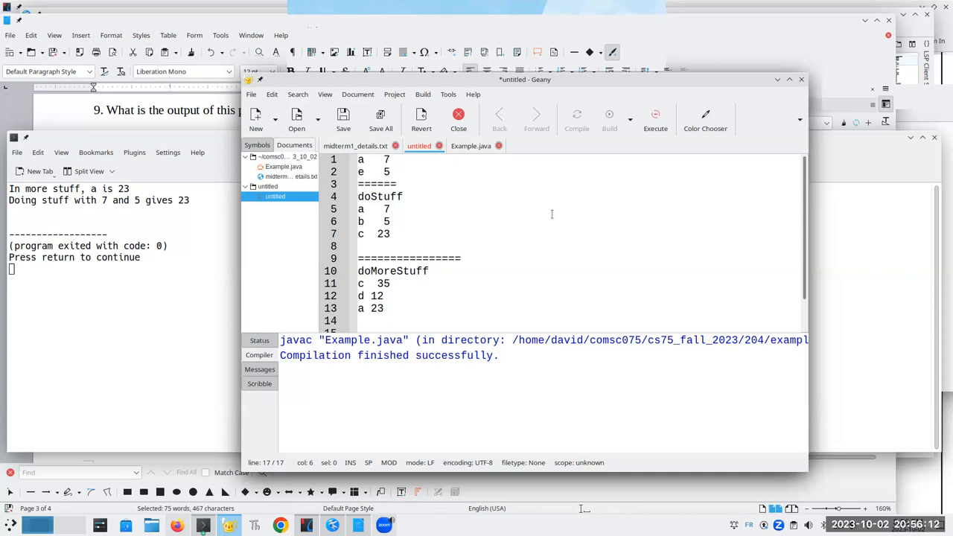
pyautogui.moveTo(544, 238)
pyautogui.write('main')
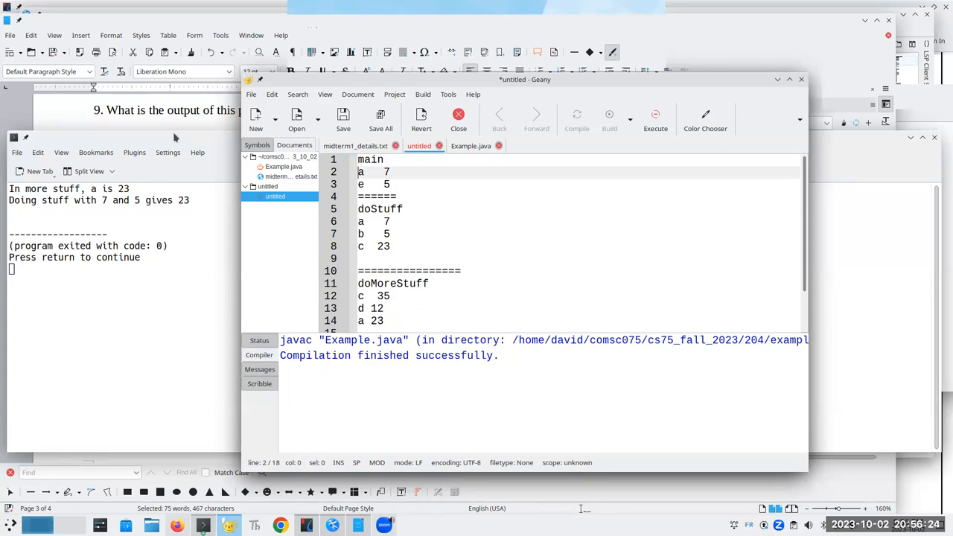
pyautogui.moveTo(191, 30)
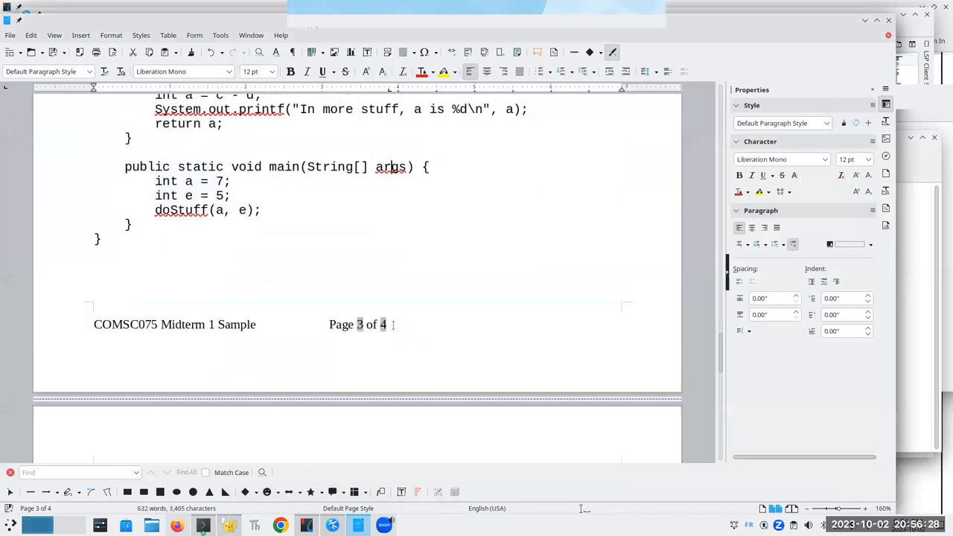
pyautogui.scroll(-3)
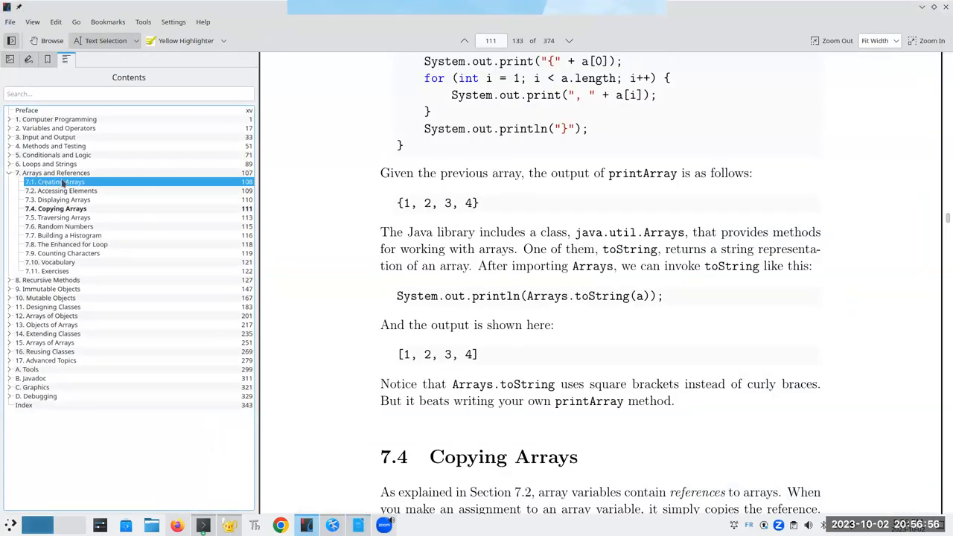
# - Jump to section 7.1 Creating Arrays via the Contents sidebar
pyautogui.click(56, 181)
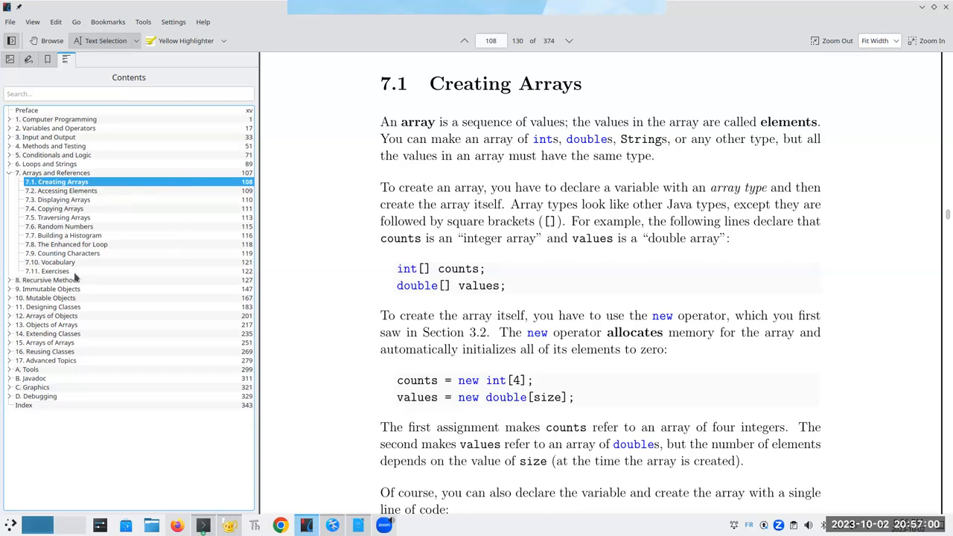
pyautogui.moveTo(118, 211)
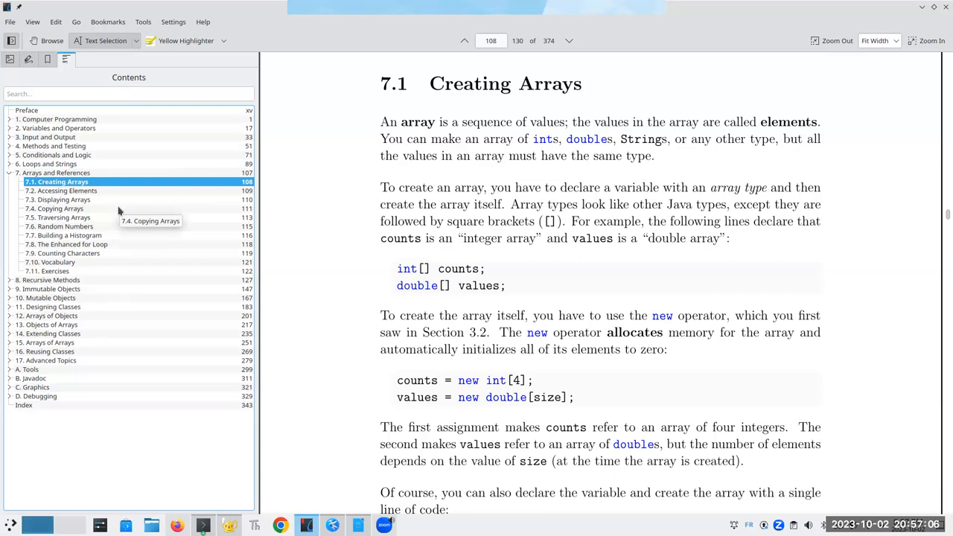
pyautogui.moveTo(518, 21)
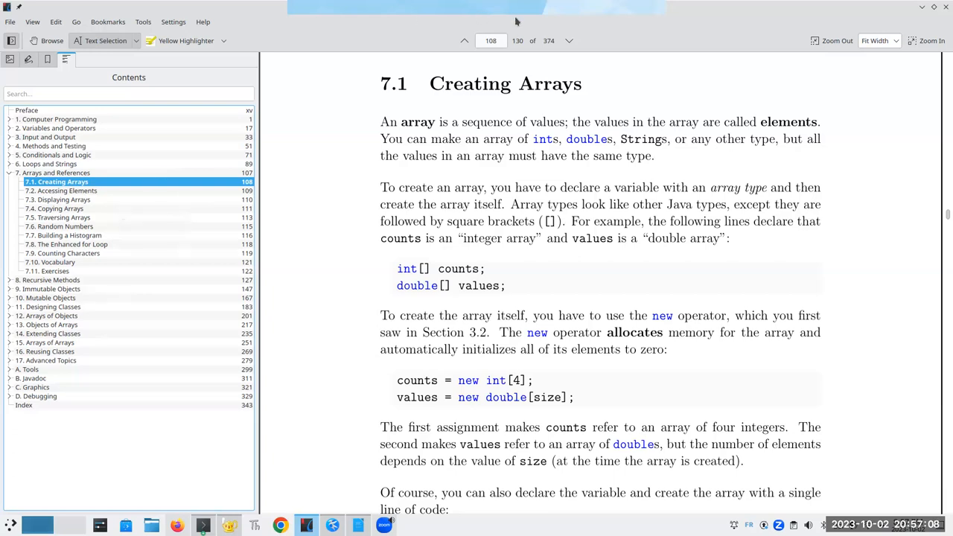